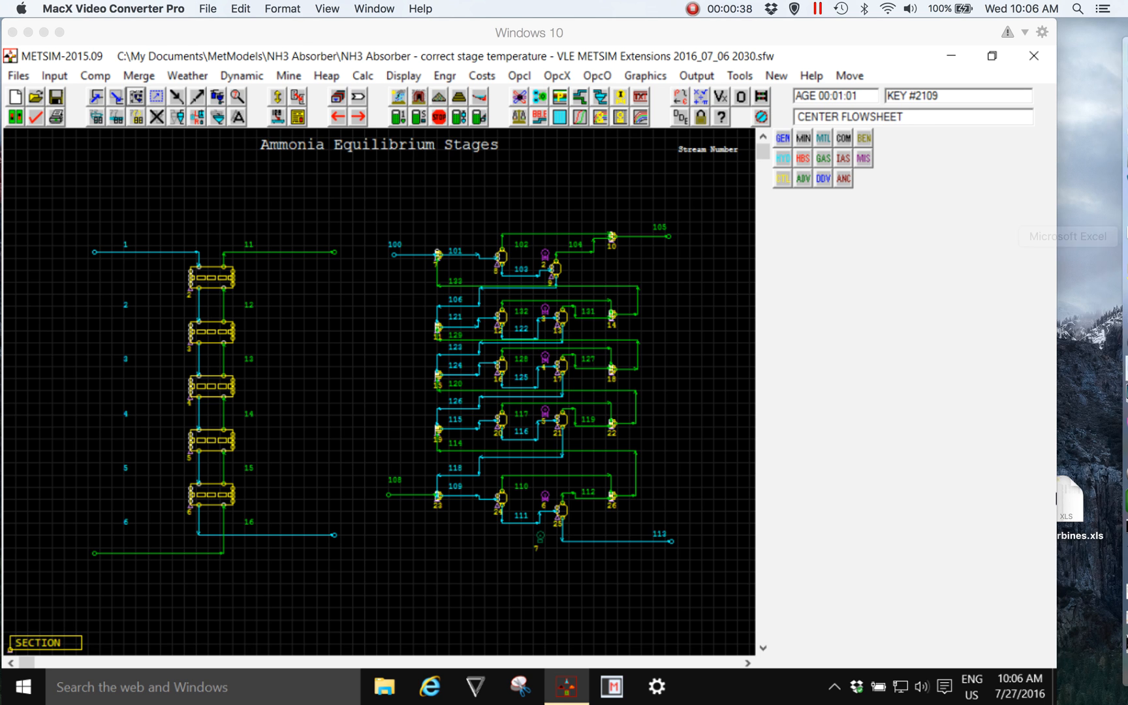
mouse_move(1111, 111)
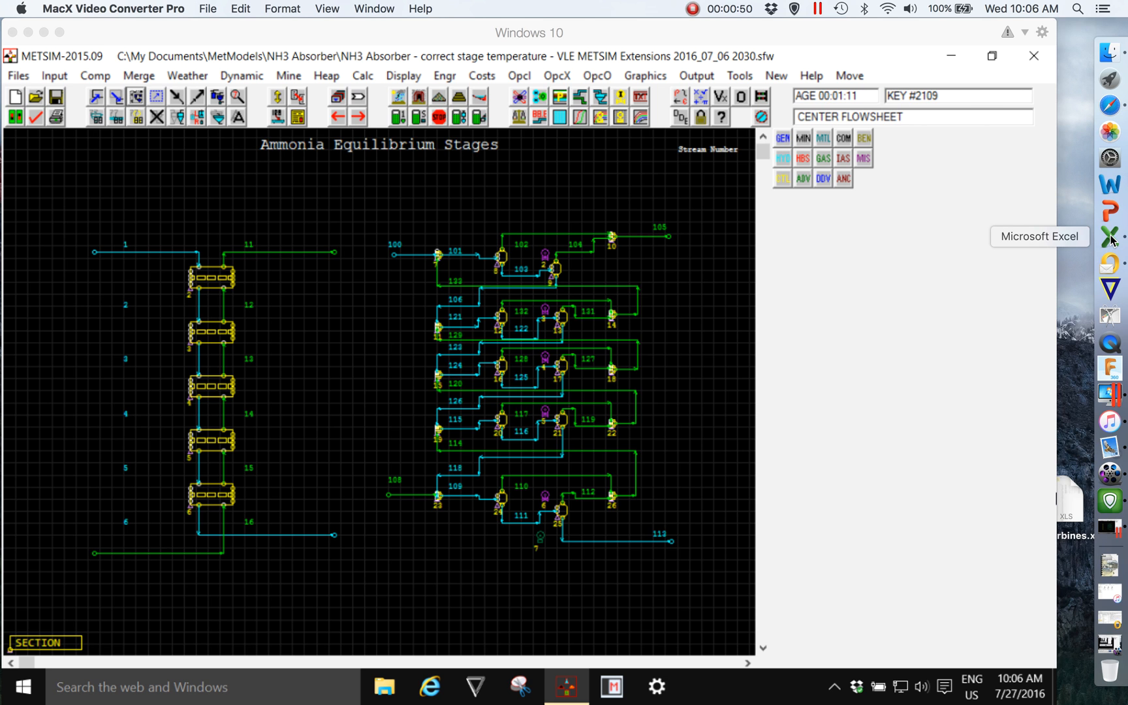
- Launch Microsoft Excel from the dock so its Workbook Gallery appears
click(1110, 236)
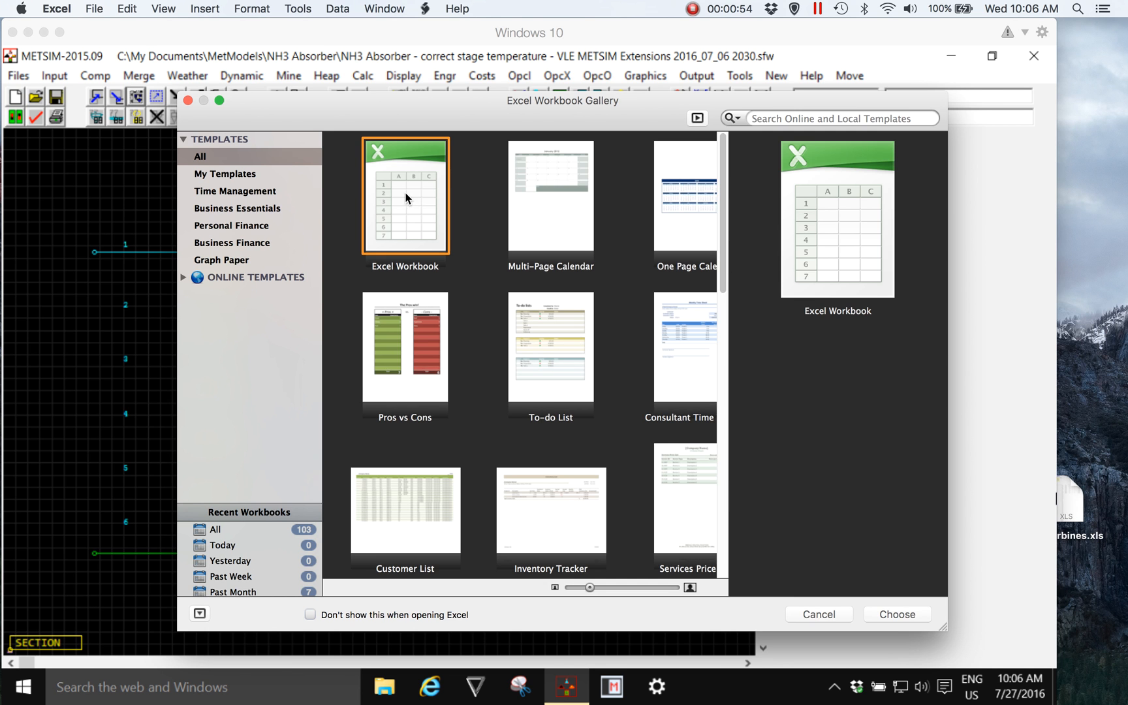
- Start a blank Excel workbook and select row 3 and column B for data entry
click(894, 613)
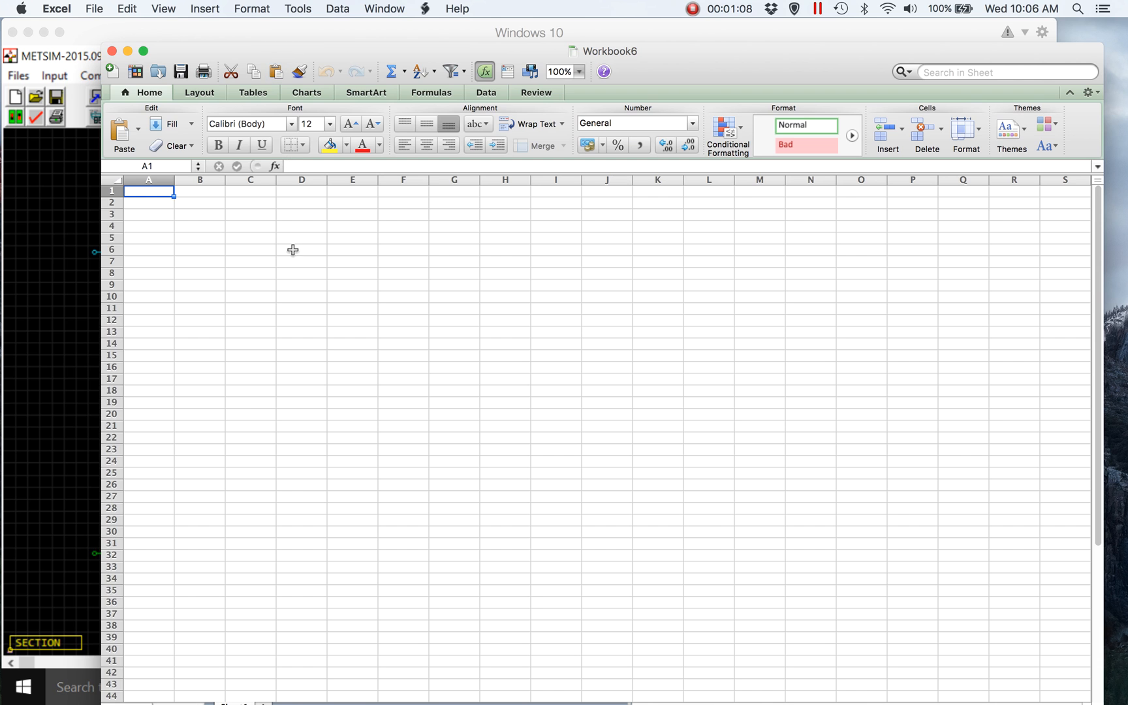
mouse_move(258, 246)
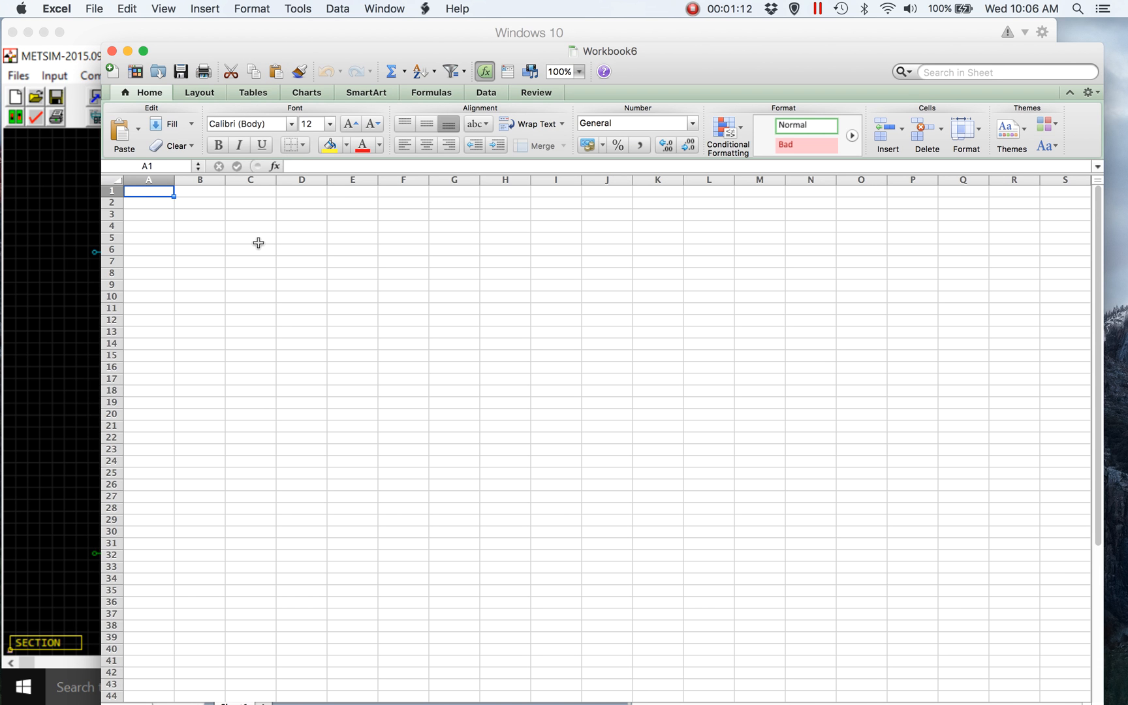
mouse_move(228, 210)
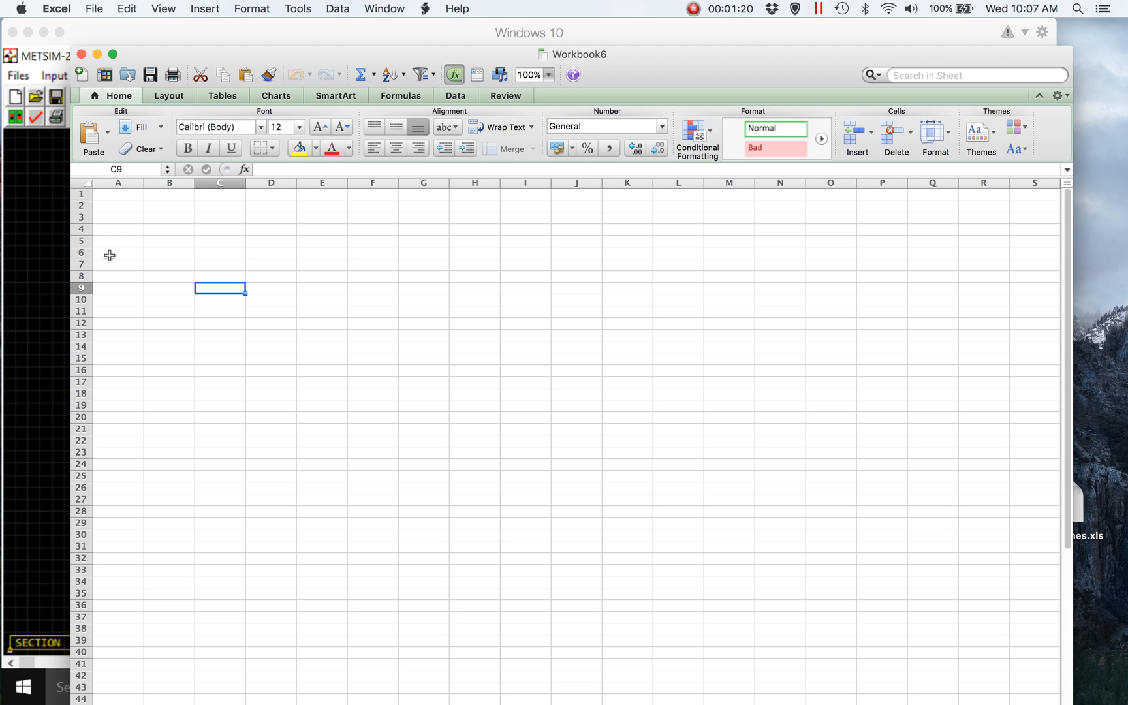
mouse_move(185, 61)
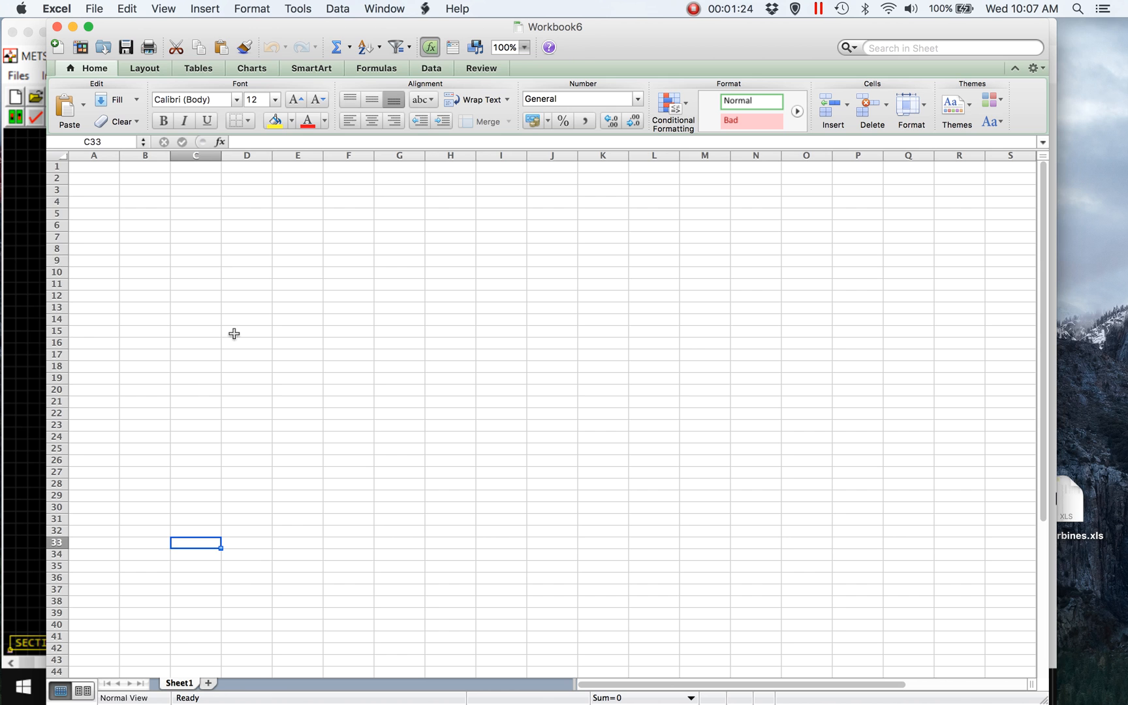
mouse_move(142, 198)
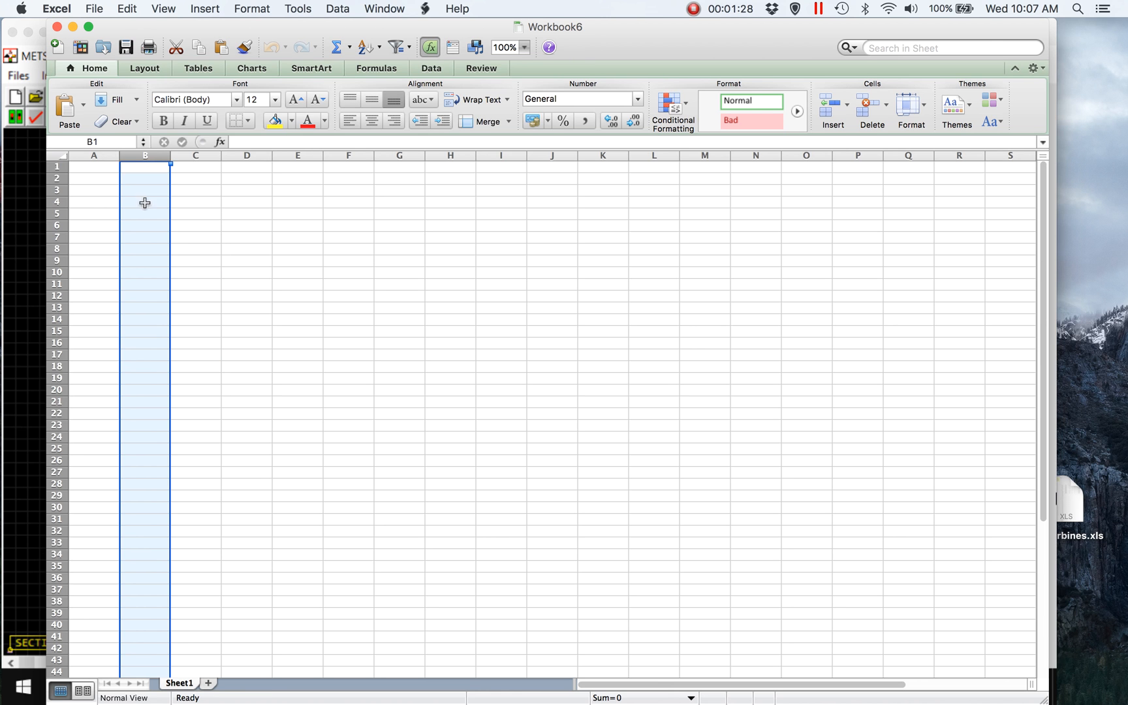
click(58, 189)
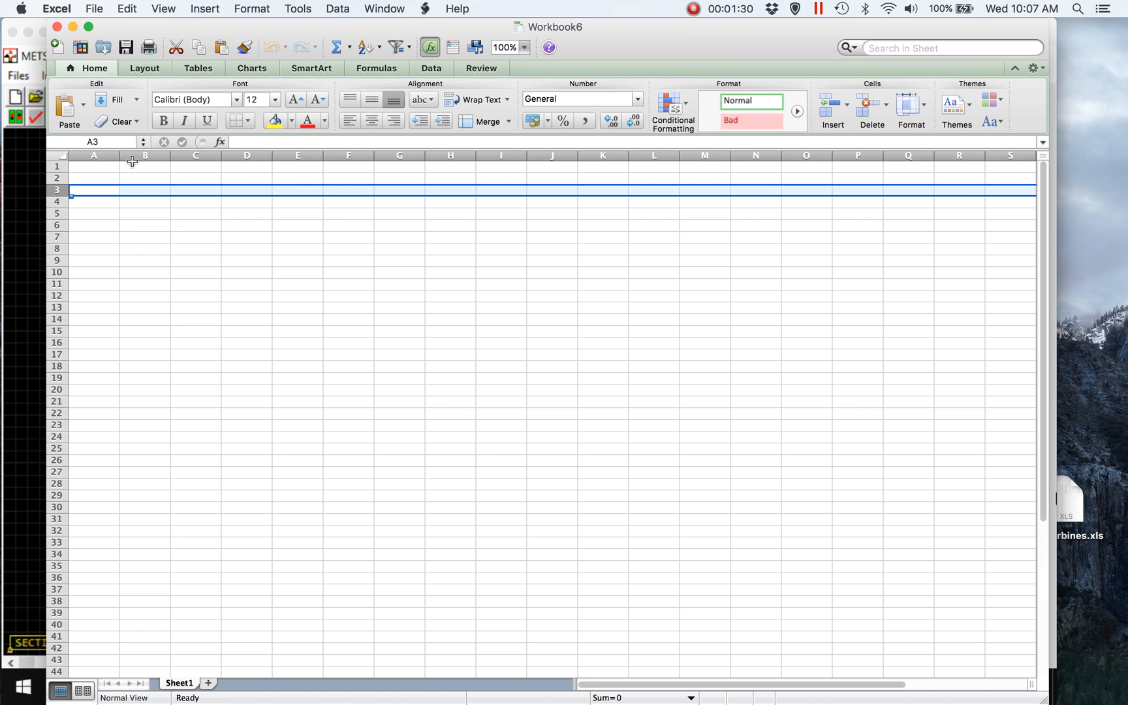
click(143, 155)
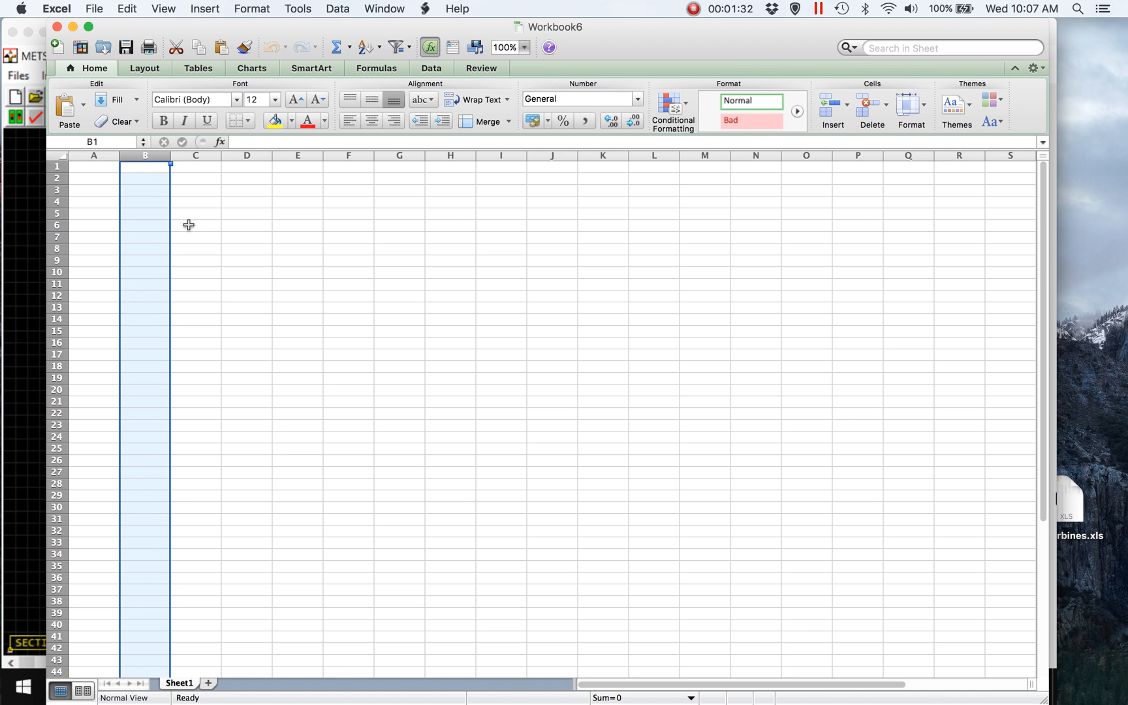
mouse_move(156, 157)
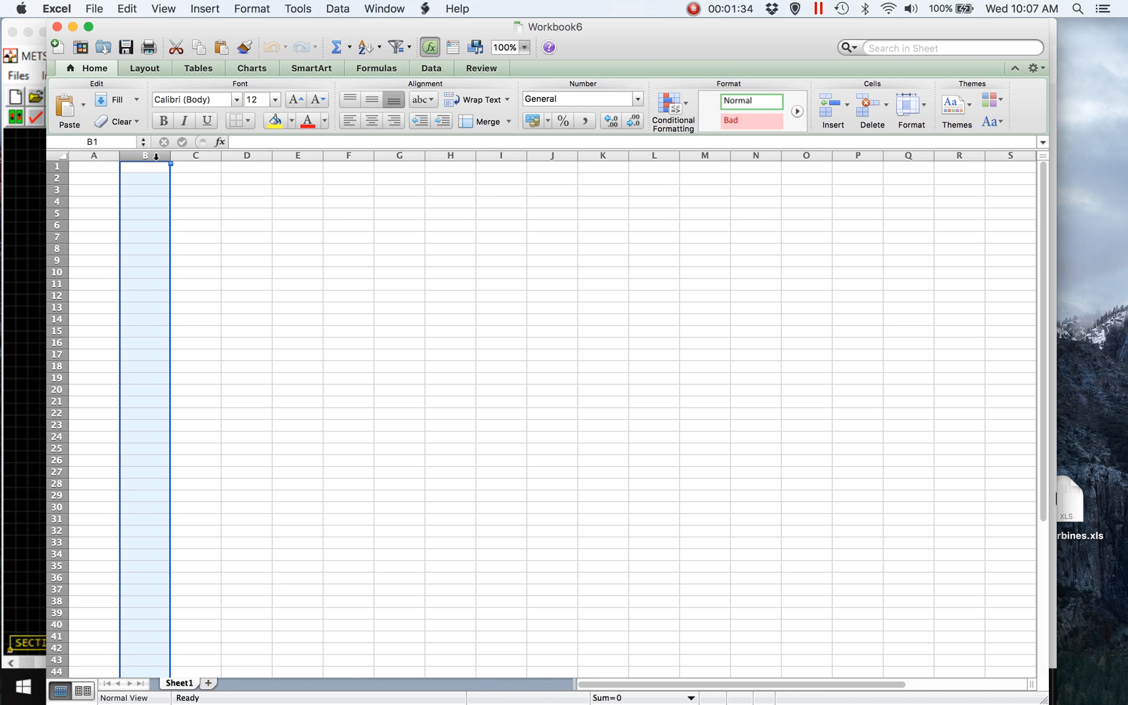
mouse_move(180, 157)
text(6)
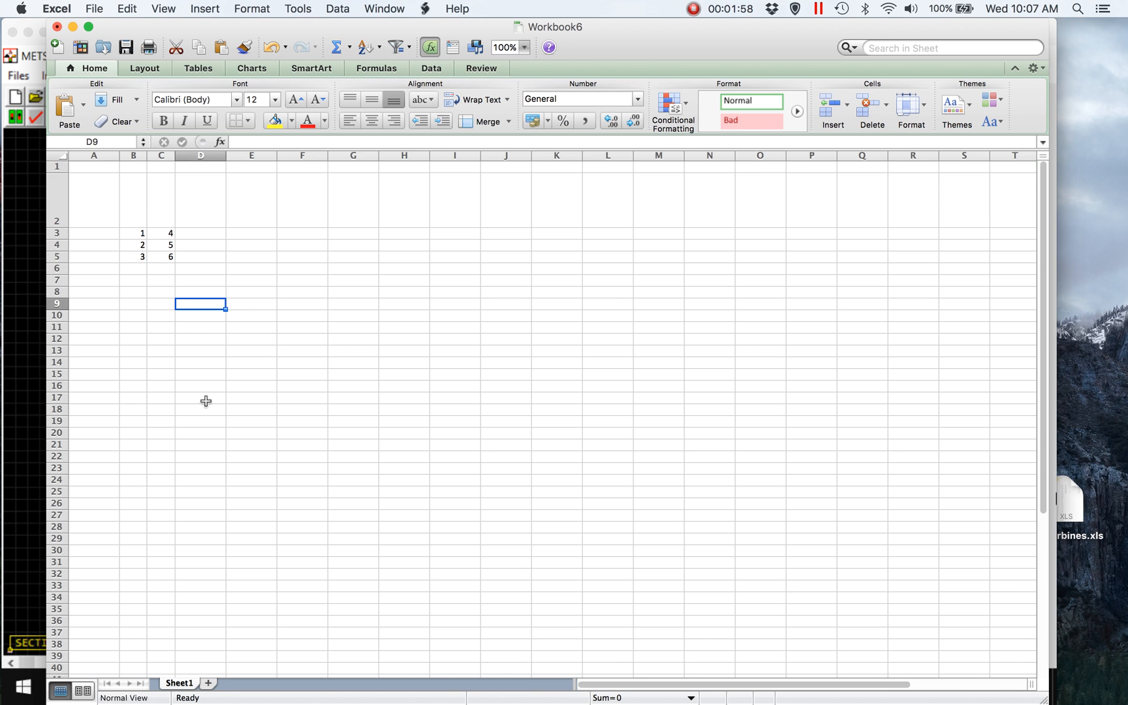
drag(142, 233, 171, 244)
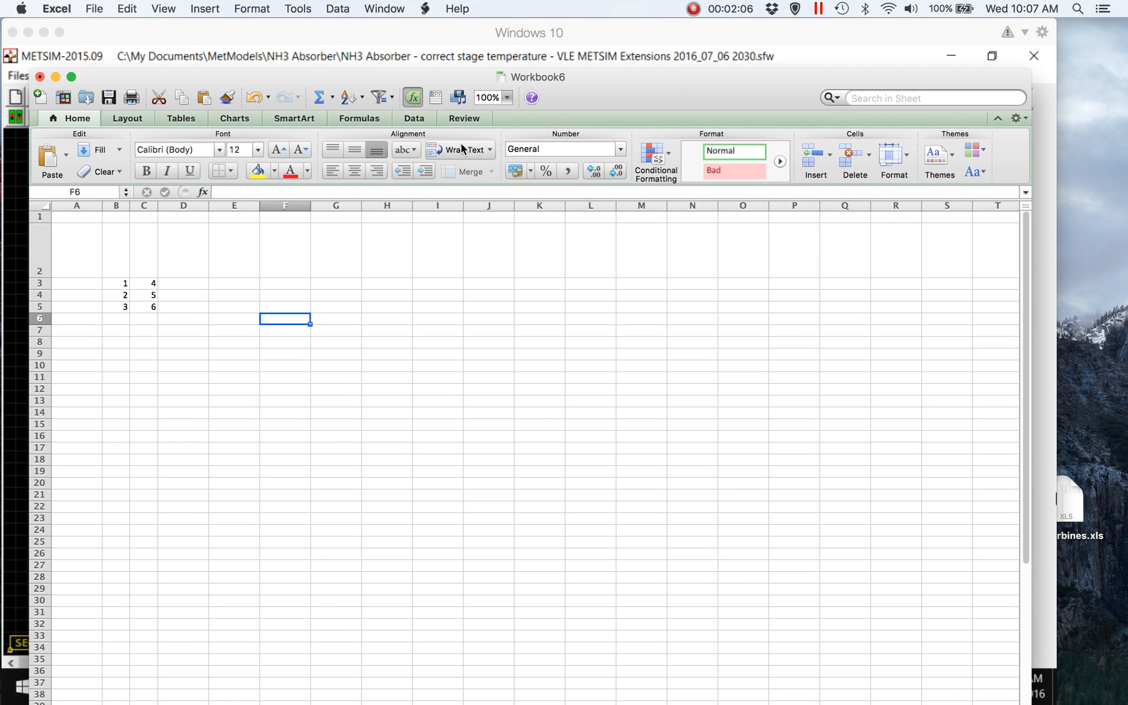
mouse_move(260, 137)
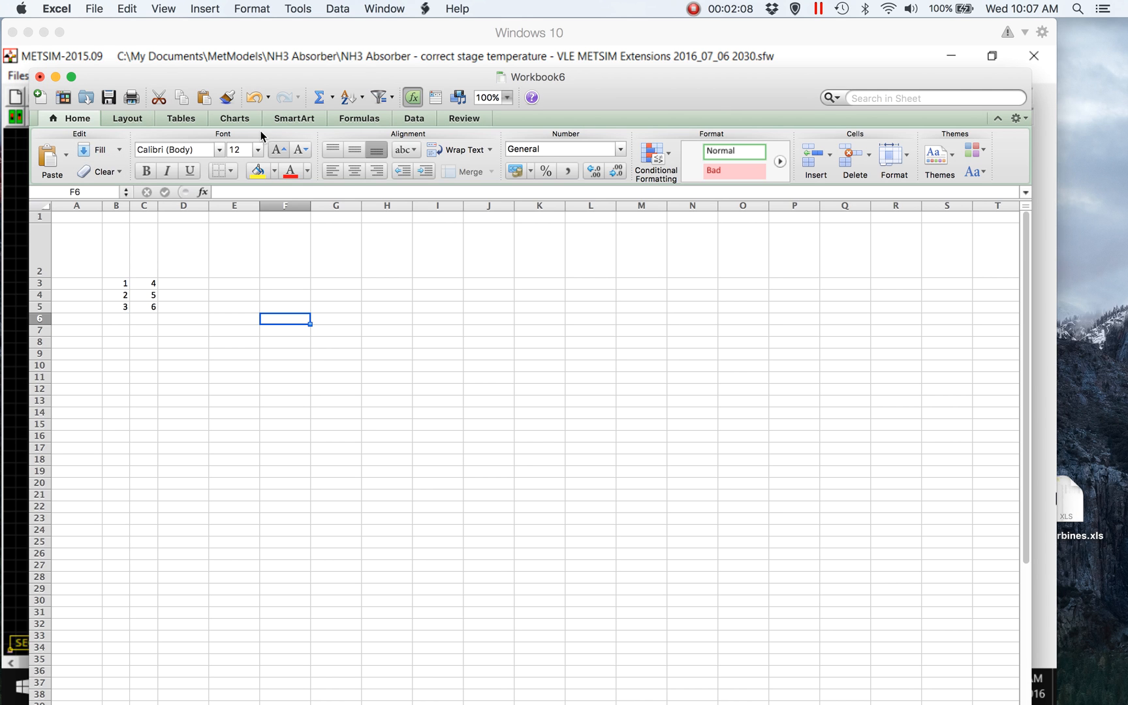
mouse_move(207, 77)
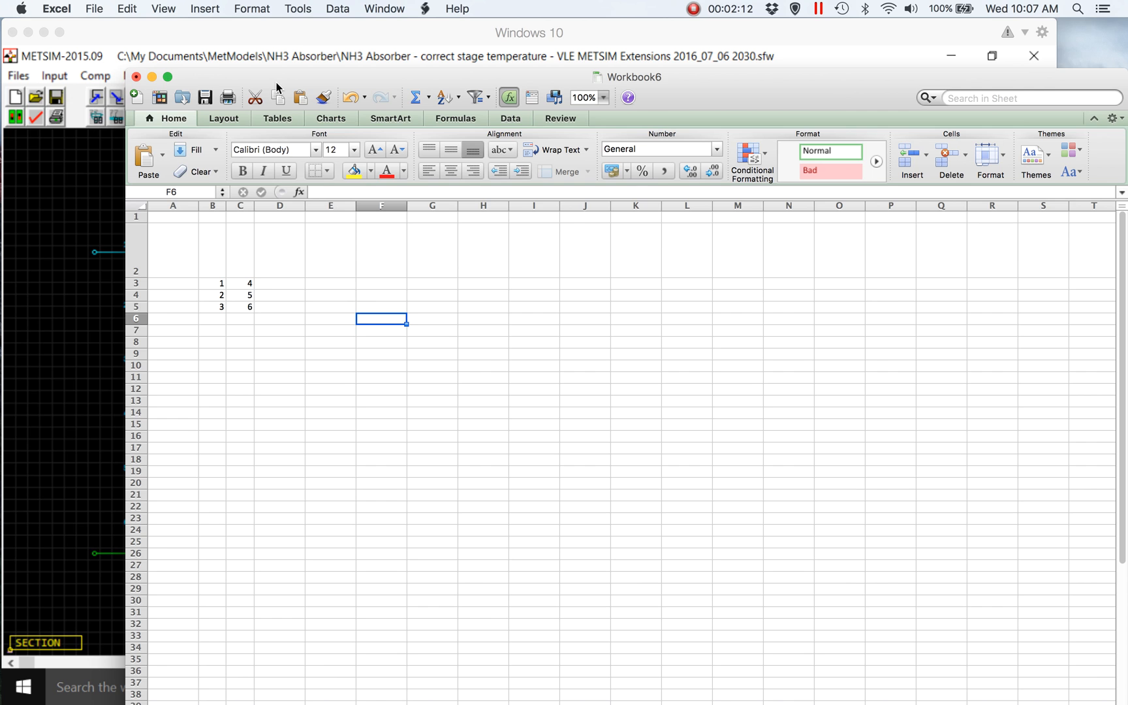
mouse_move(263, 172)
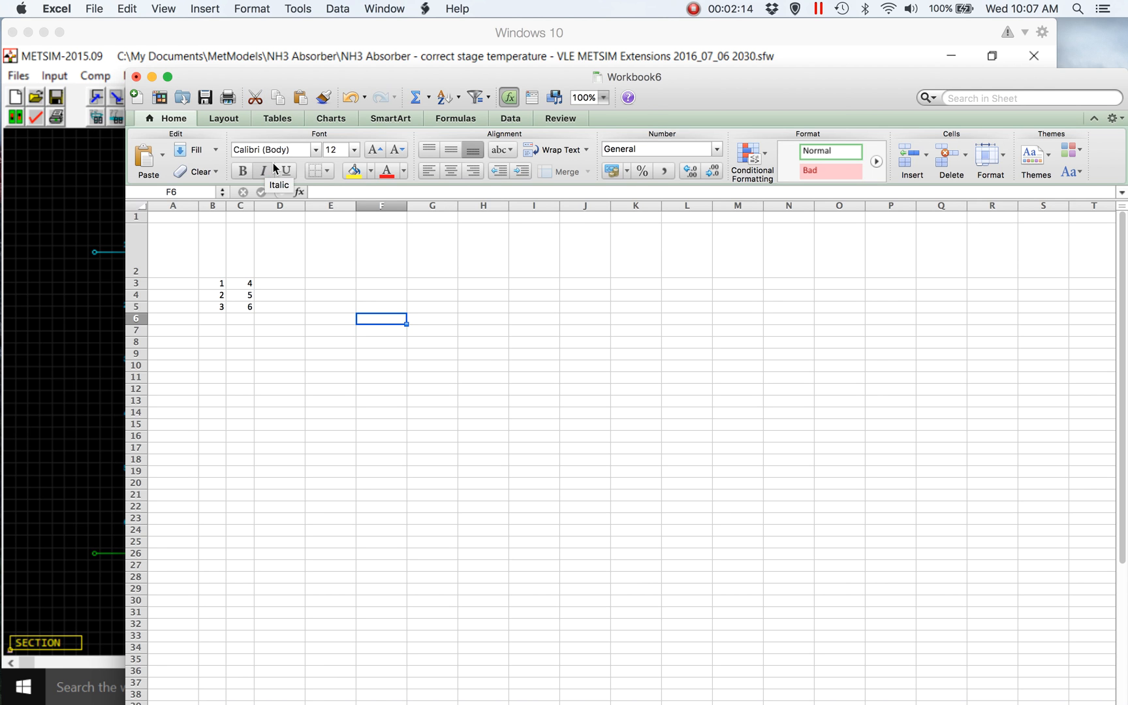
mouse_move(270, 136)
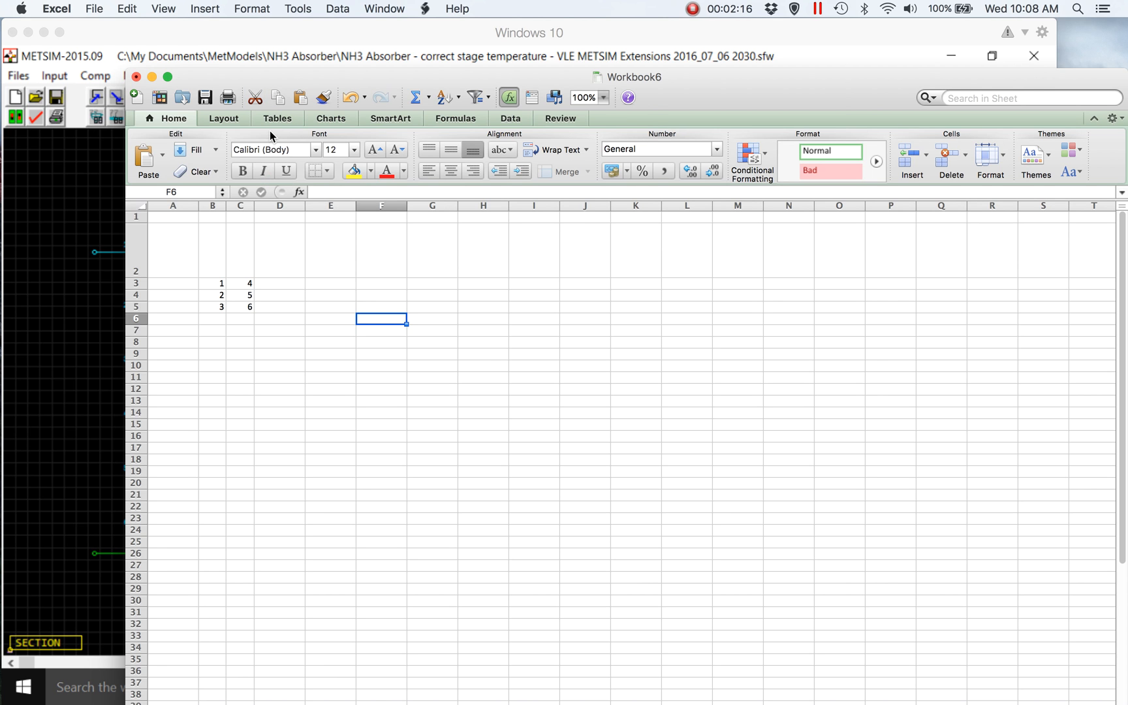
mouse_move(298, 81)
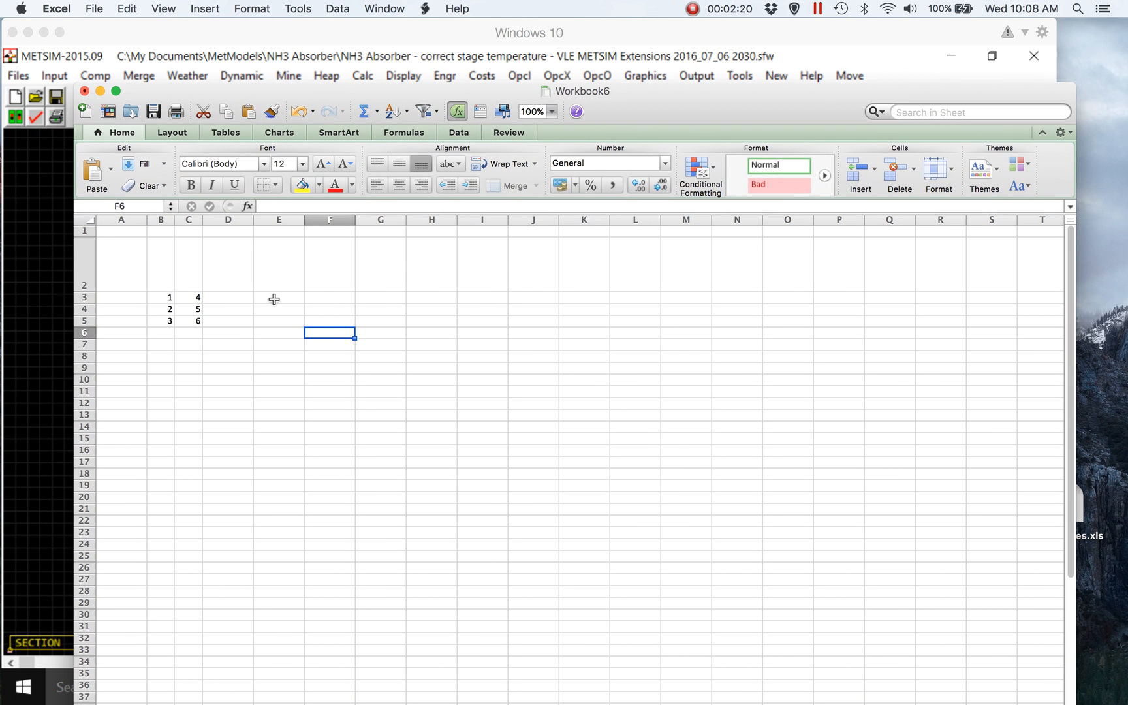
click(161, 298)
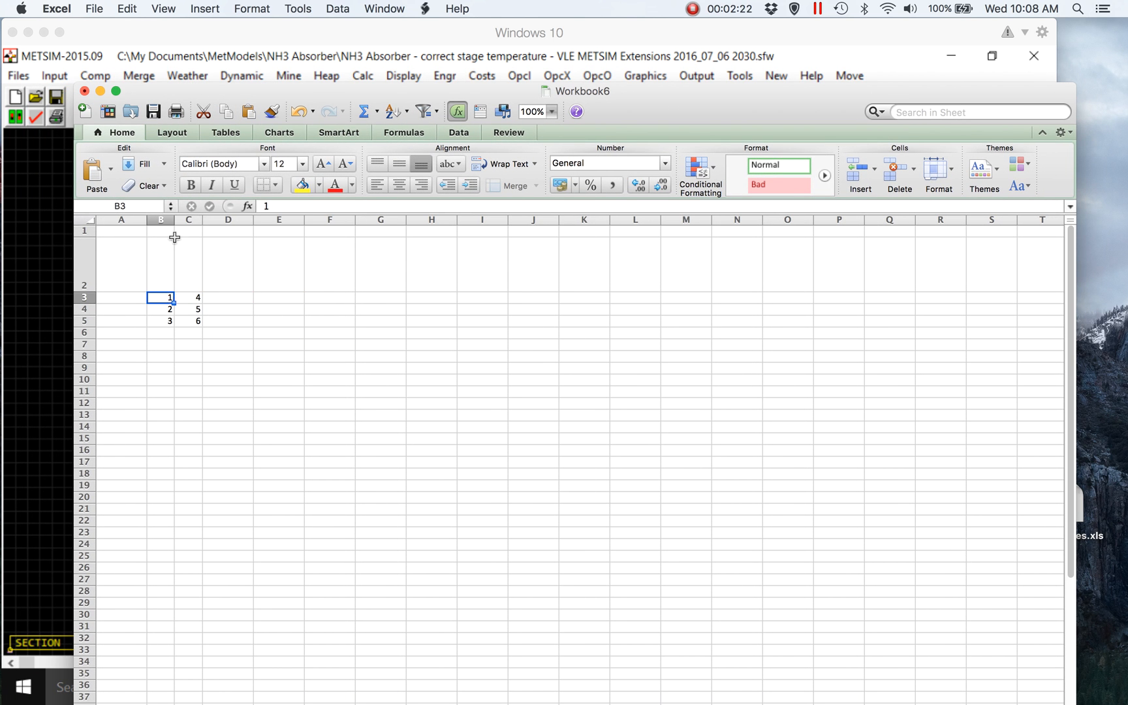
click(161, 219)
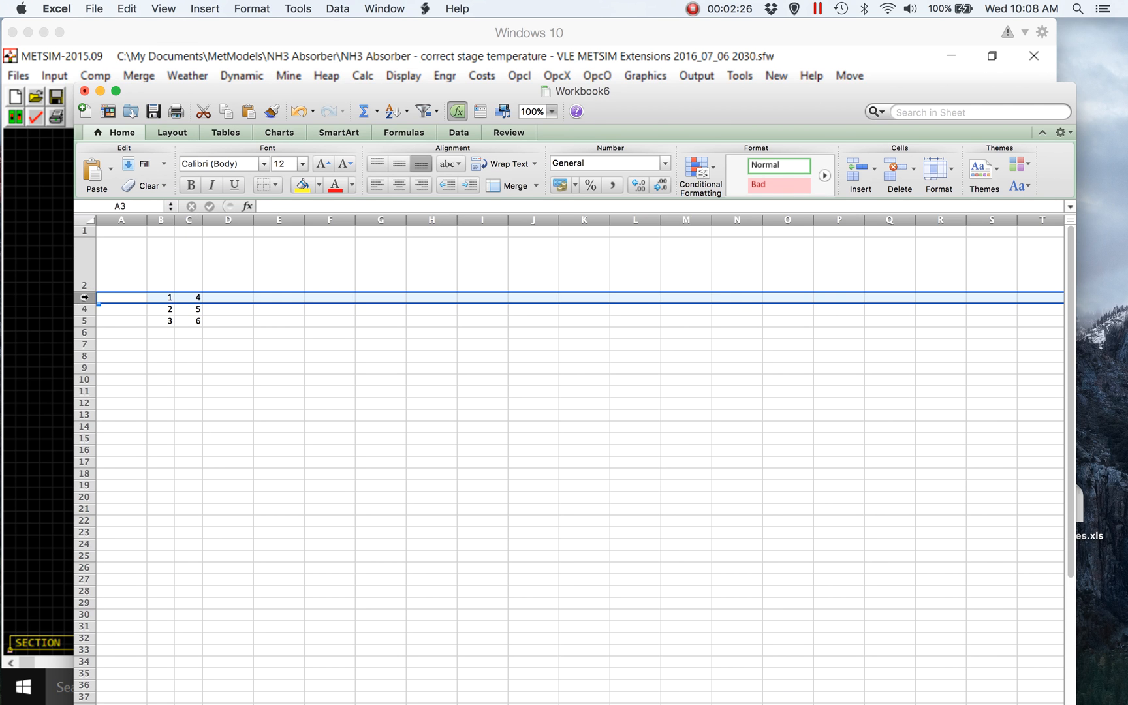
click(122, 321)
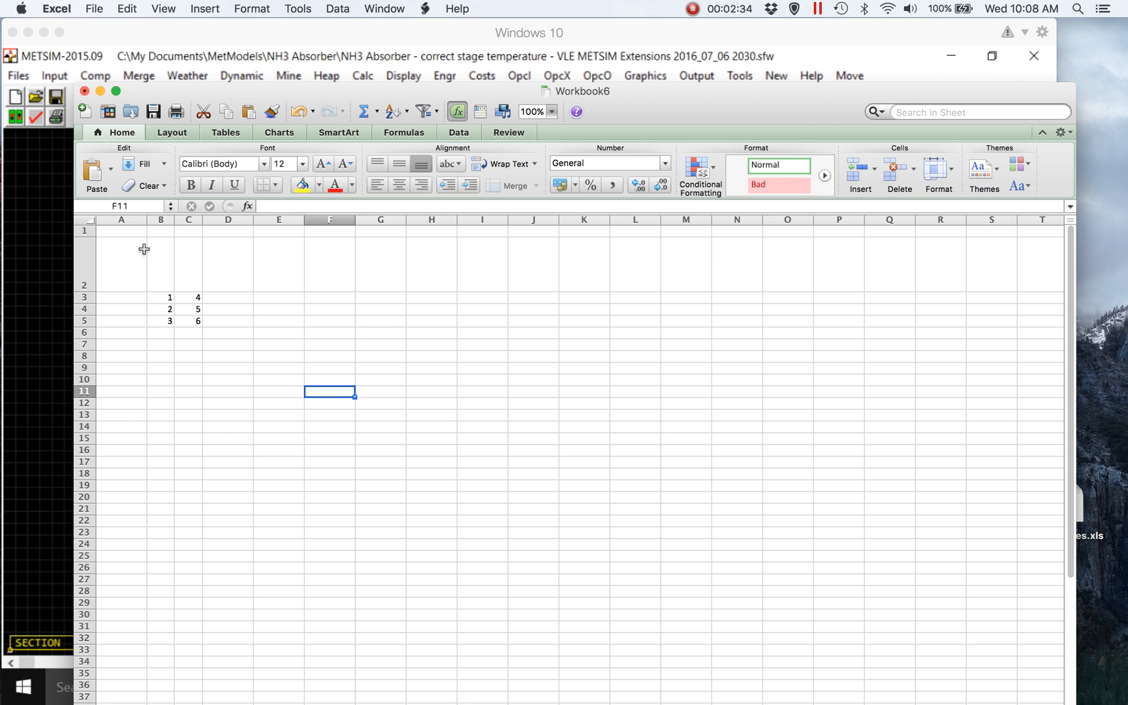
click(229, 369)
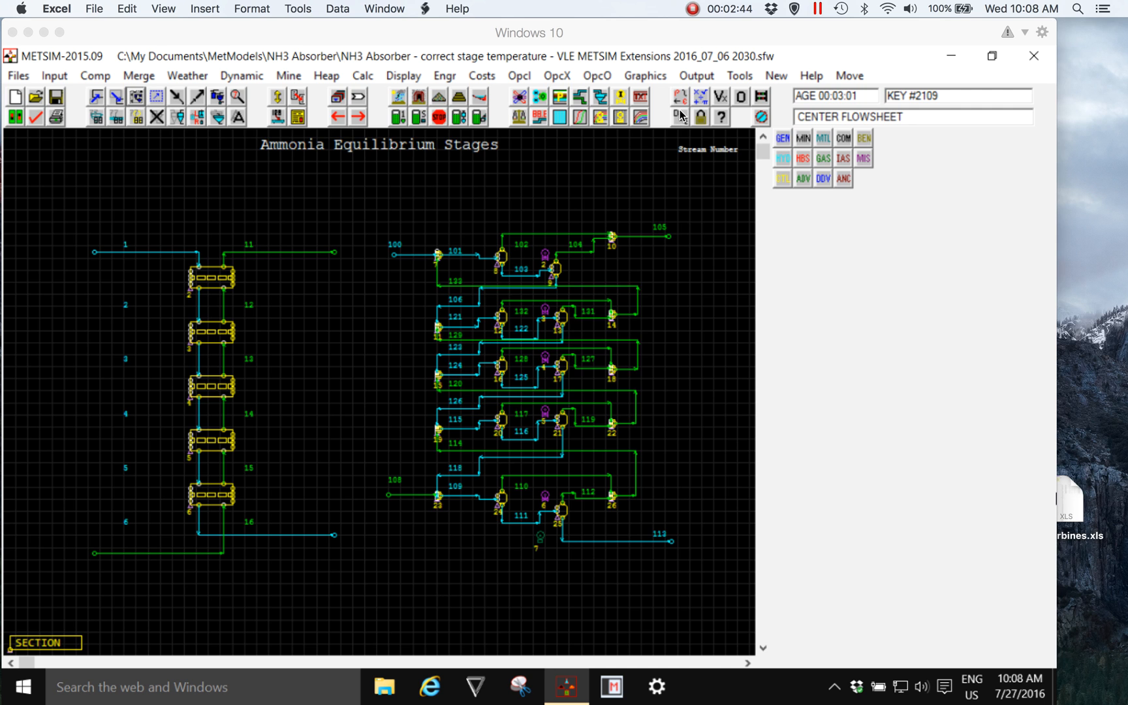
mouse_move(734, 101)
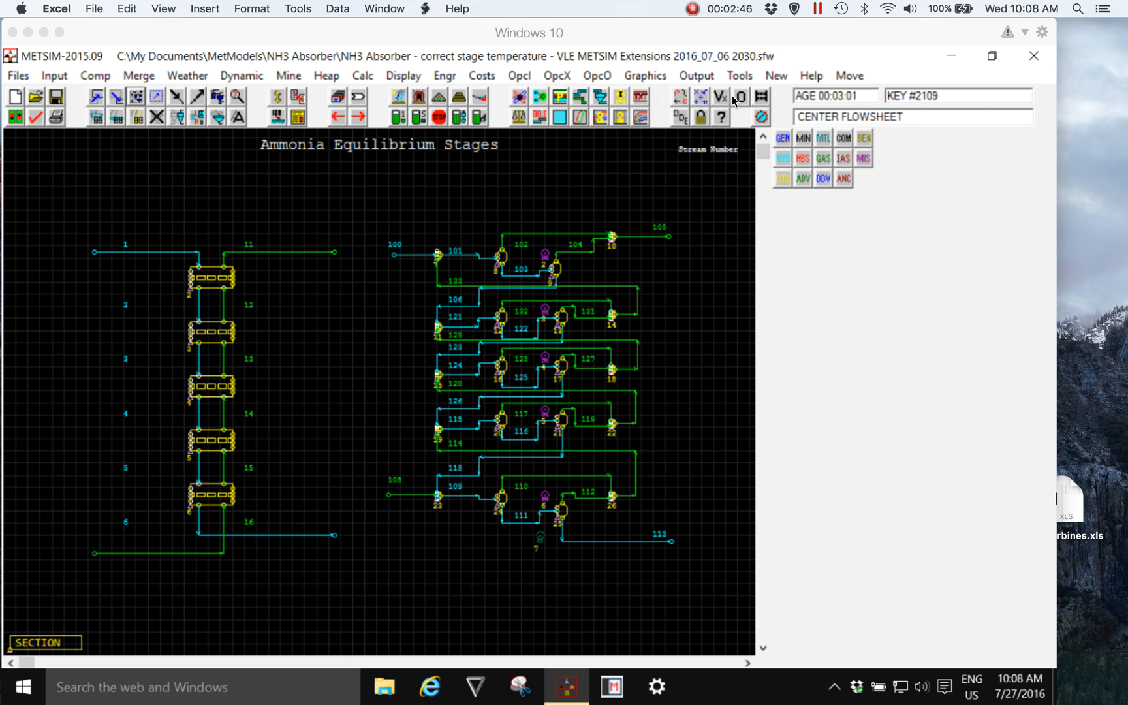
mouse_move(742, 97)
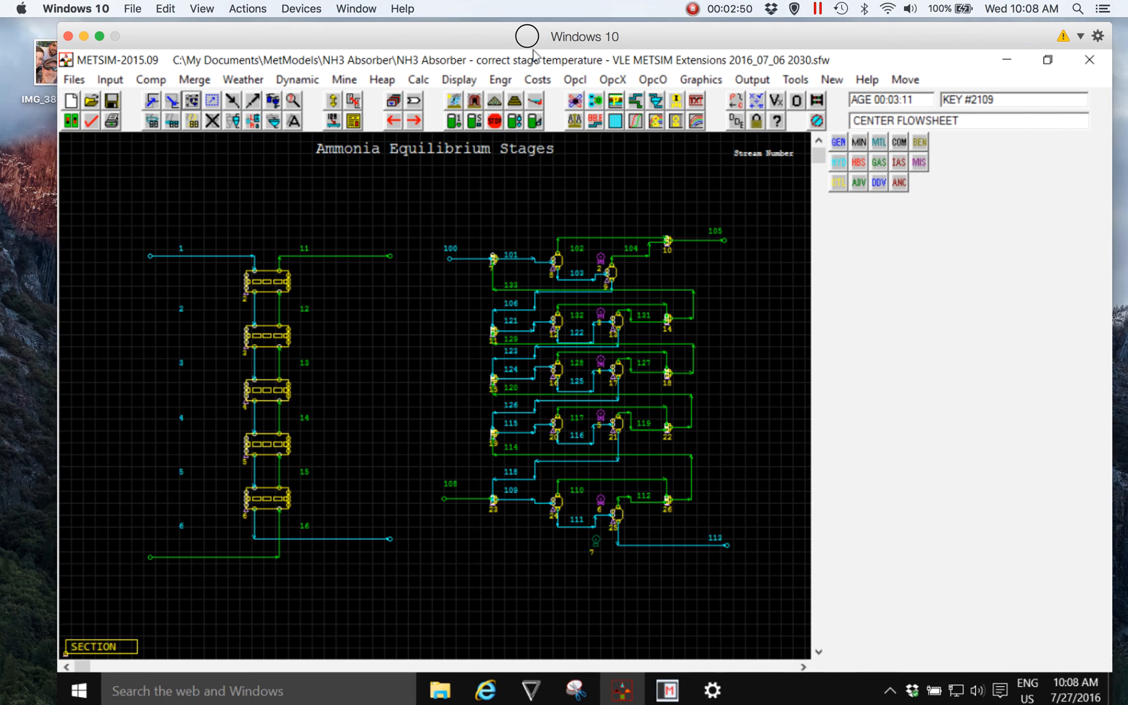
- Open the UMNH3 matrix from the user-created objects list and review its values
click(784, 100)
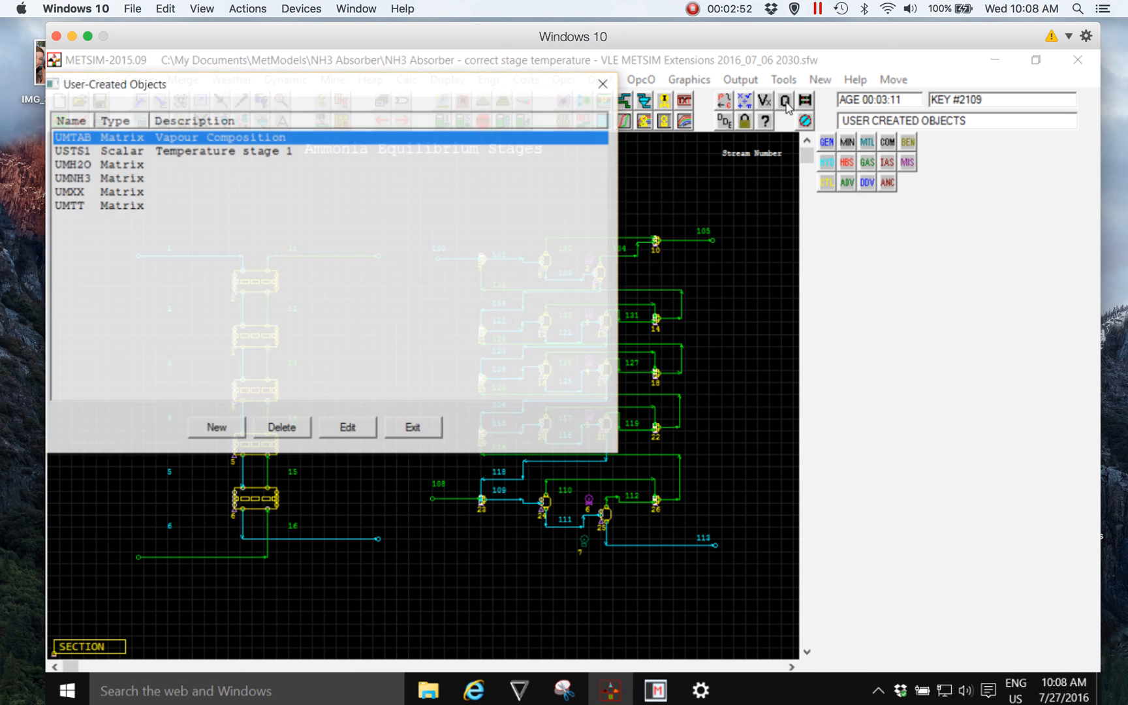
click(72, 177)
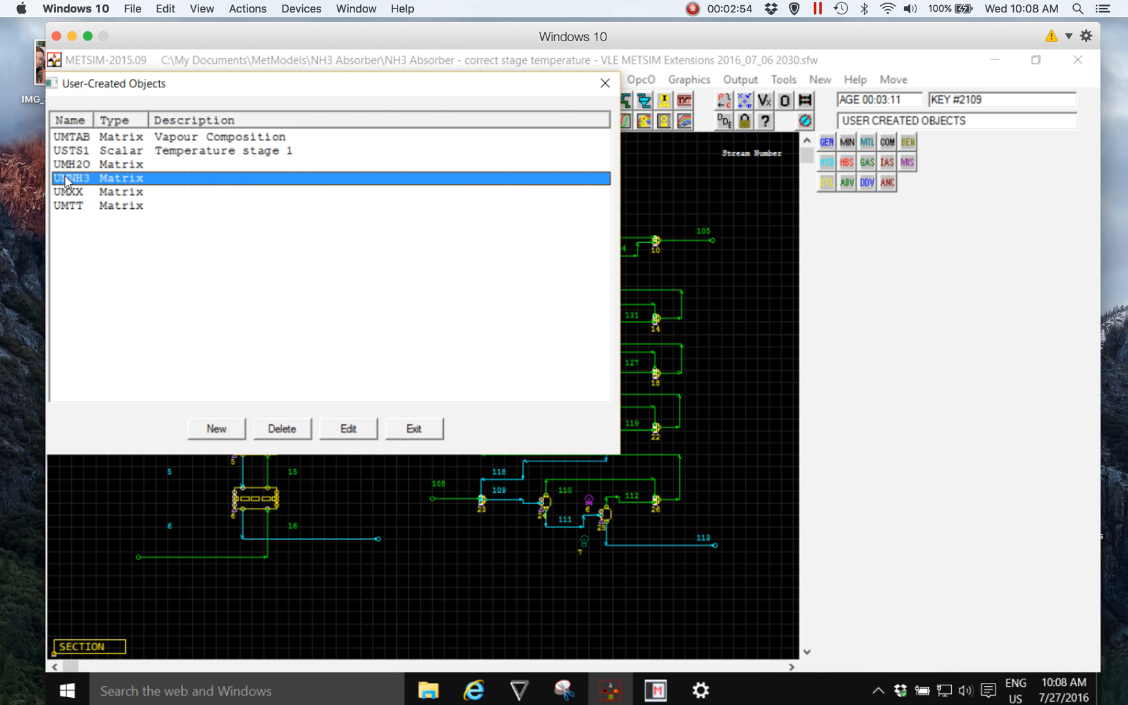
click(349, 428)
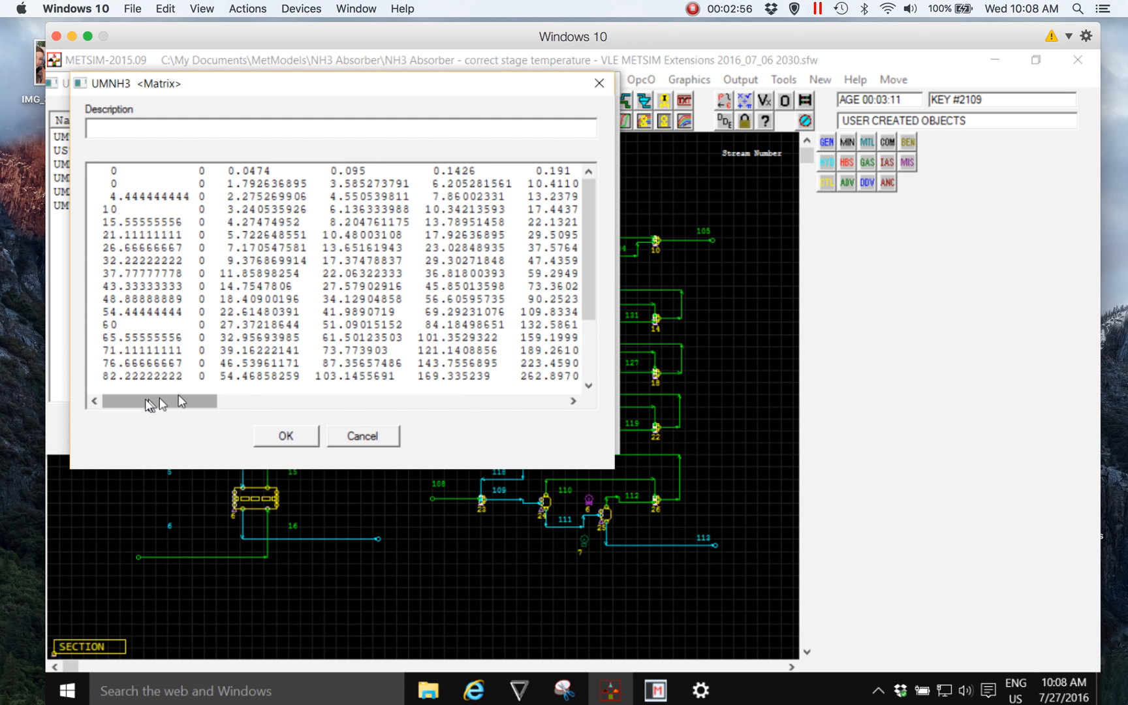
drag(152, 401, 234, 401)
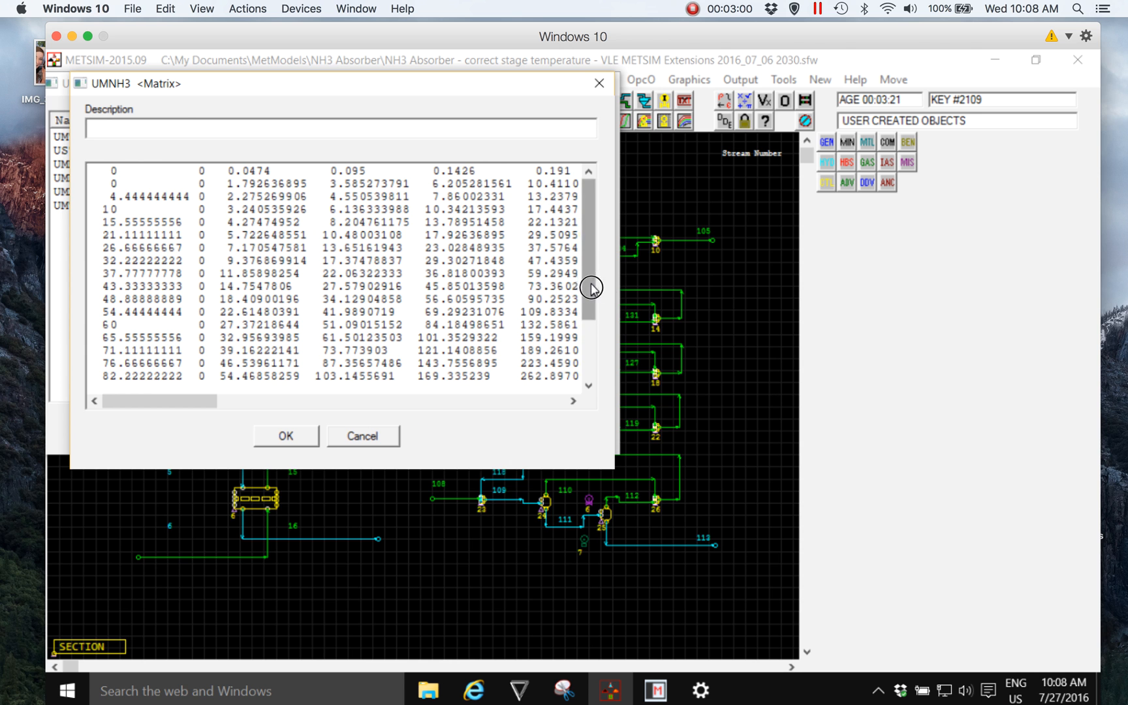
scroll(down, 3)
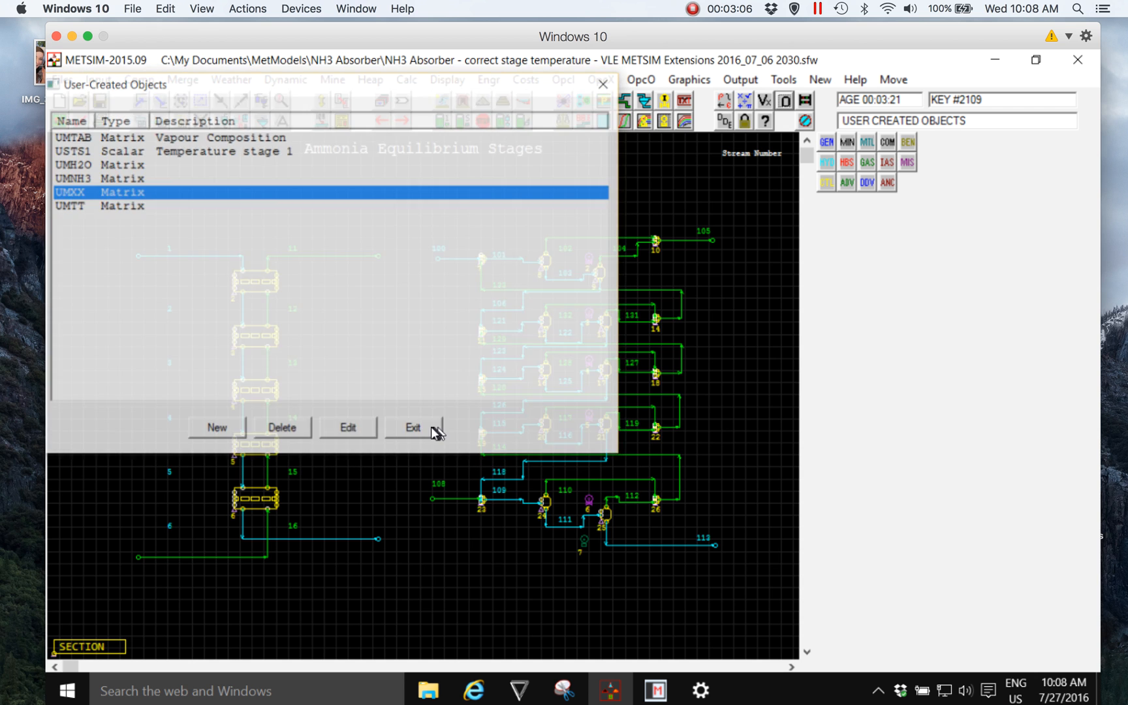
- Clear the APL session, load the xmetsim workspace with )load and list its functions with )fns
click(412, 427)
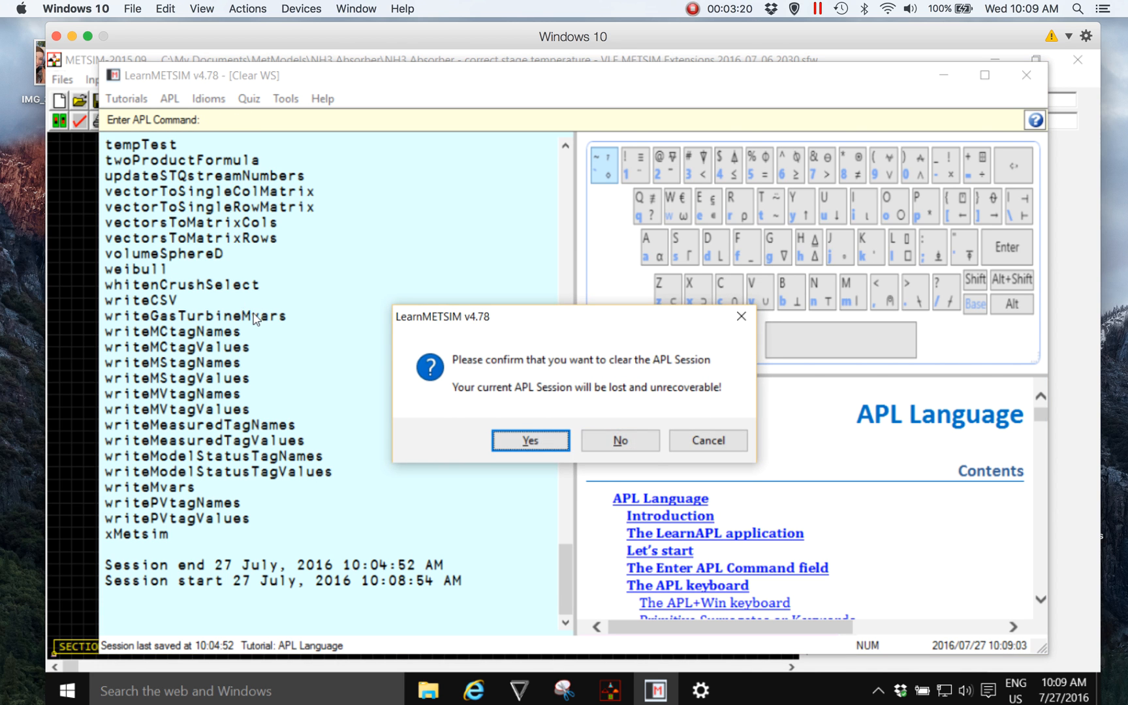
click(530, 440)
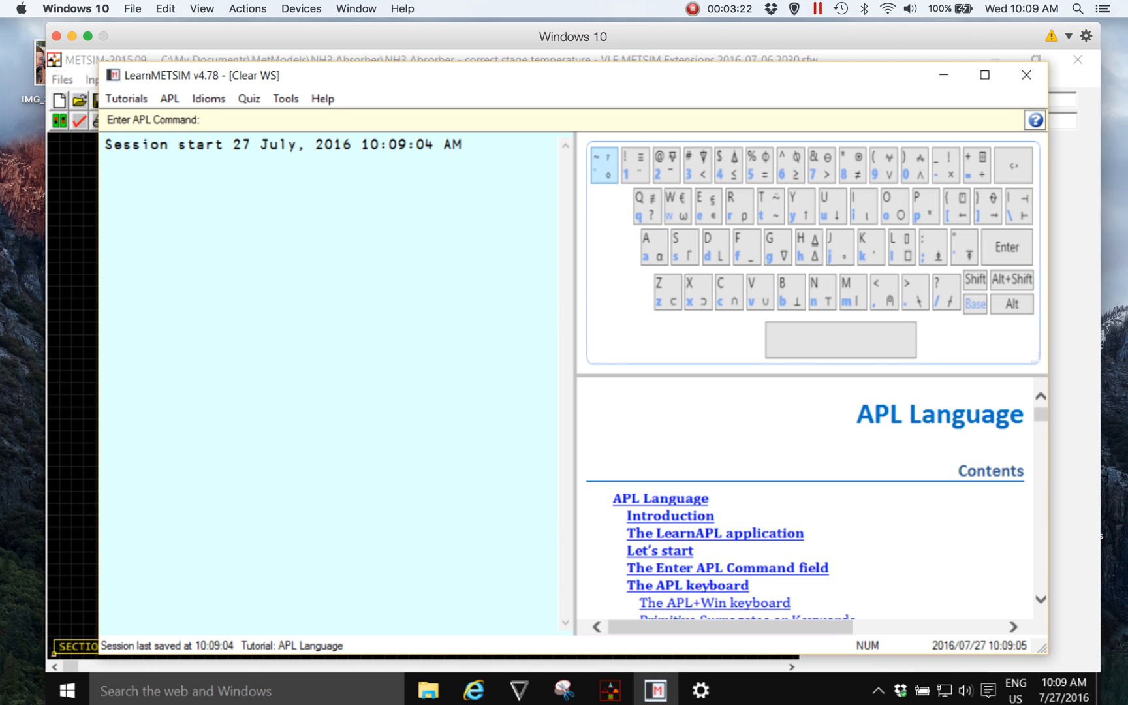
text()load x)
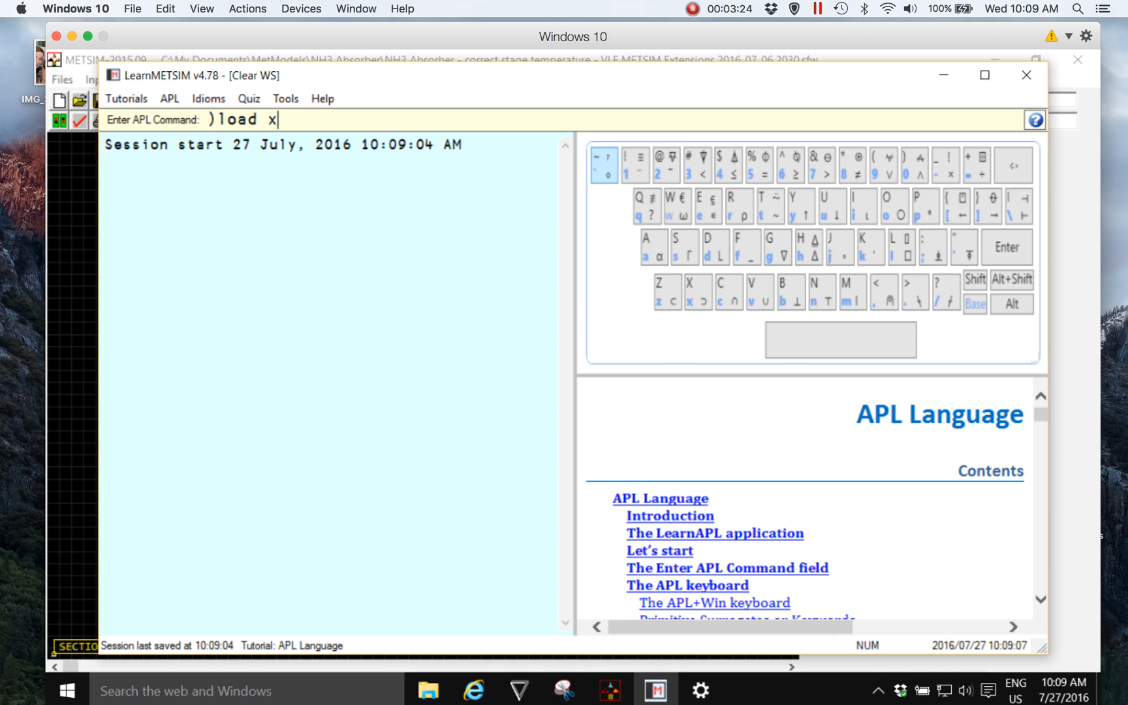
text(metsim)
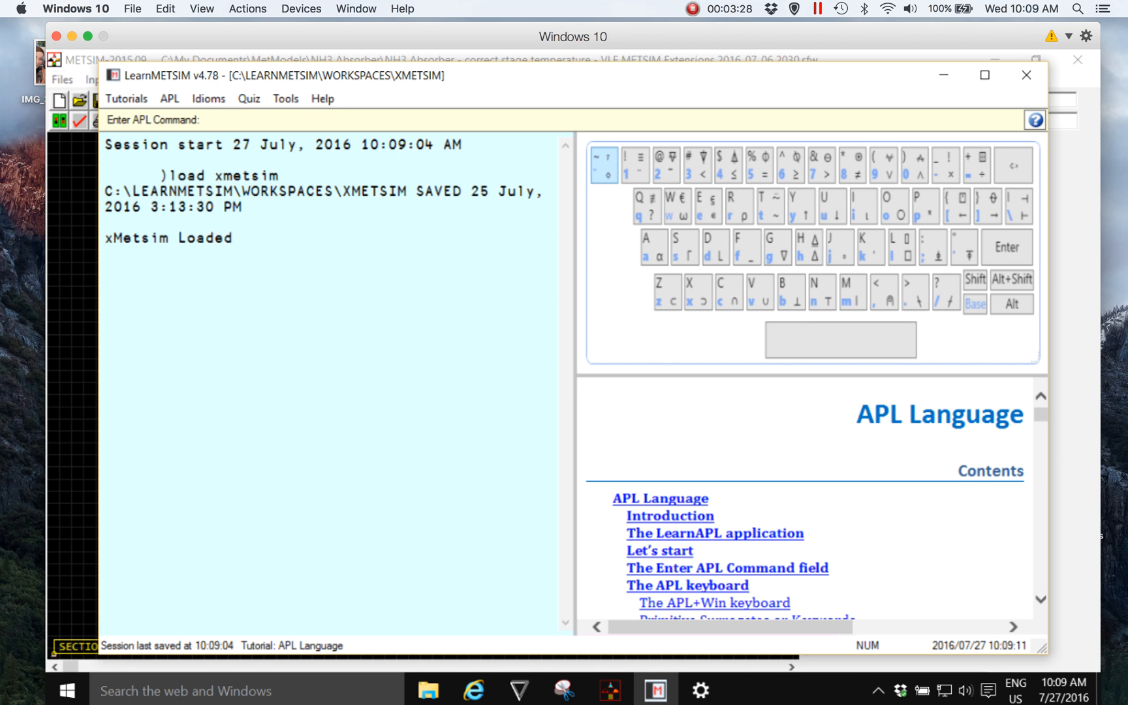
text() f)
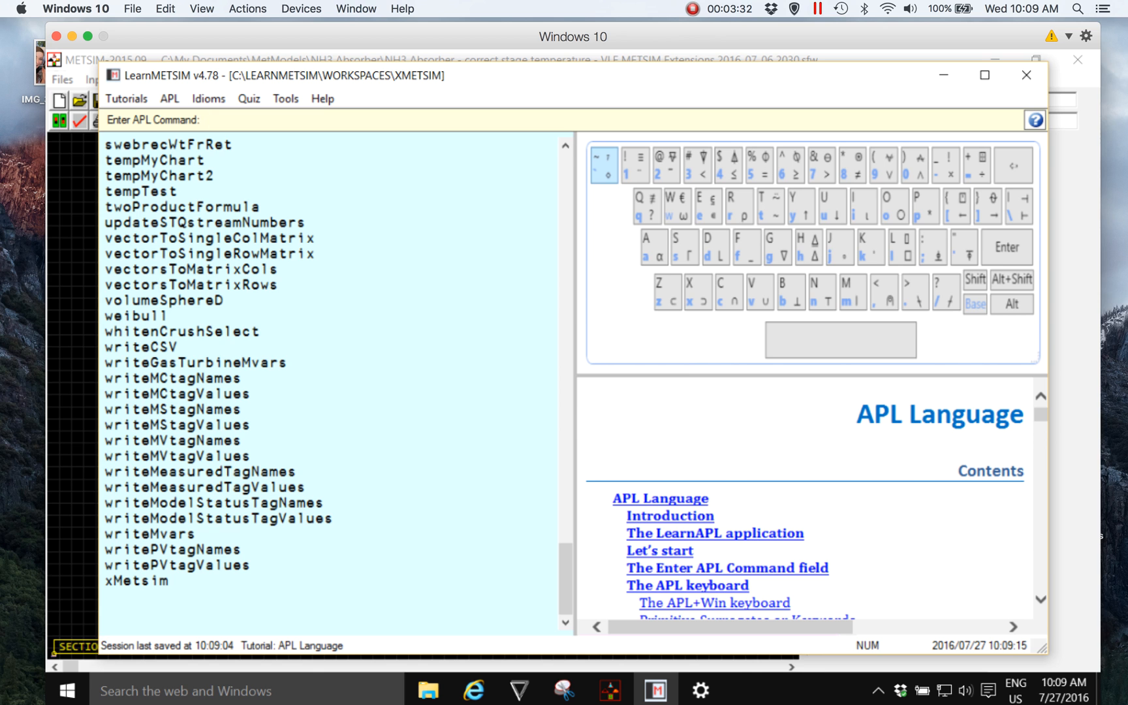
mouse_move(573, 401)
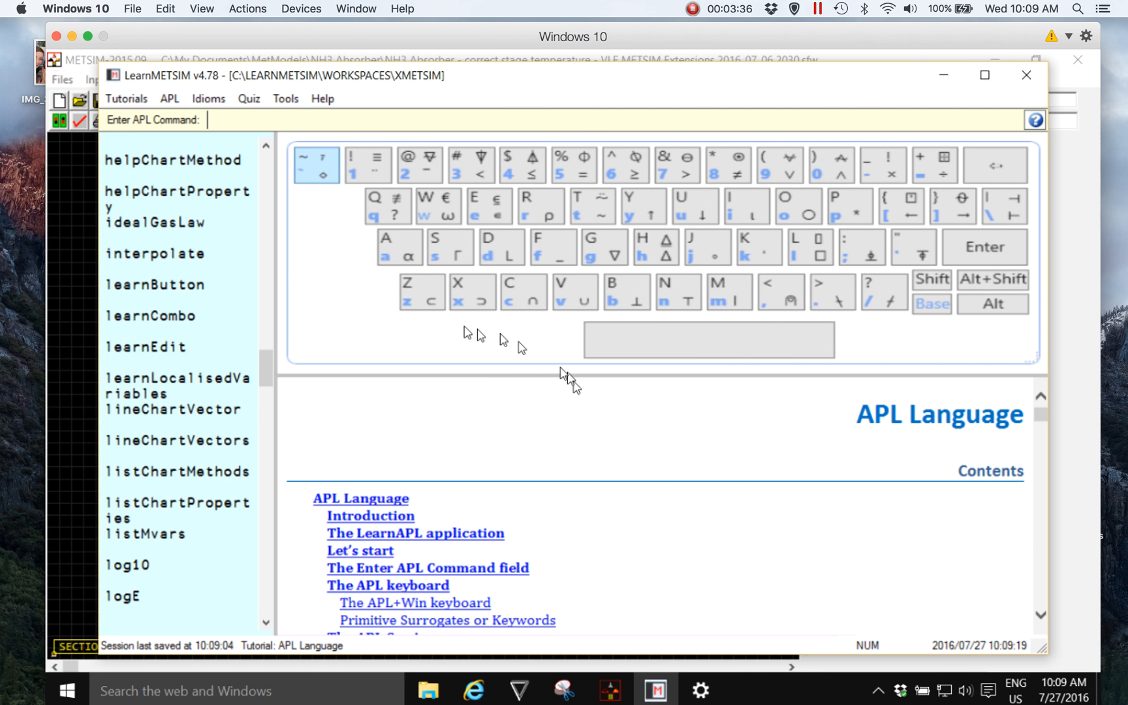
- Collapse the on-screen APL keyboard pane via the Tools menu
click(284, 98)
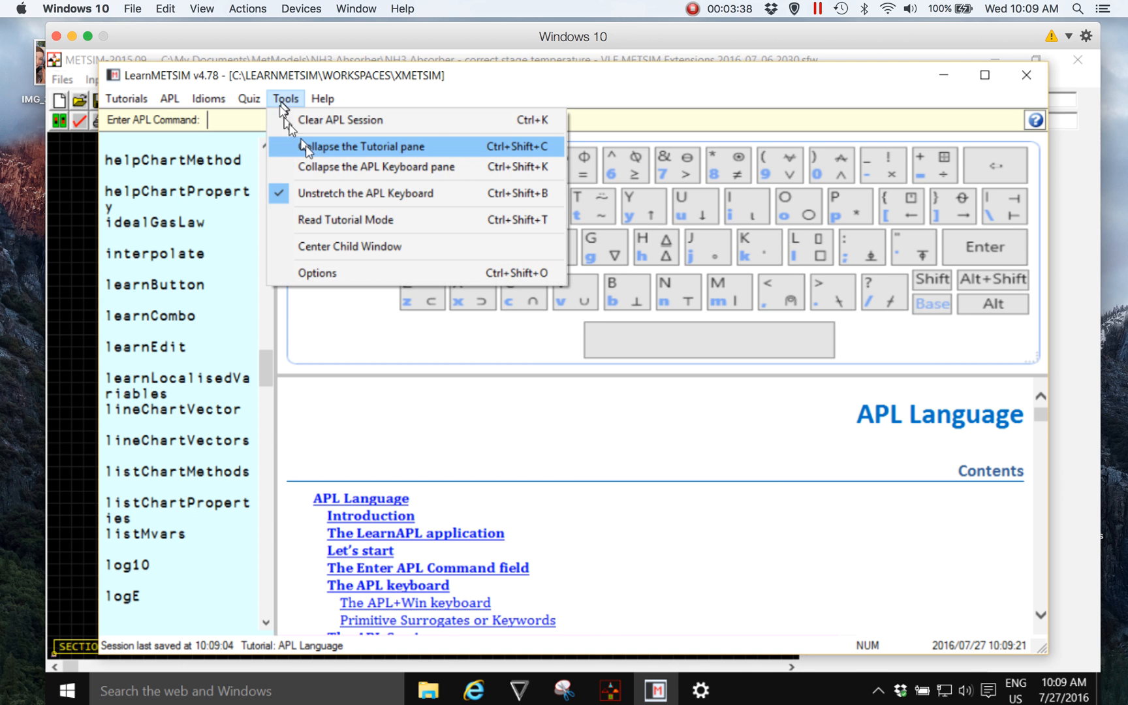
click(363, 146)
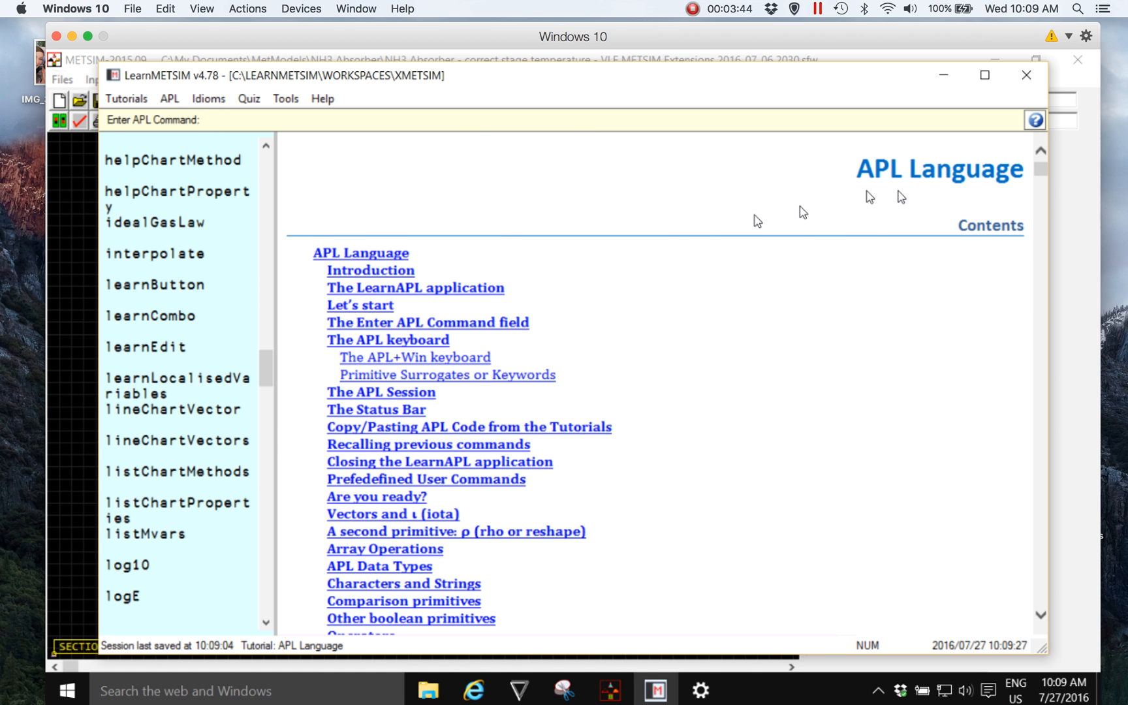
- Open the APL zObjects tutorial and scroll through its contents down to the zForm and wherelc topics
click(126, 98)
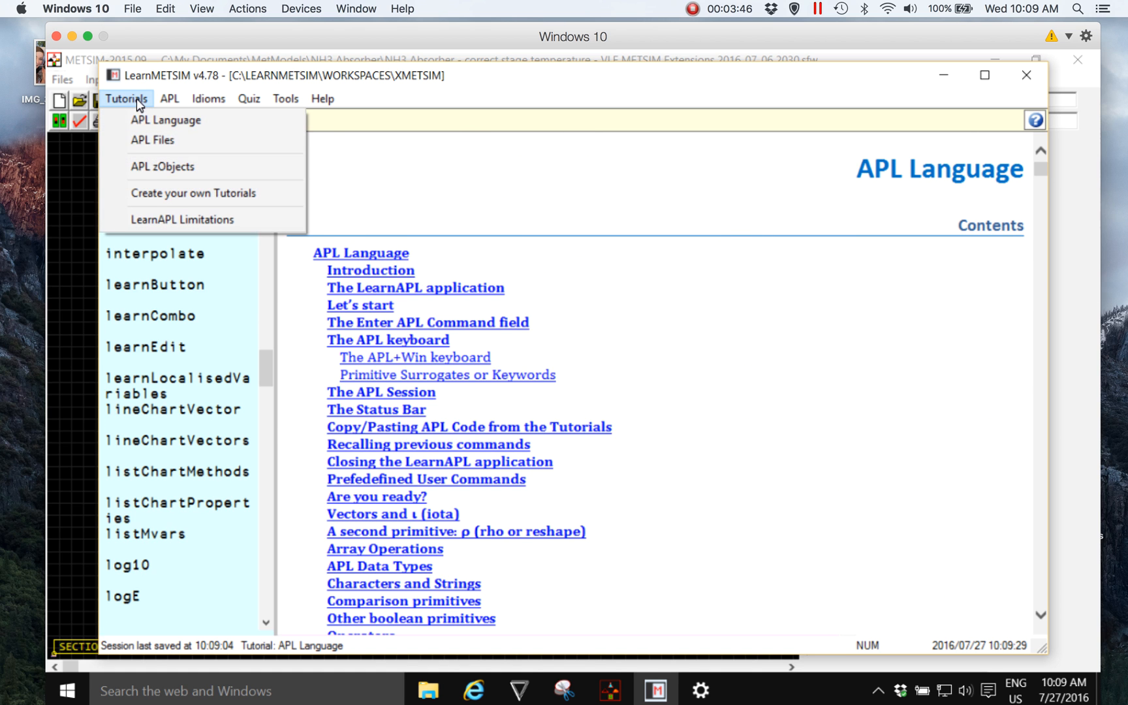
mouse_move(162, 166)
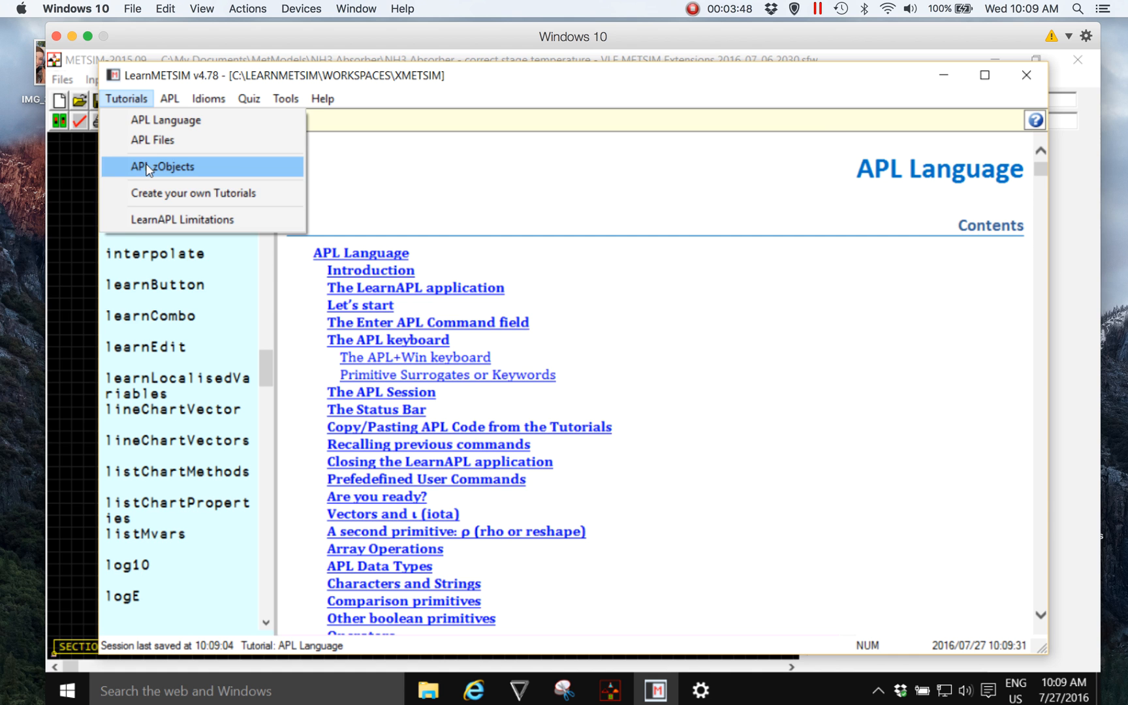
click(161, 166)
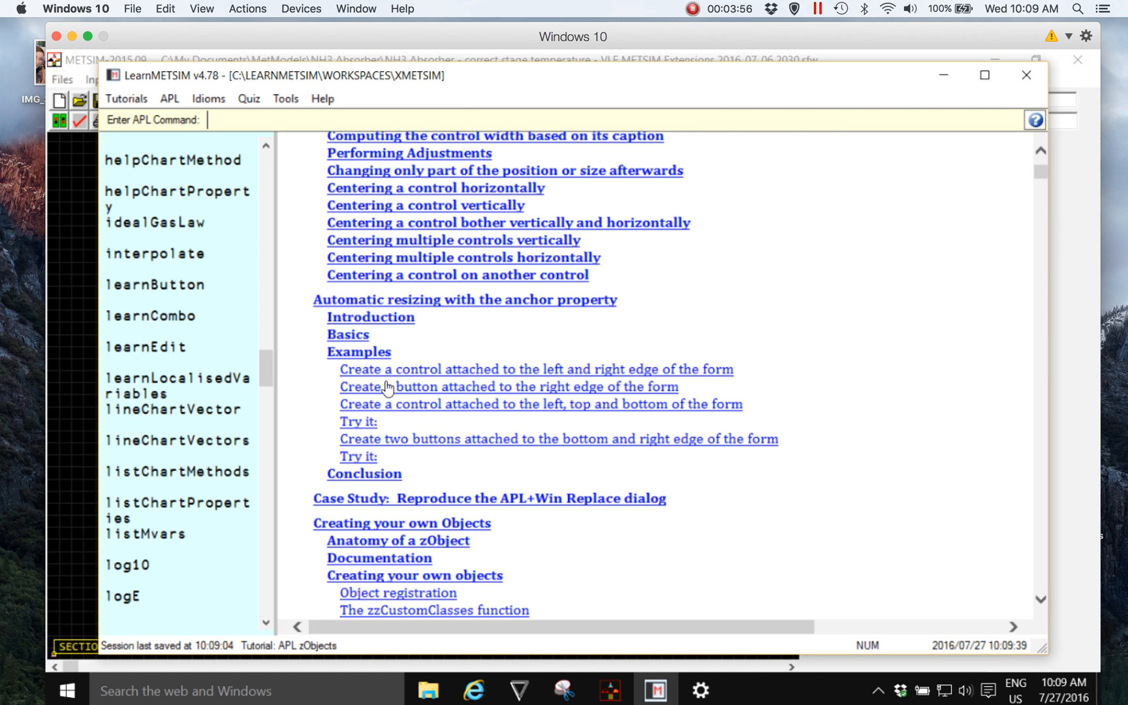
scroll(down, 3)
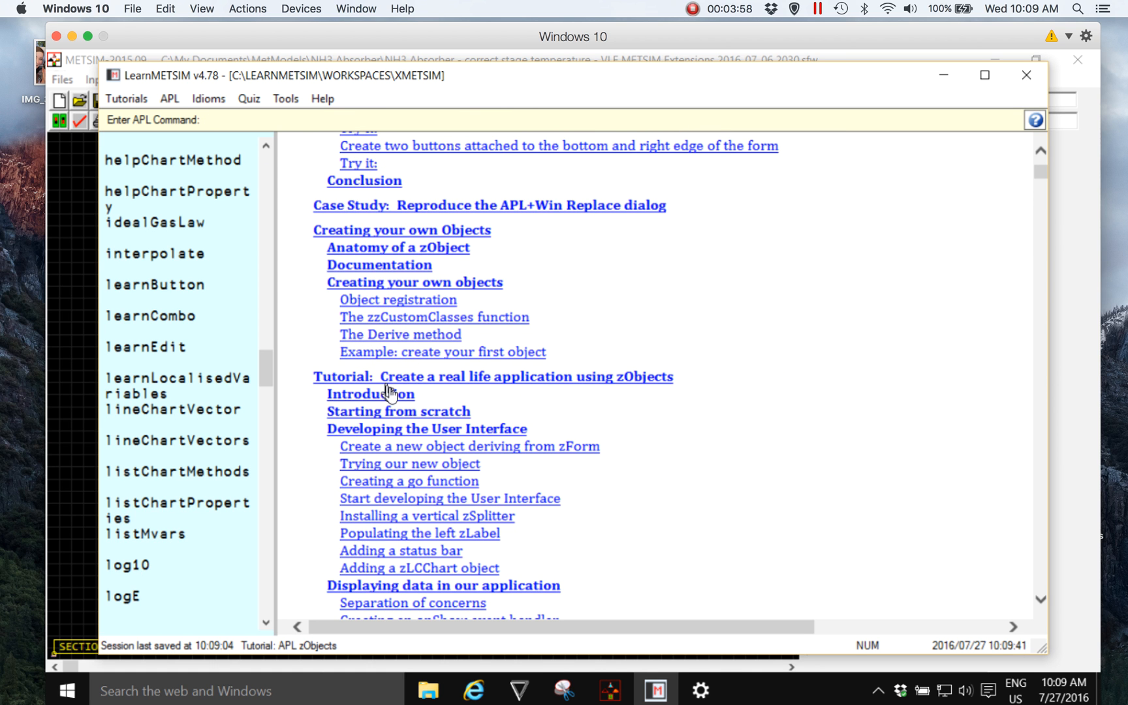
scroll(down, 3)
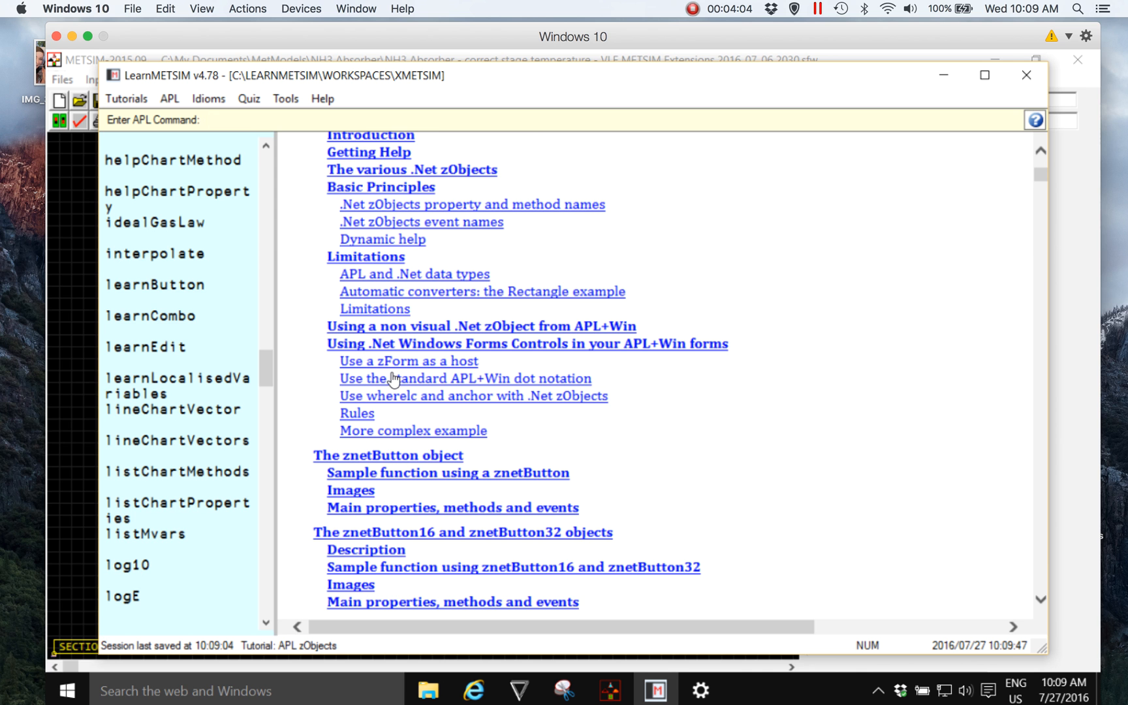
scroll(down, 3)
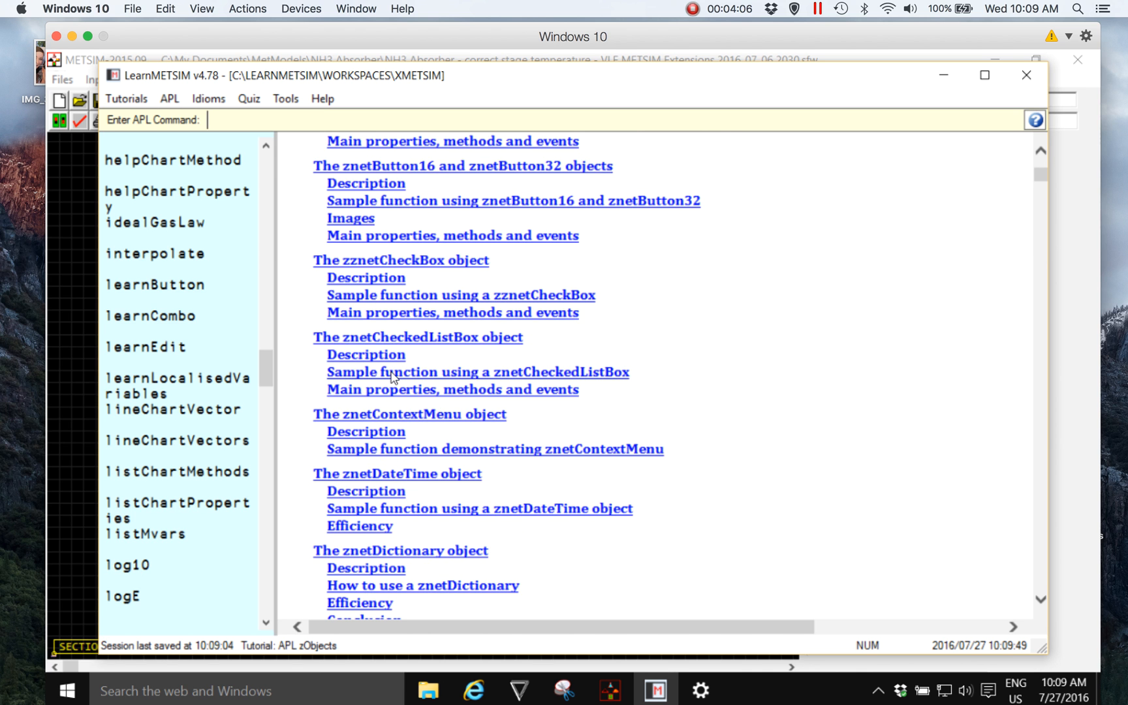
scroll(down, 3)
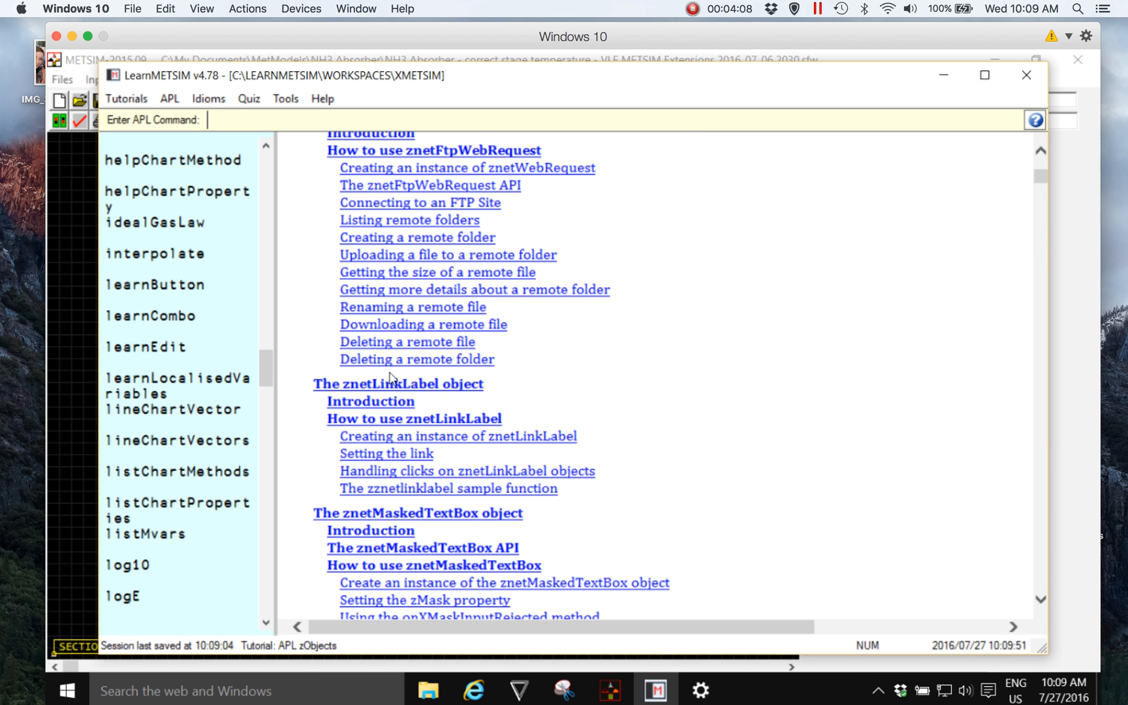
scroll(down, 3)
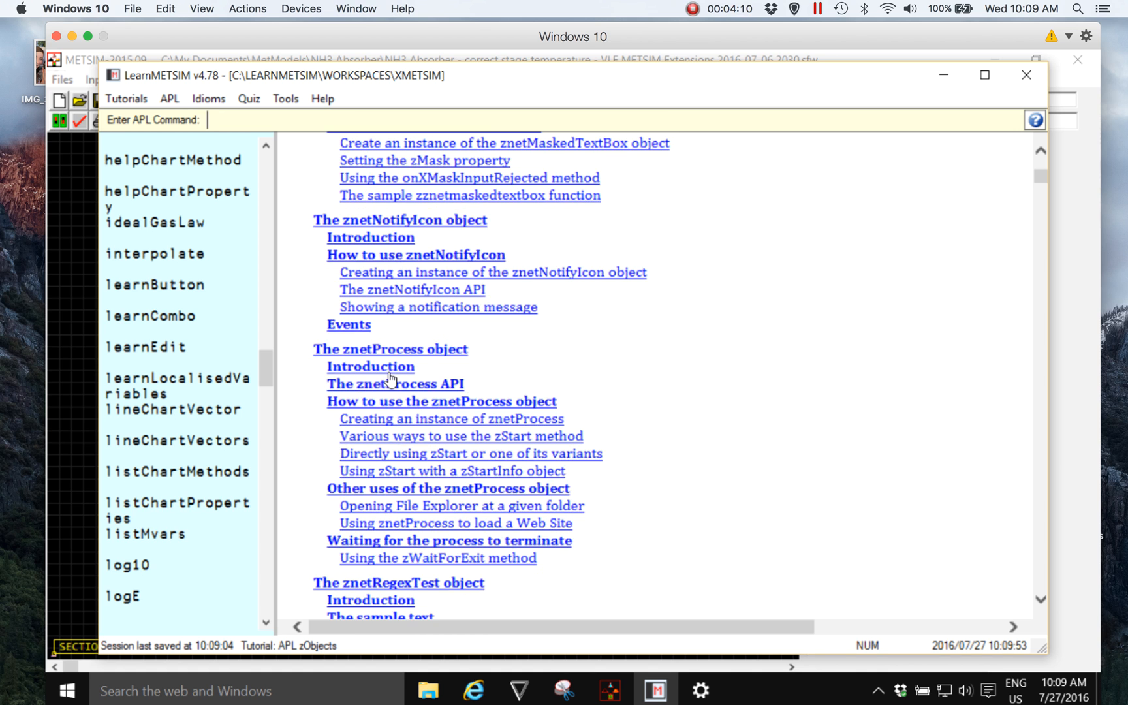
scroll(down, 3)
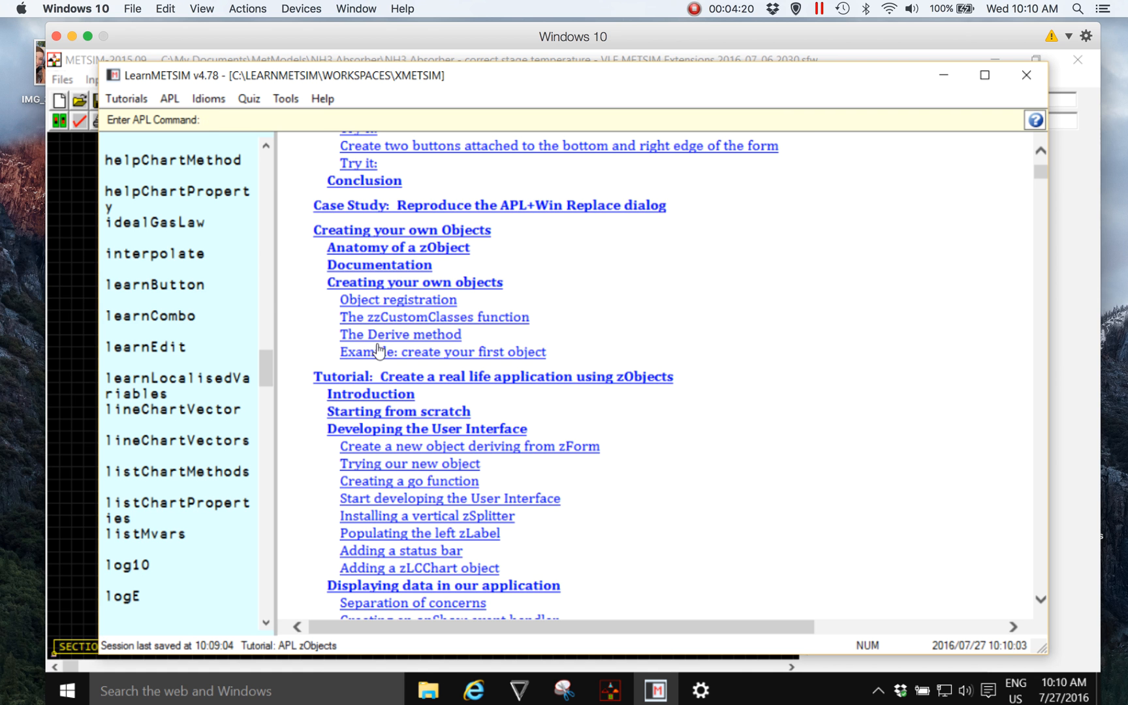
scroll(down, 3)
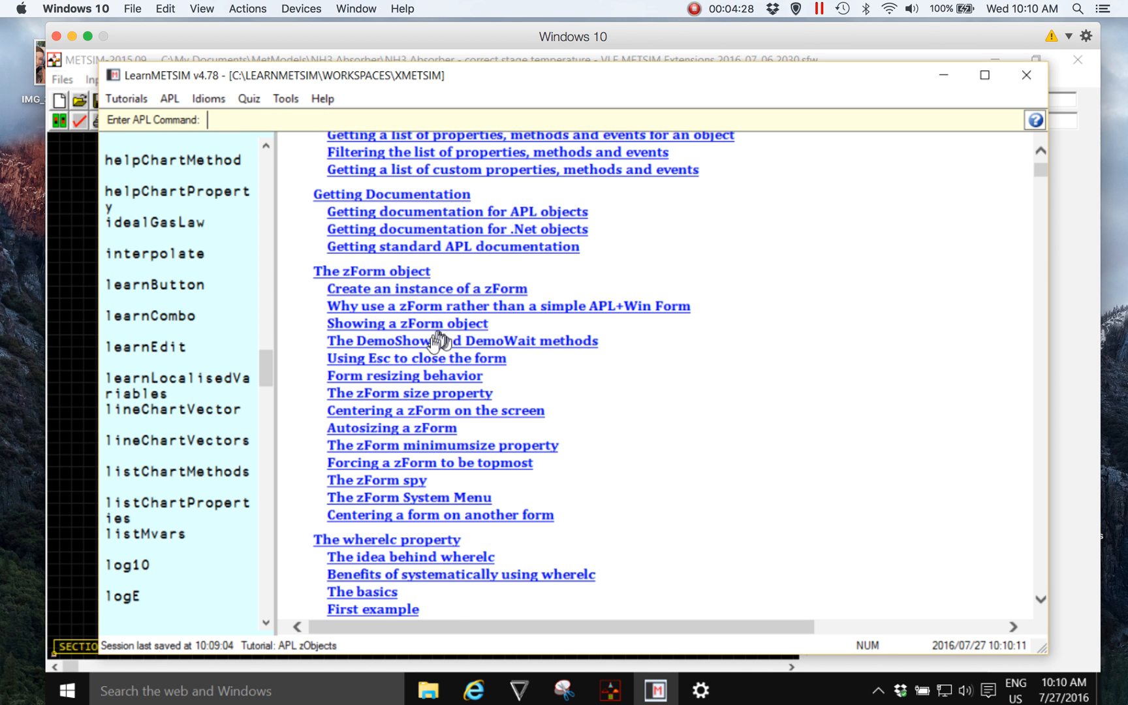
mouse_move(404, 438)
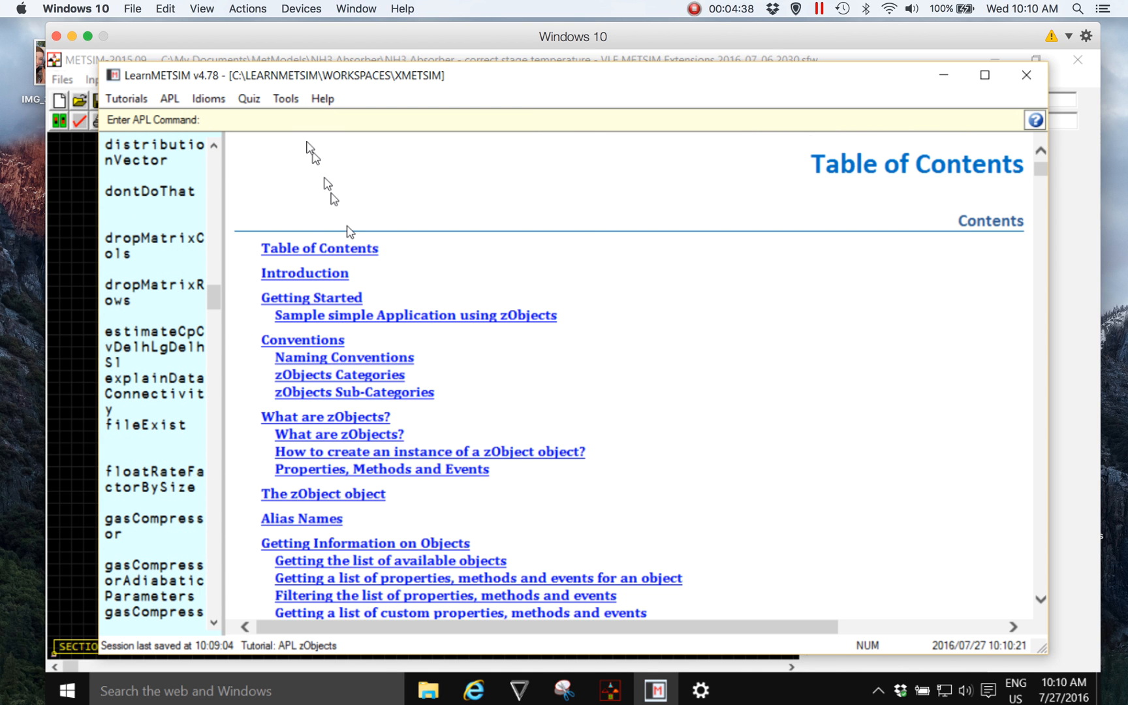
- Switch the tutorial to full-window reading mode and then leave it again
click(286, 98)
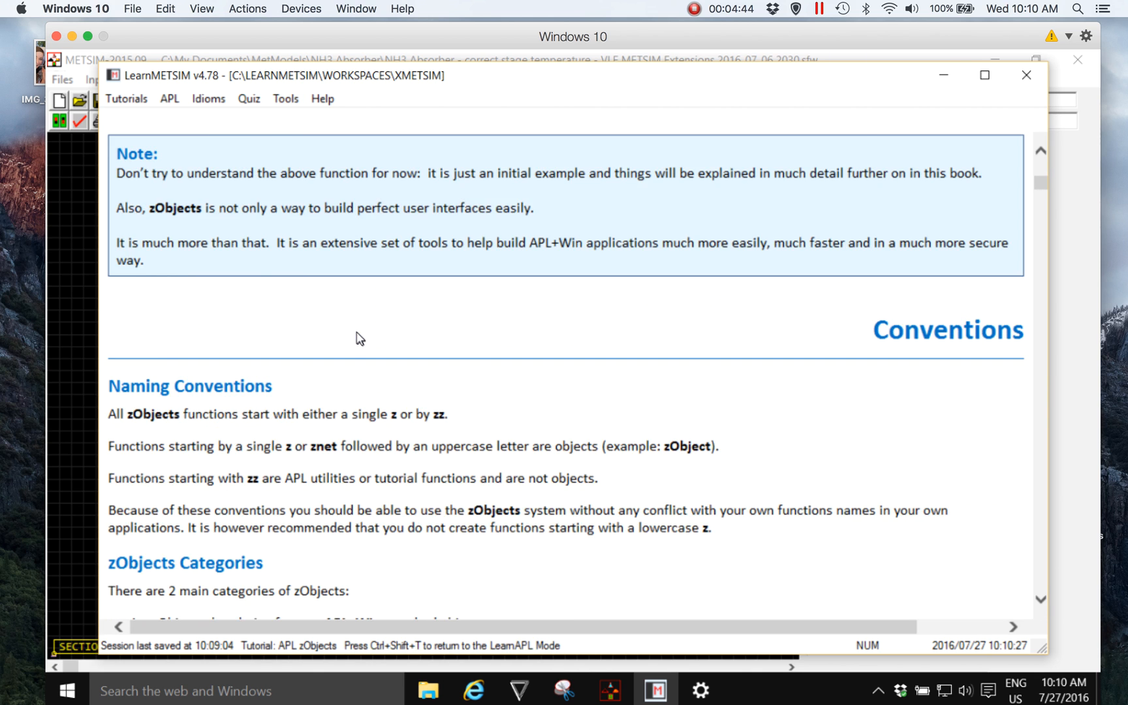
click(285, 98)
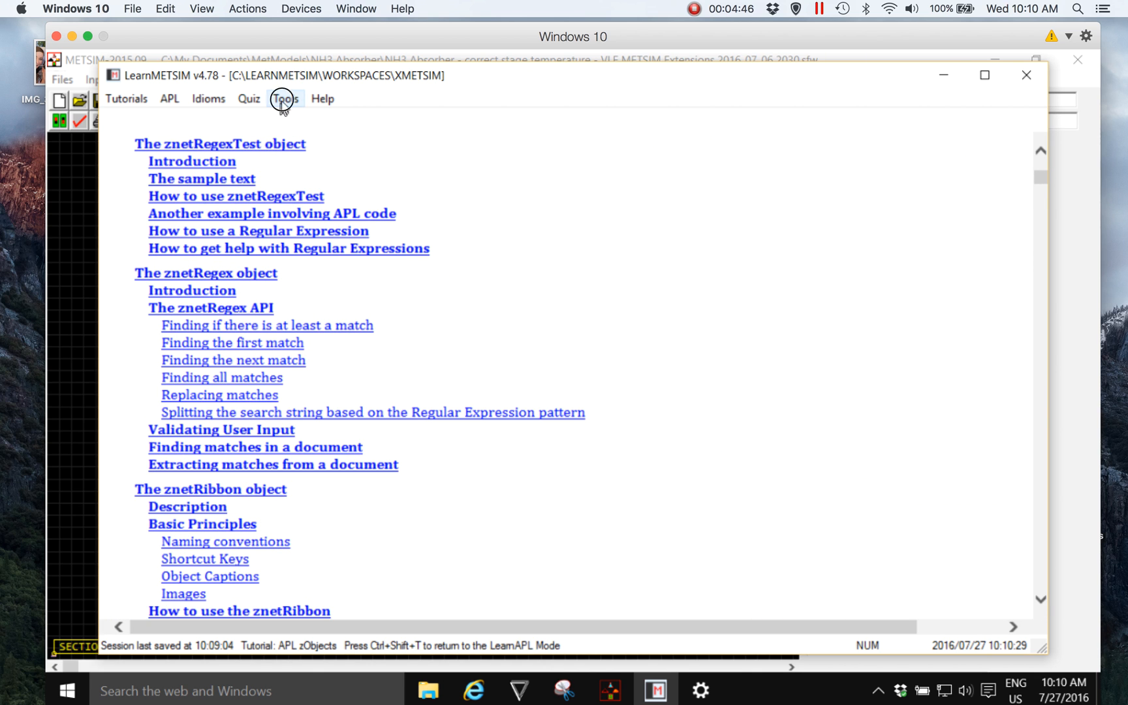
click(284, 98)
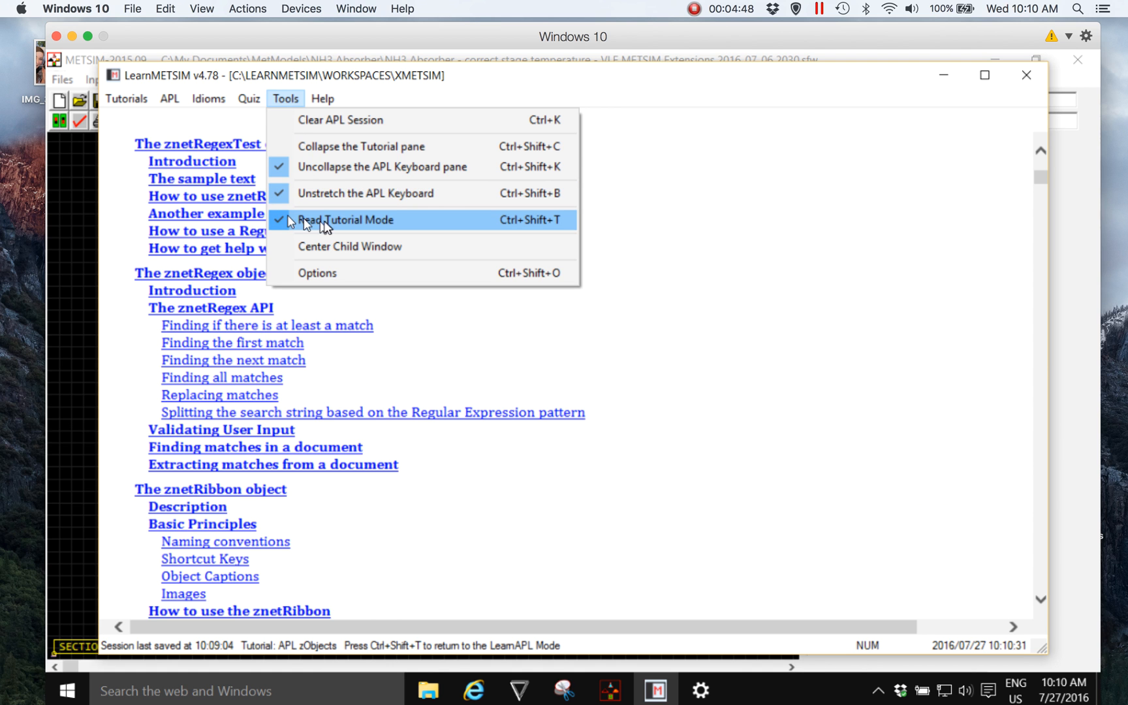
click(346, 221)
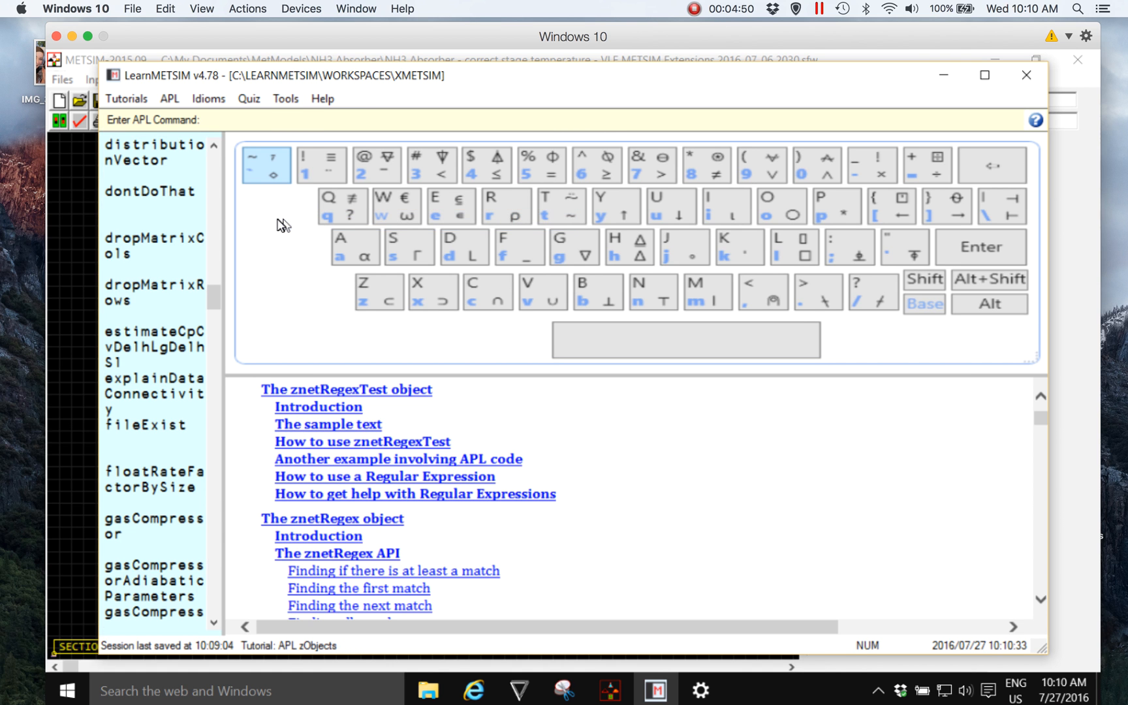
- Hide the APL keyboard again, then unstretch it back to normal size beside the function list
click(285, 98)
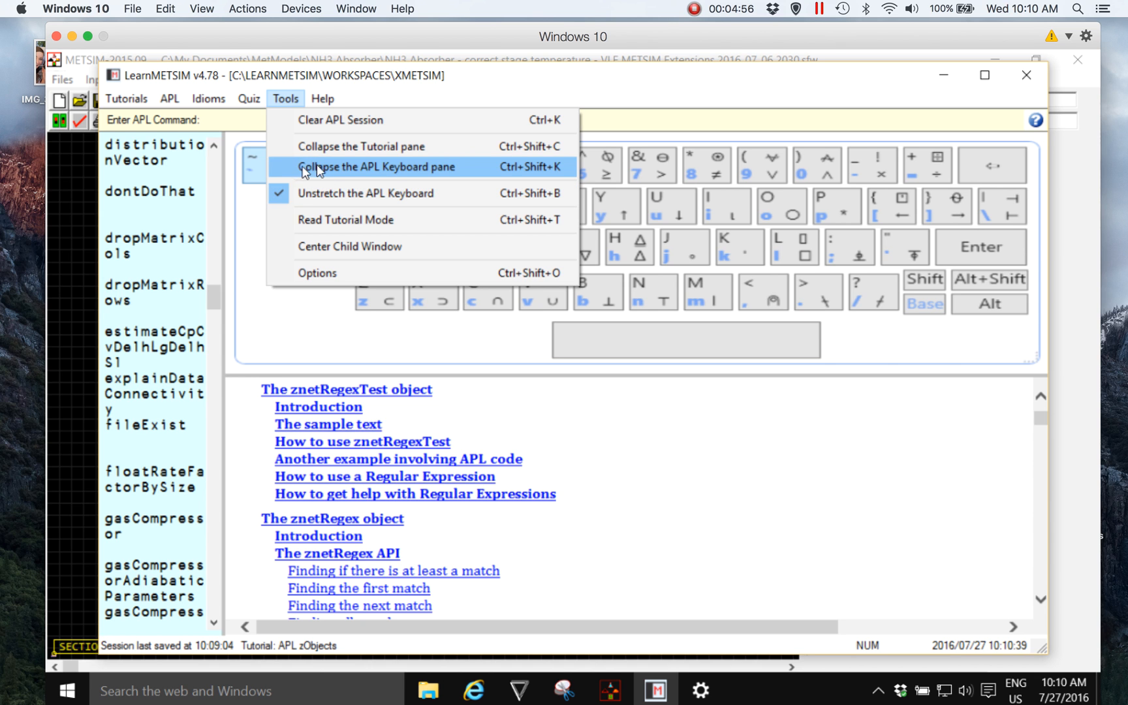
click(377, 167)
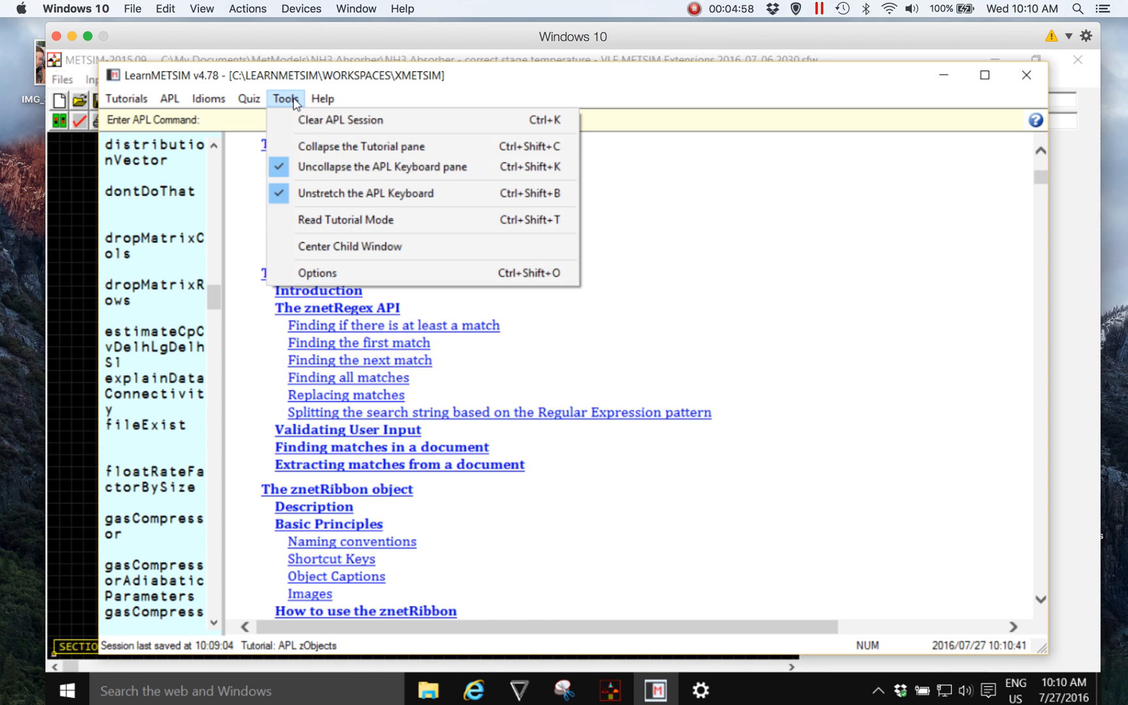
click(382, 166)
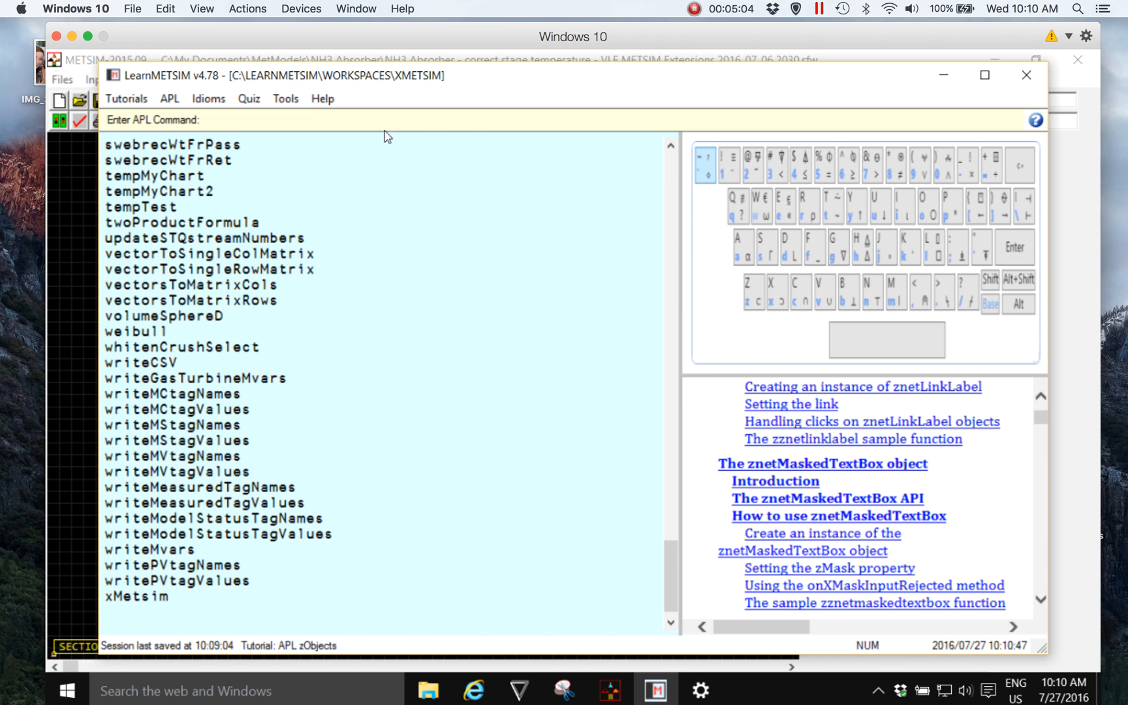
click(286, 98)
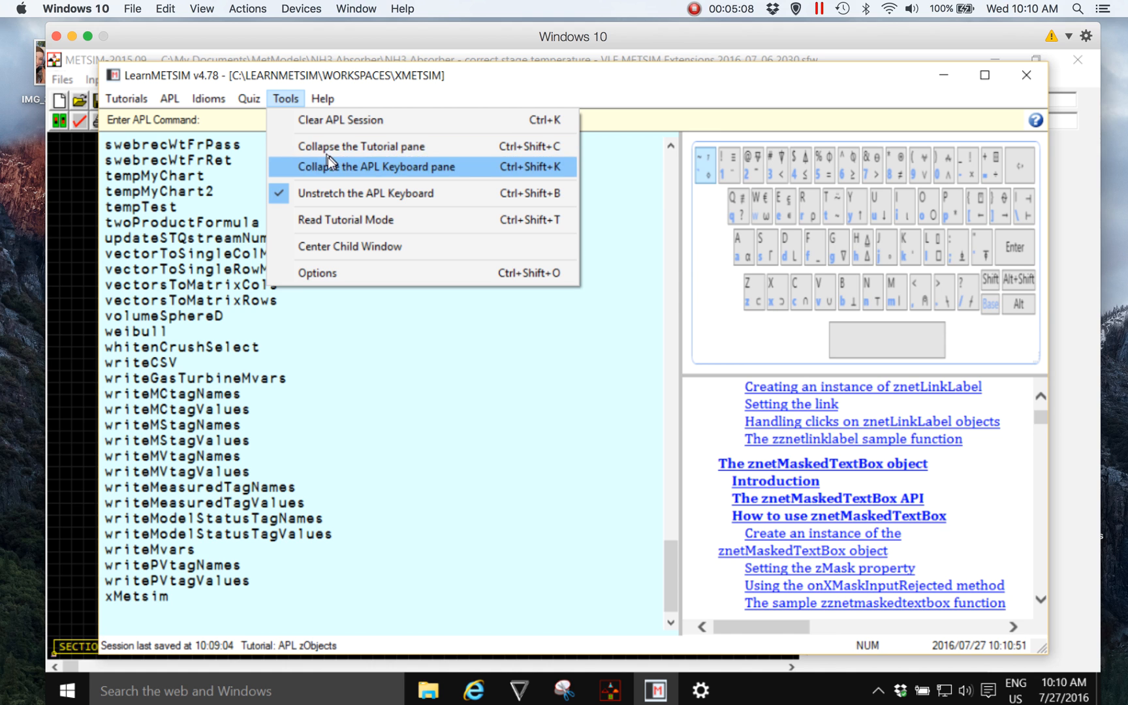
mouse_move(367, 193)
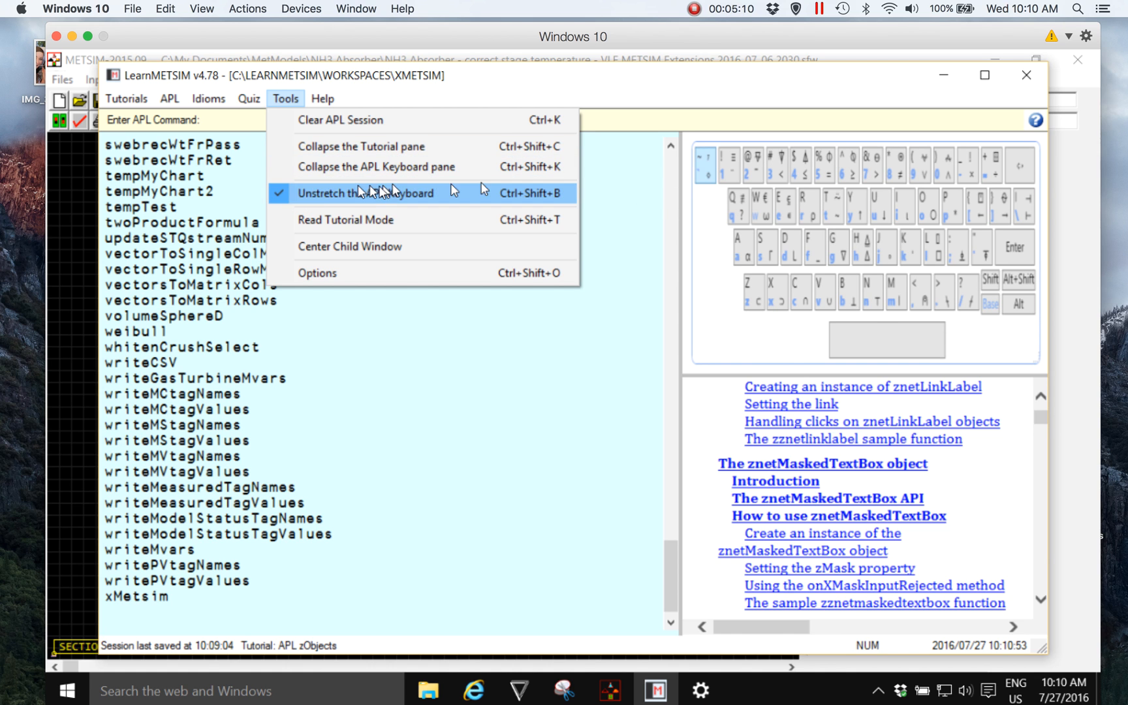
click(367, 193)
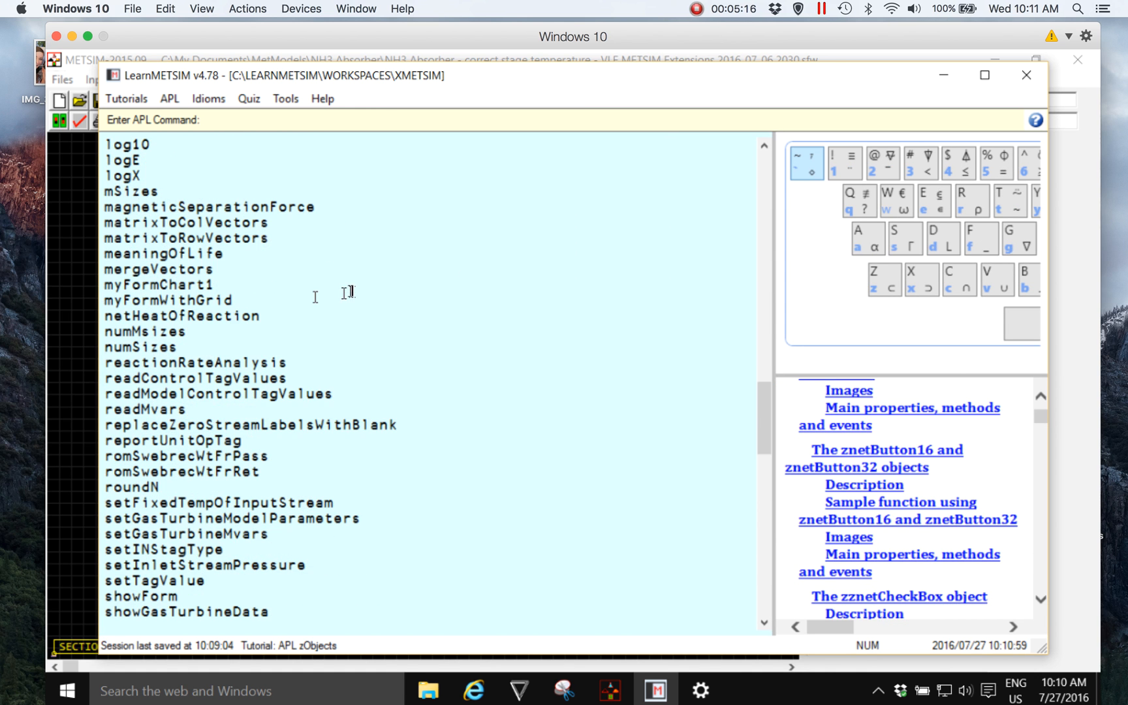
- Run showGasTurbineForm from the session function list to open the Gas Turbine Data Input Form
scroll(down, 3)
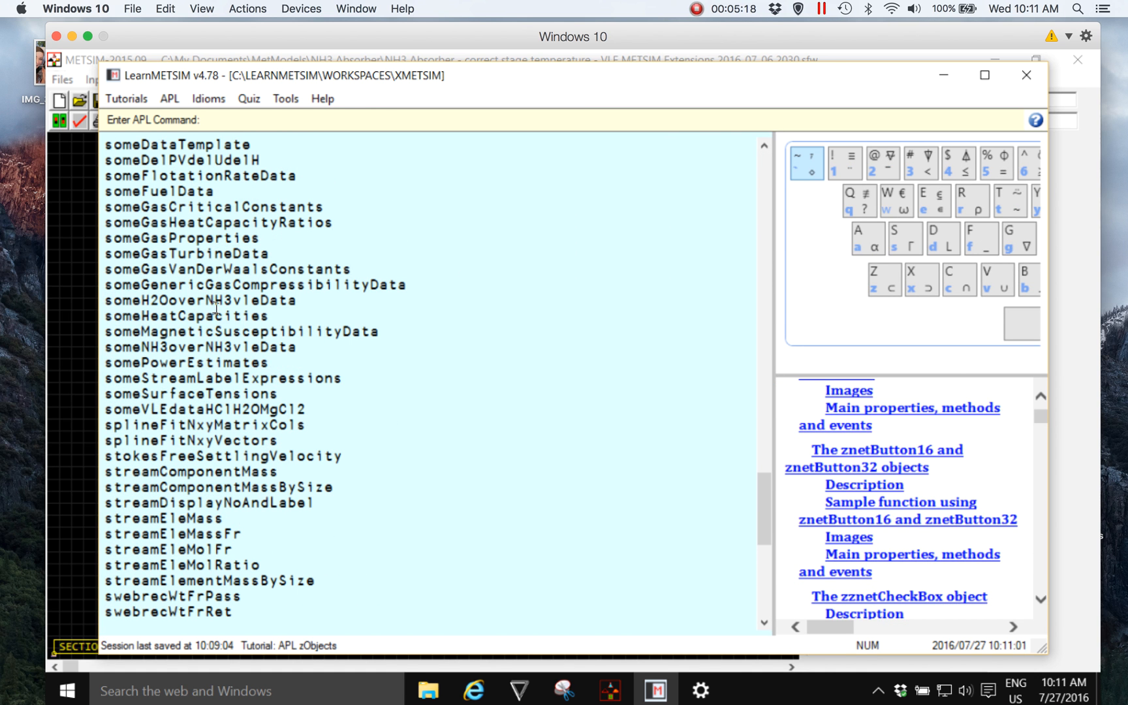
scroll(down, 3)
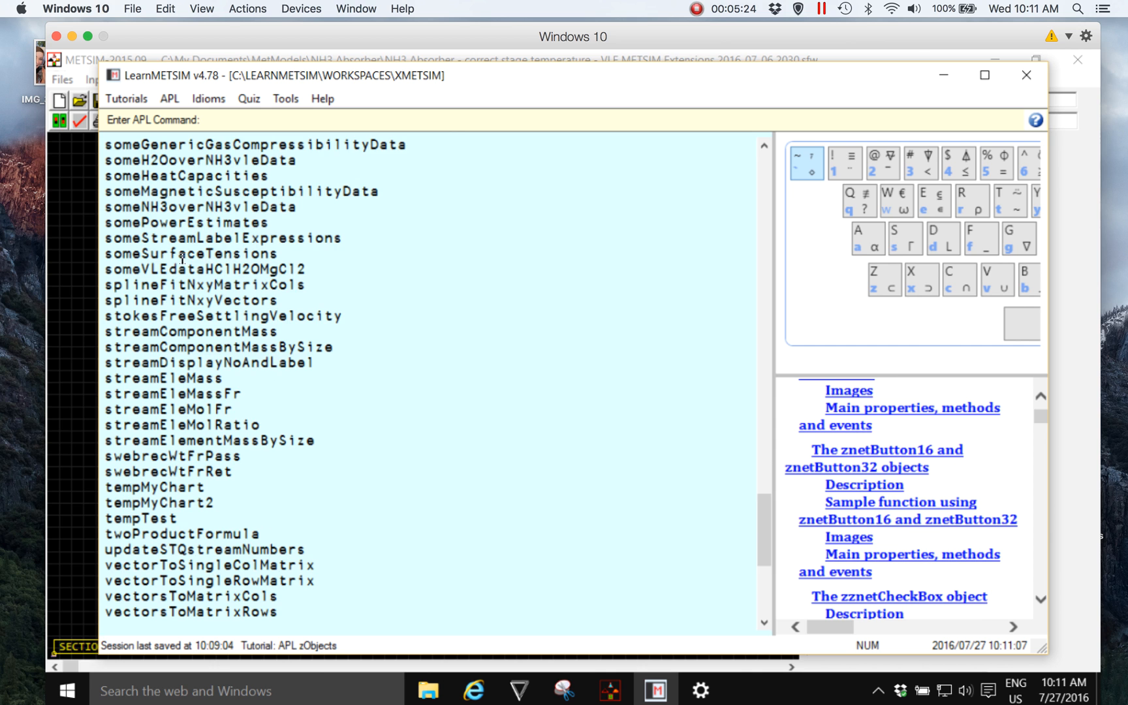
scroll(up, 3)
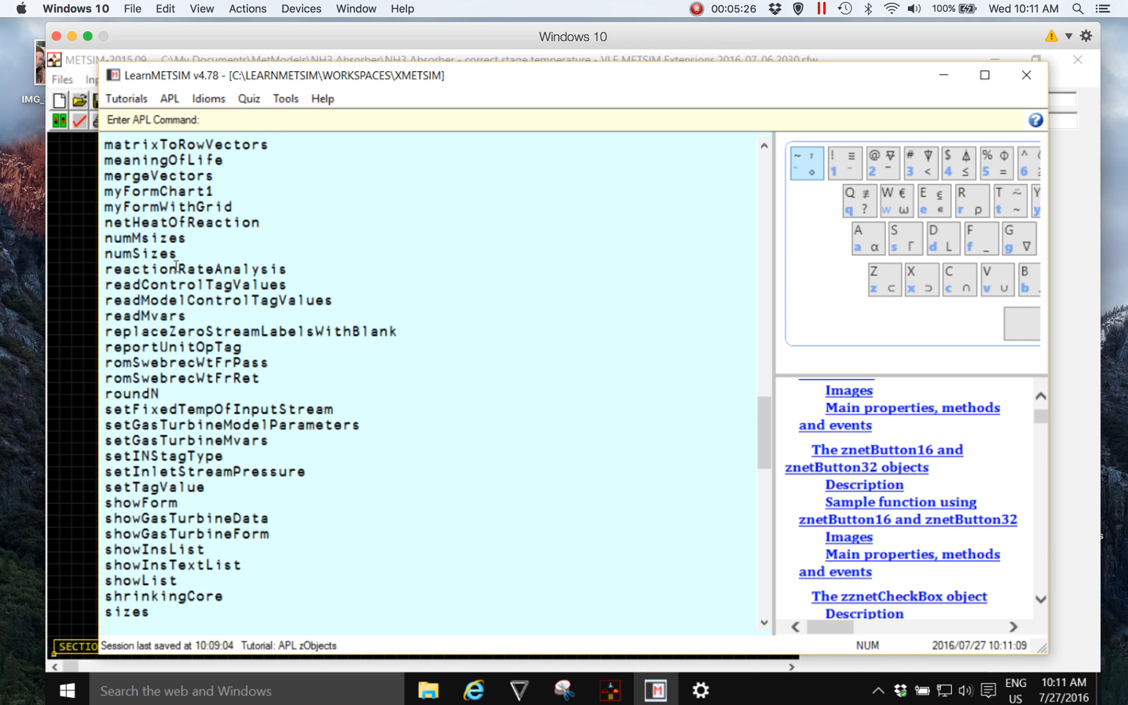
mouse_move(272, 521)
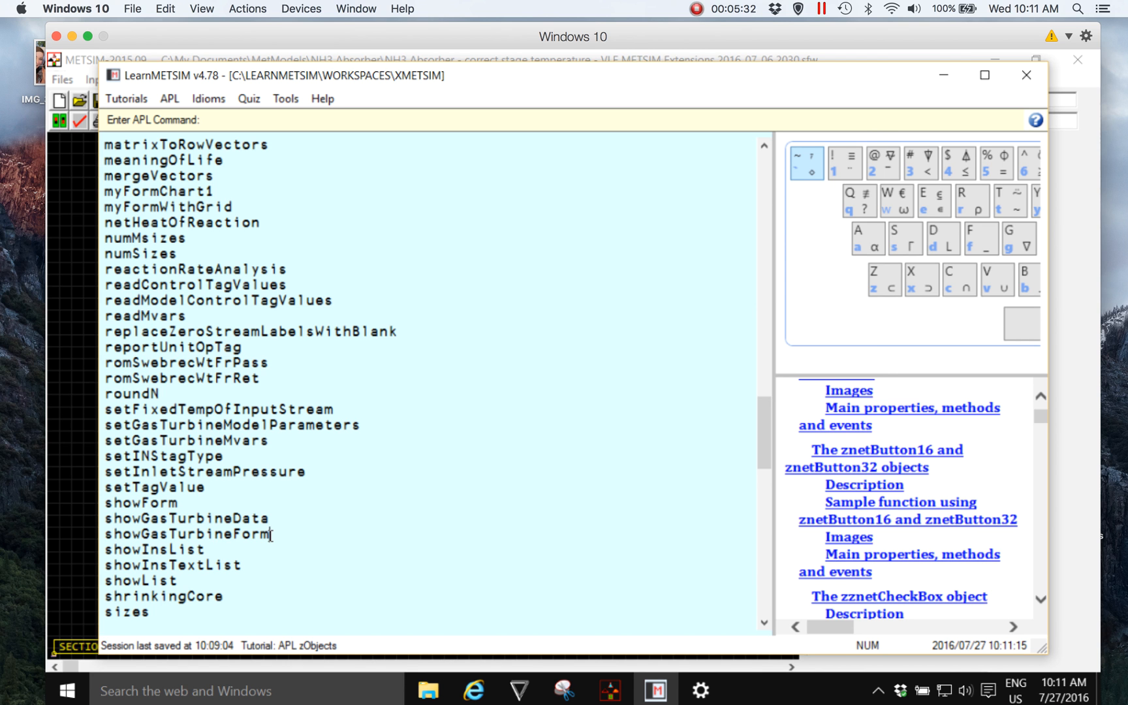
double_click(188, 534)
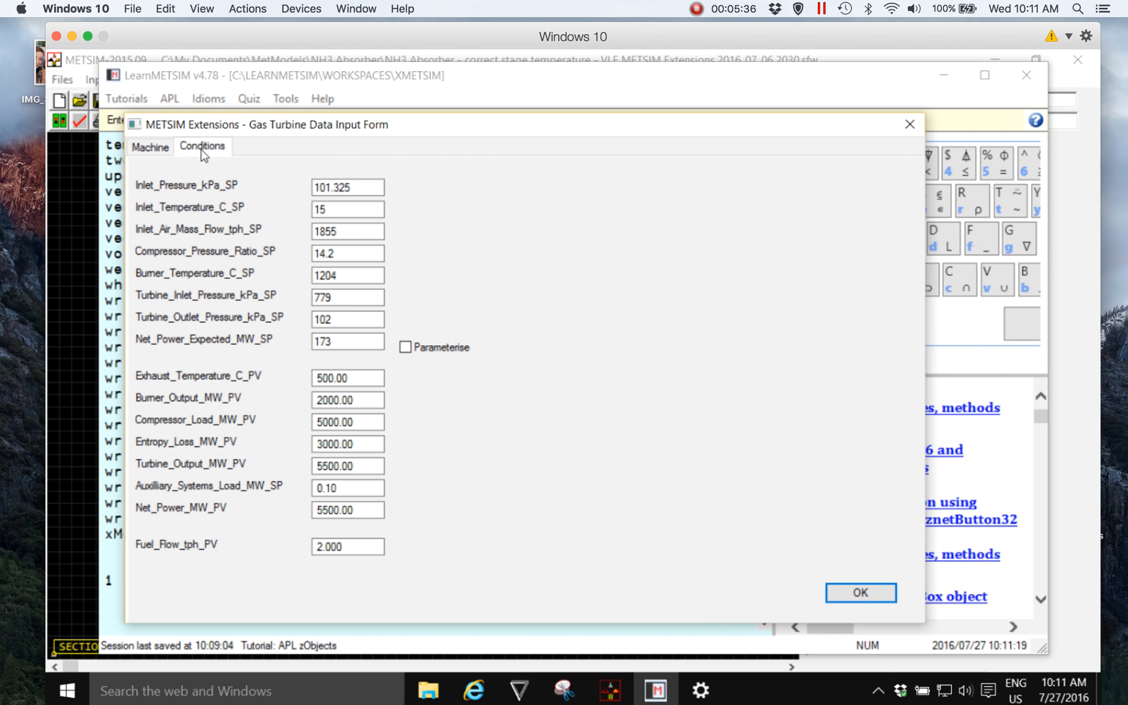
- Set the GE LM6000PD 2S 42 MW machine on the Machine page and review its updated Conditions values
click(151, 146)
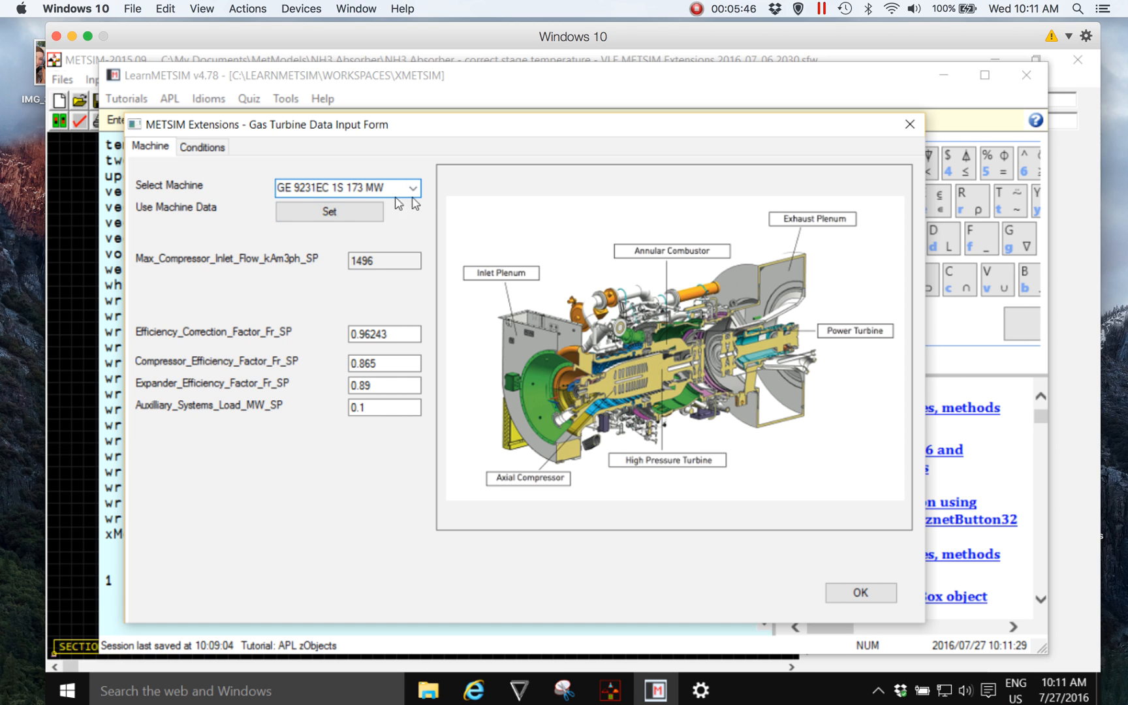
click(412, 189)
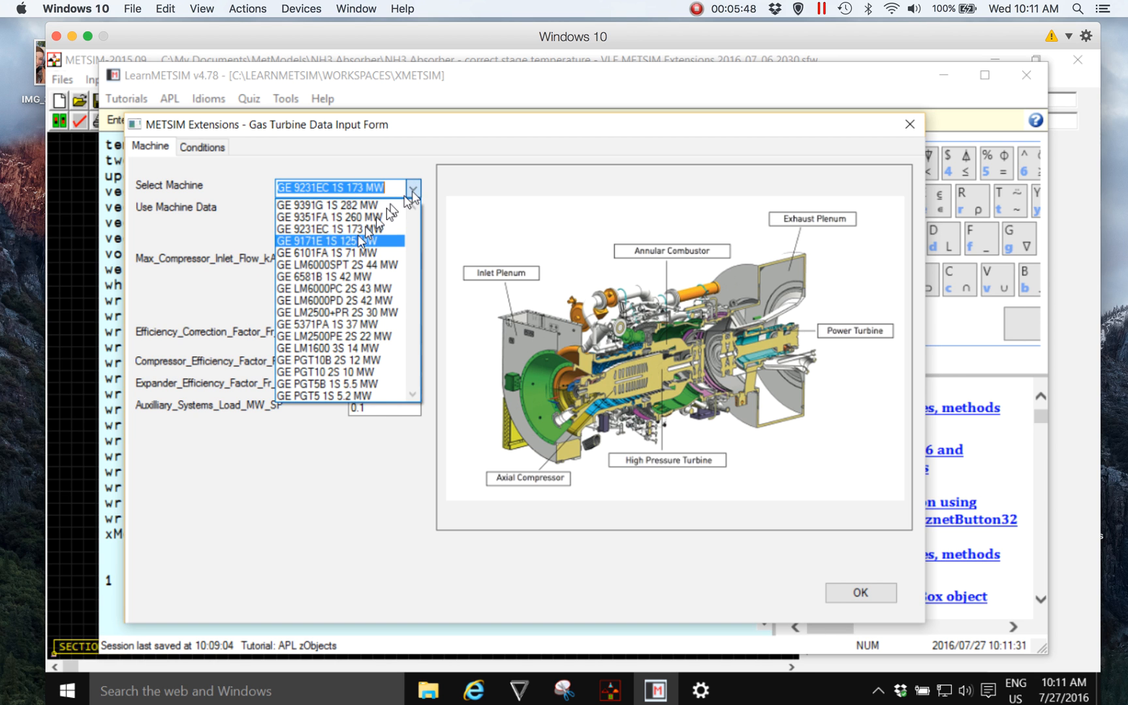
mouse_move(339, 300)
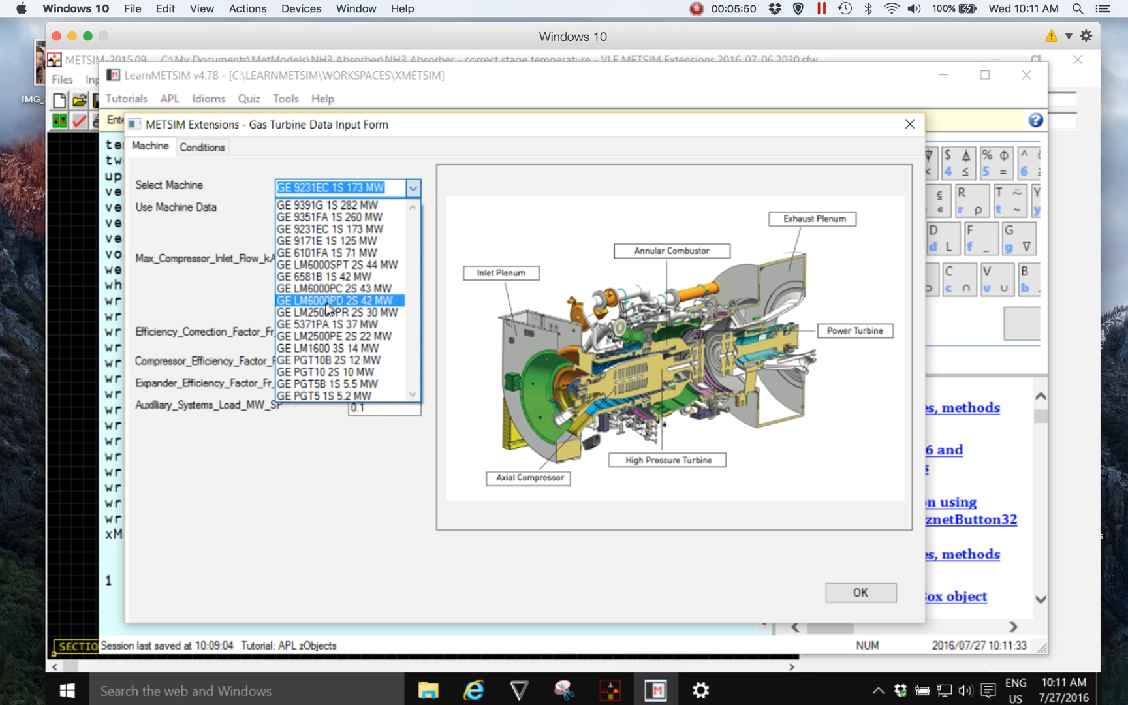
click(338, 300)
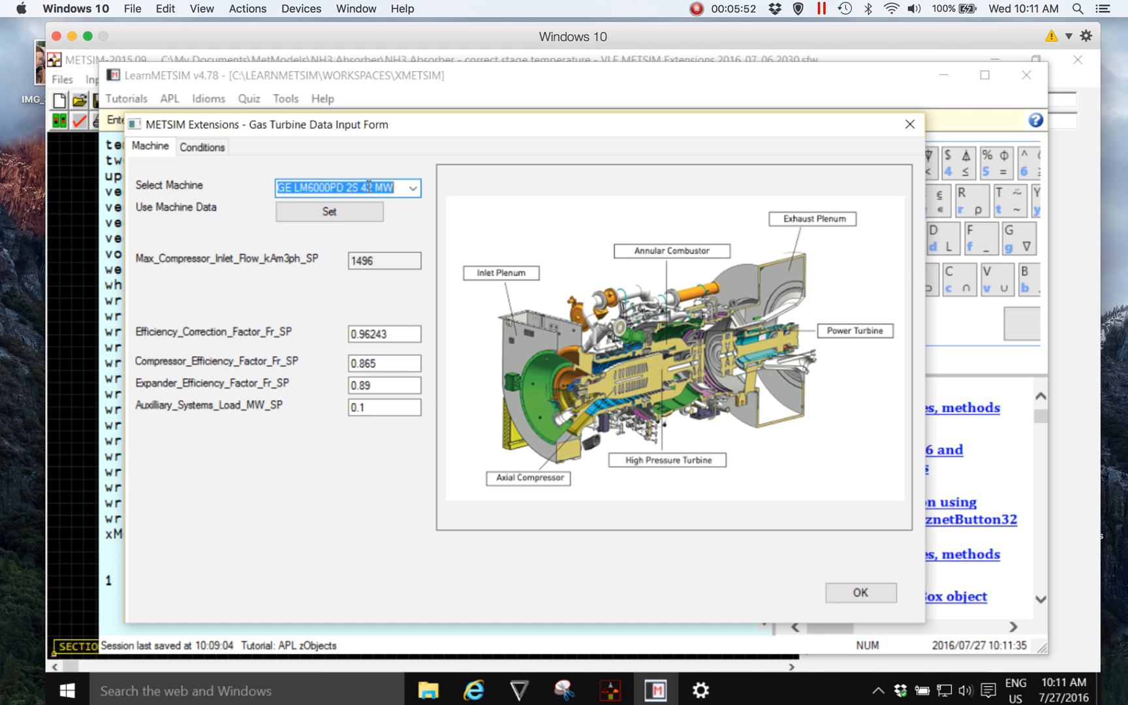
click(329, 212)
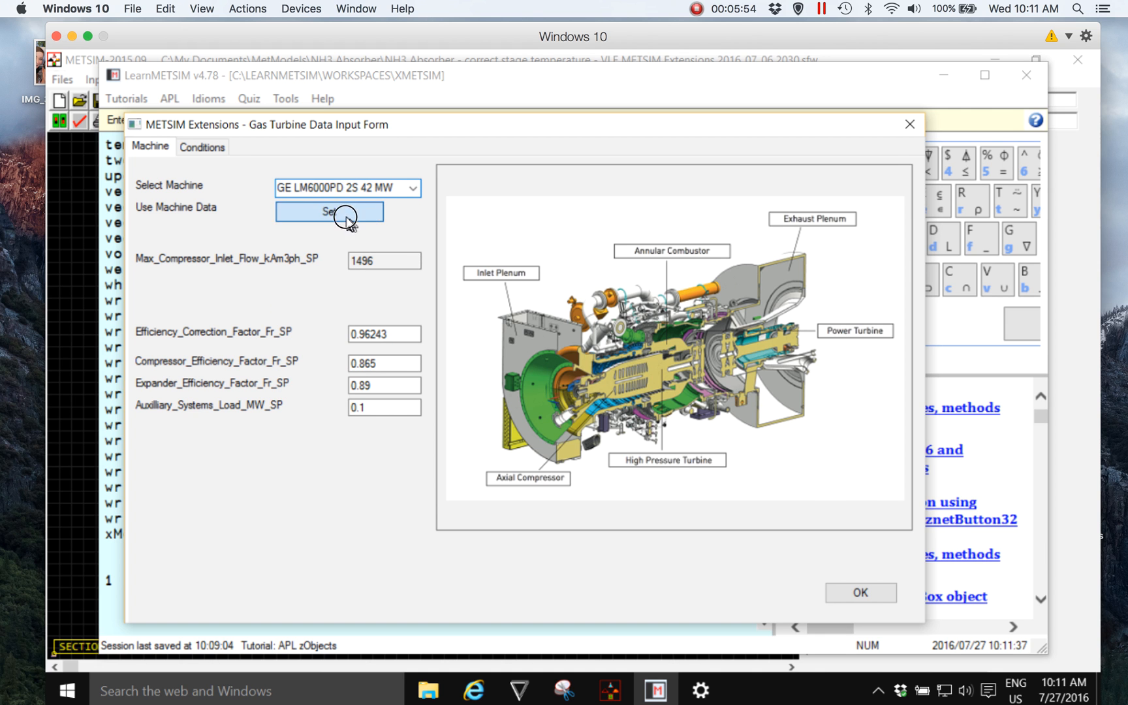
click(330, 211)
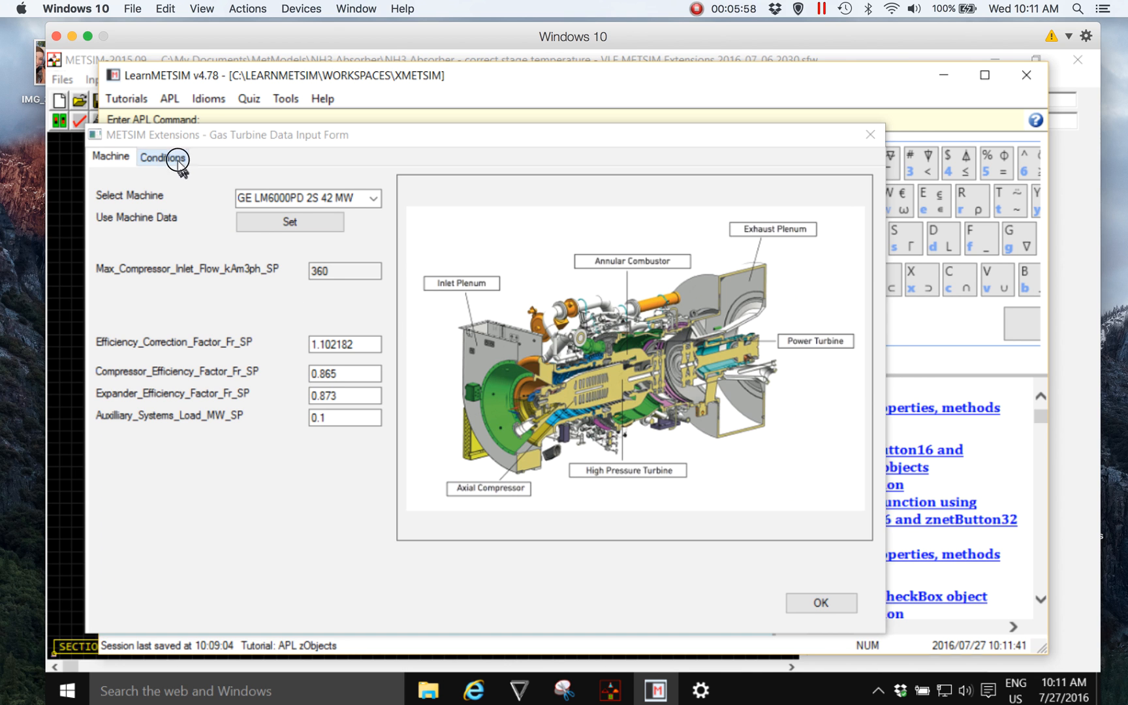
click(163, 156)
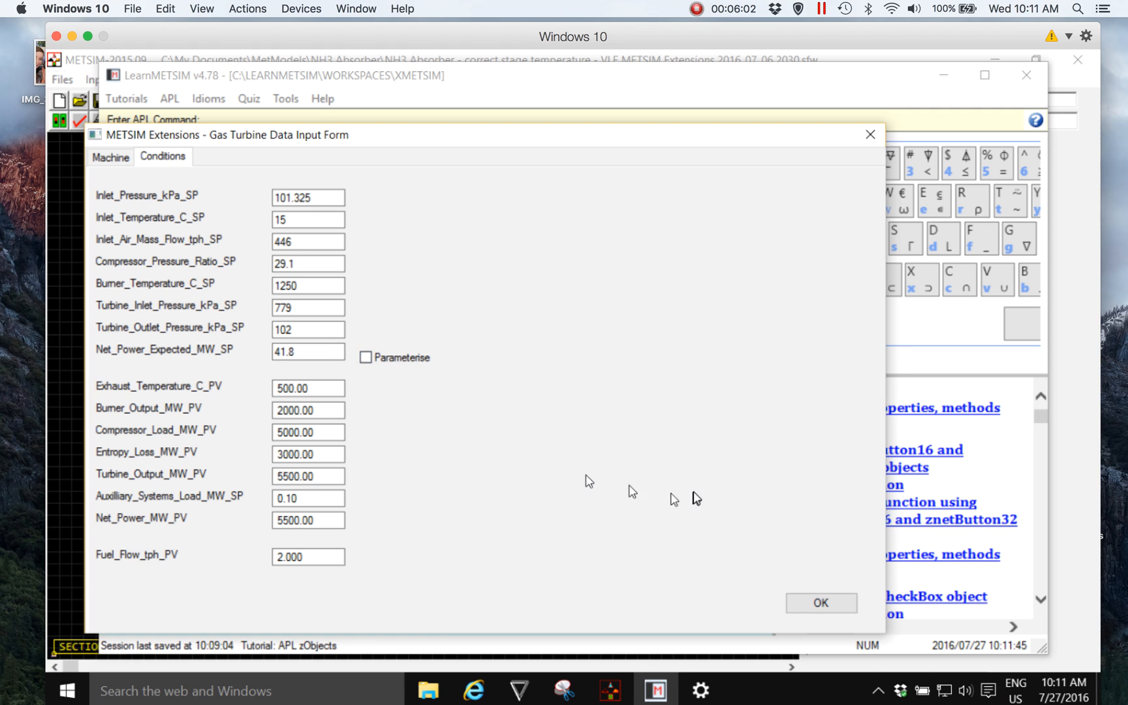
mouse_move(688, 498)
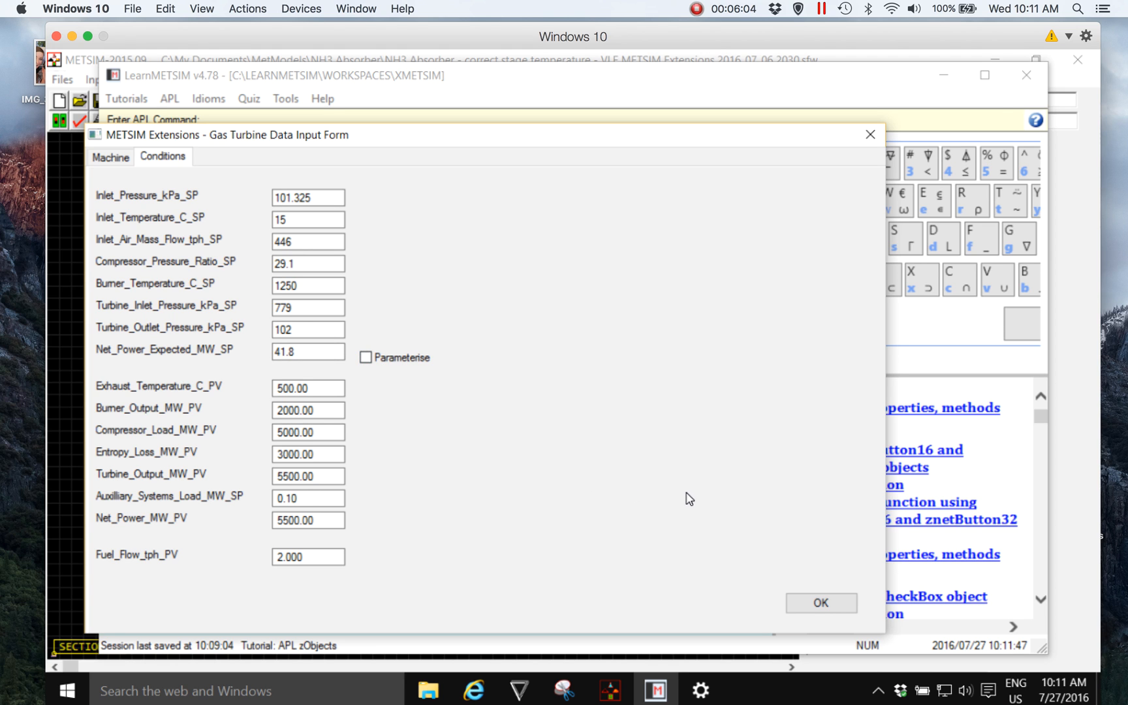
mouse_move(508, 379)
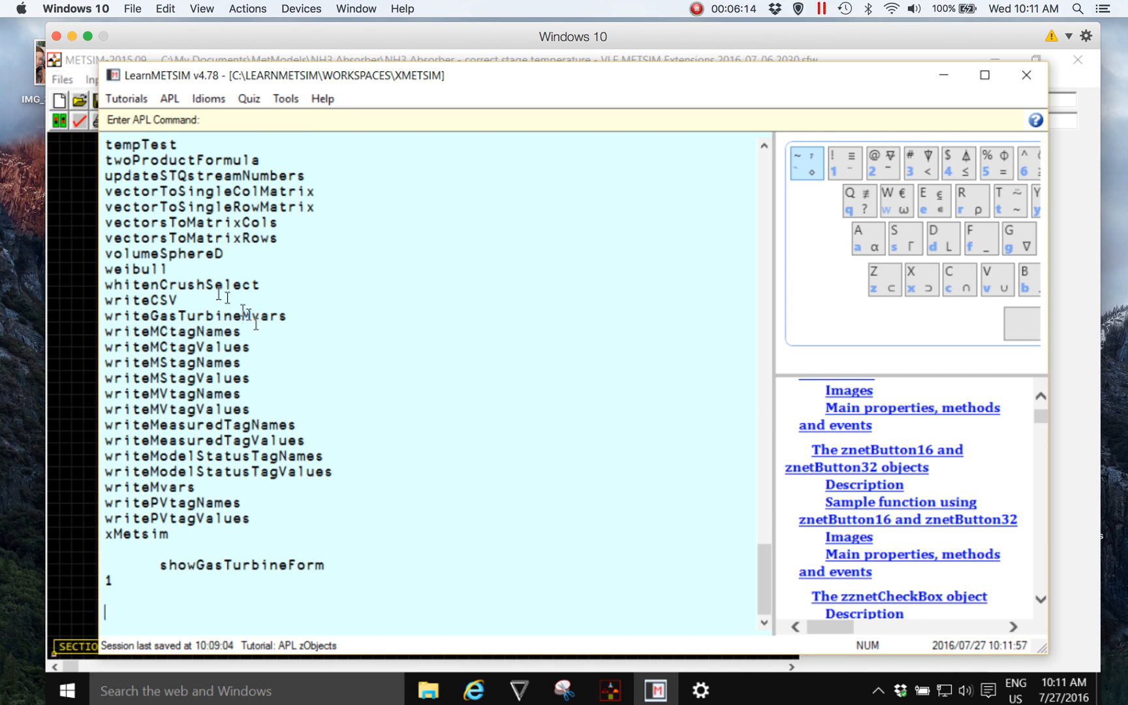
- Open someGasTurbineData in the Function Editor from the session function list
scroll(down, 3)
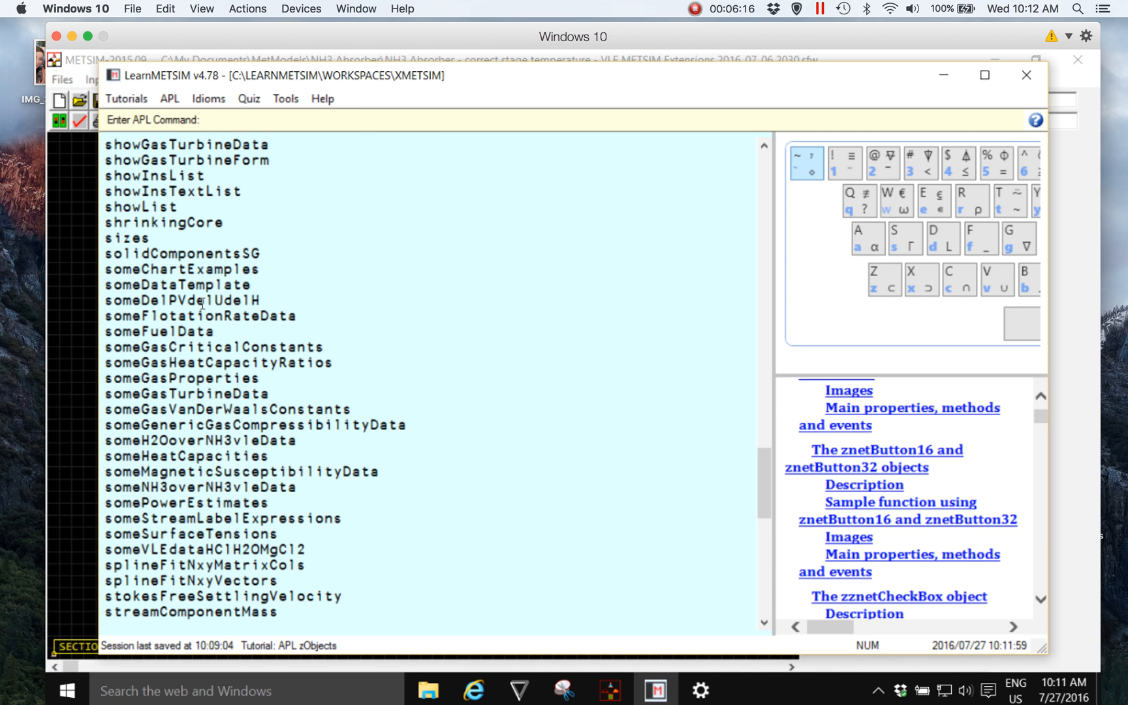
mouse_move(158, 392)
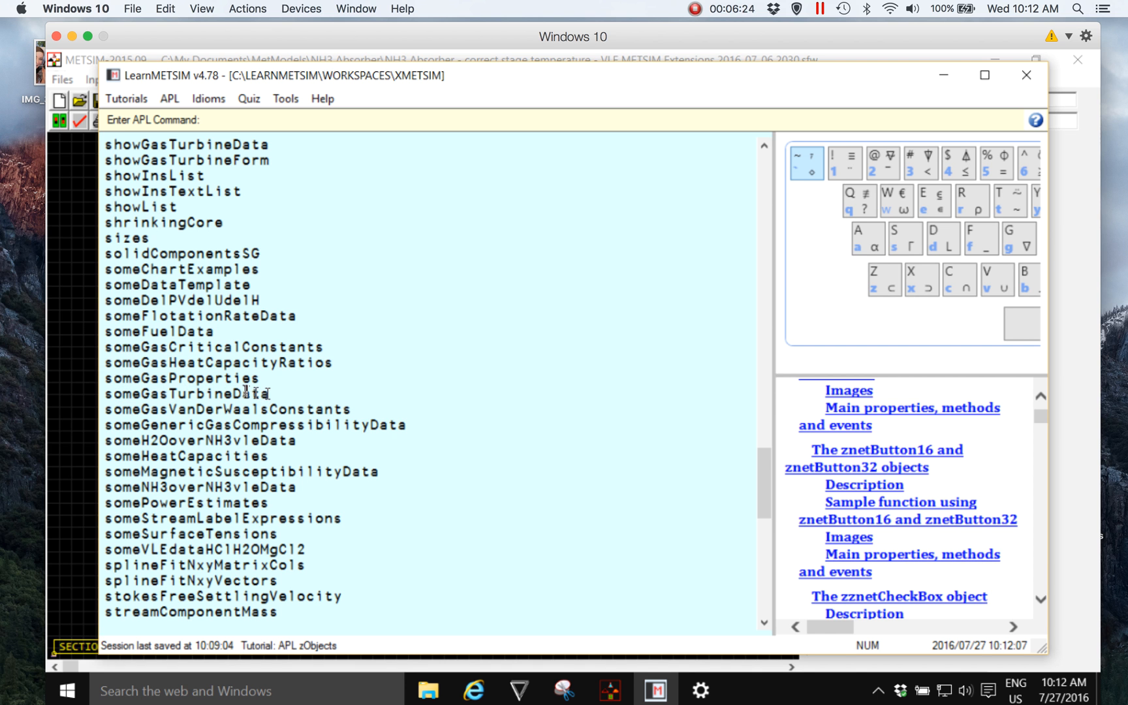
double_click(187, 393)
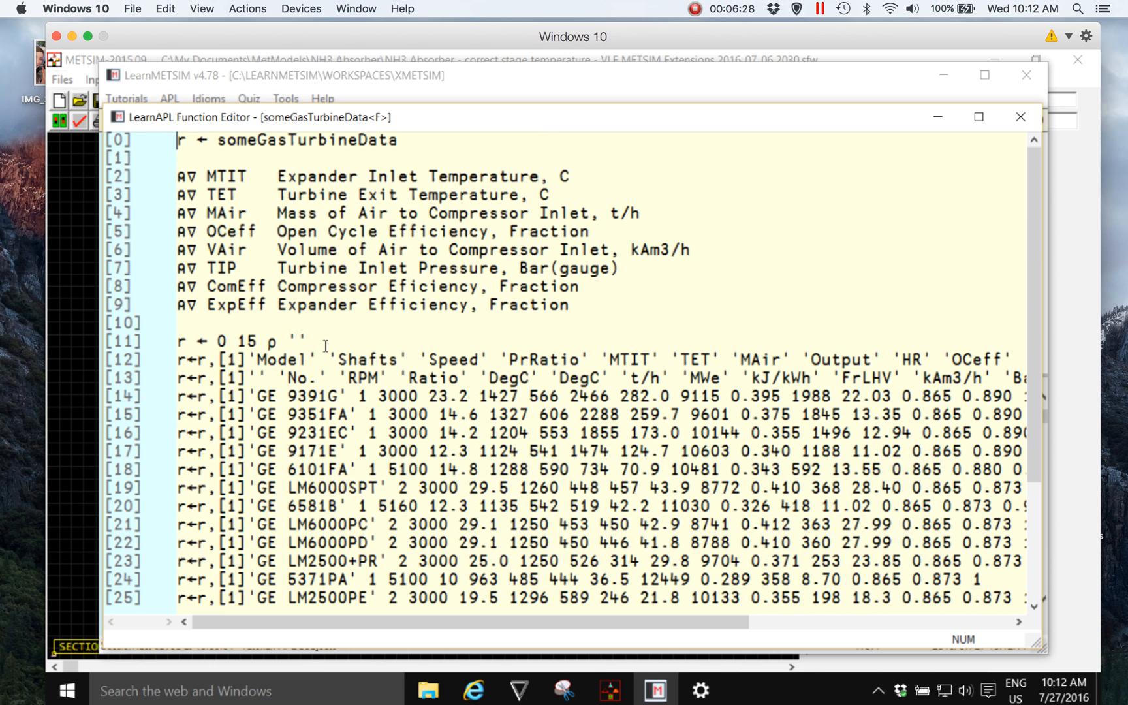
- Inspect someGasTurbineData, selecting the UM_GasTurbineData variable name and the final GE PGT5 data line
scroll(down, 3)
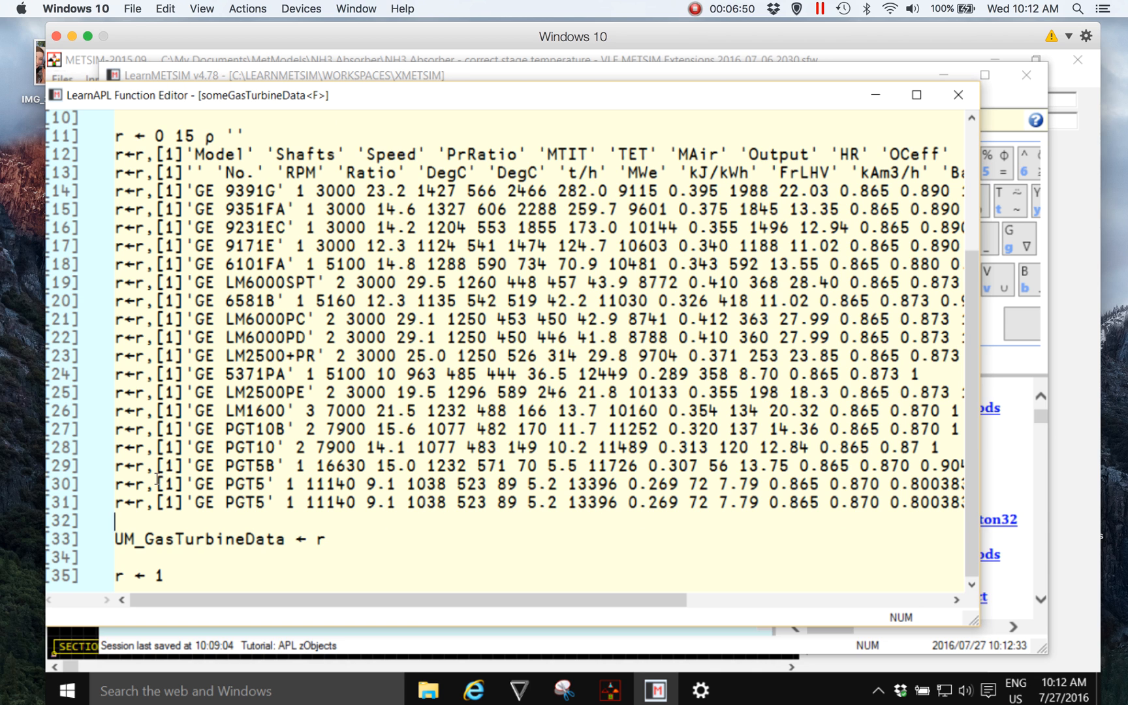
mouse_move(145, 509)
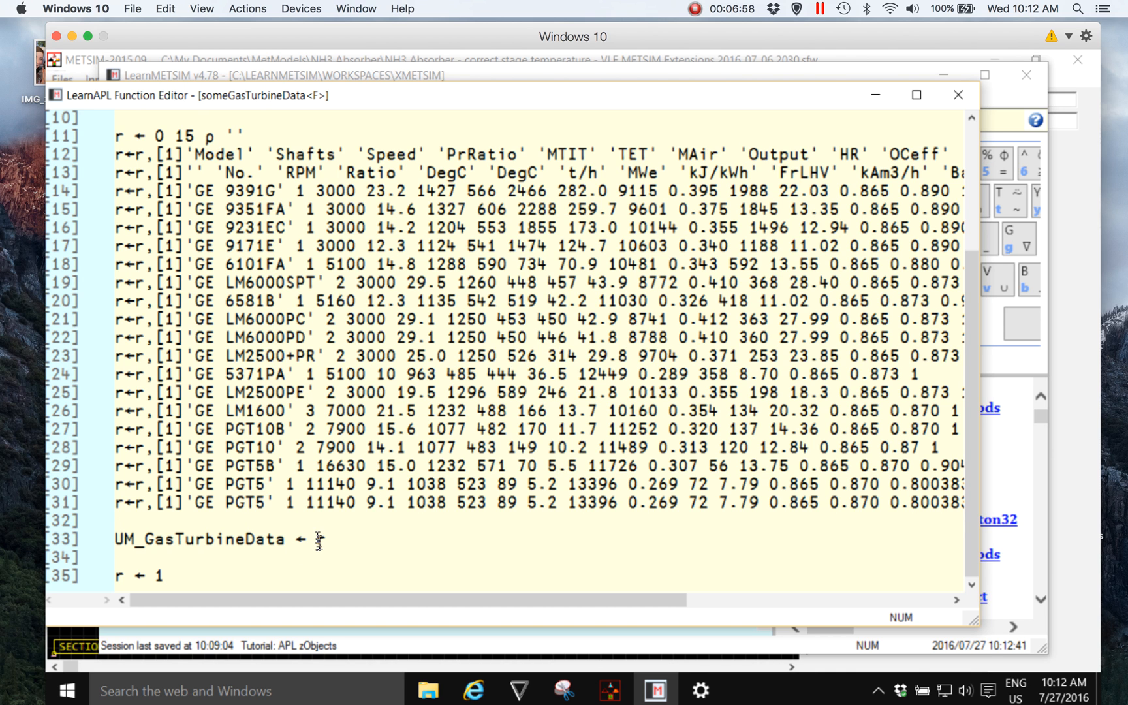
text(r)
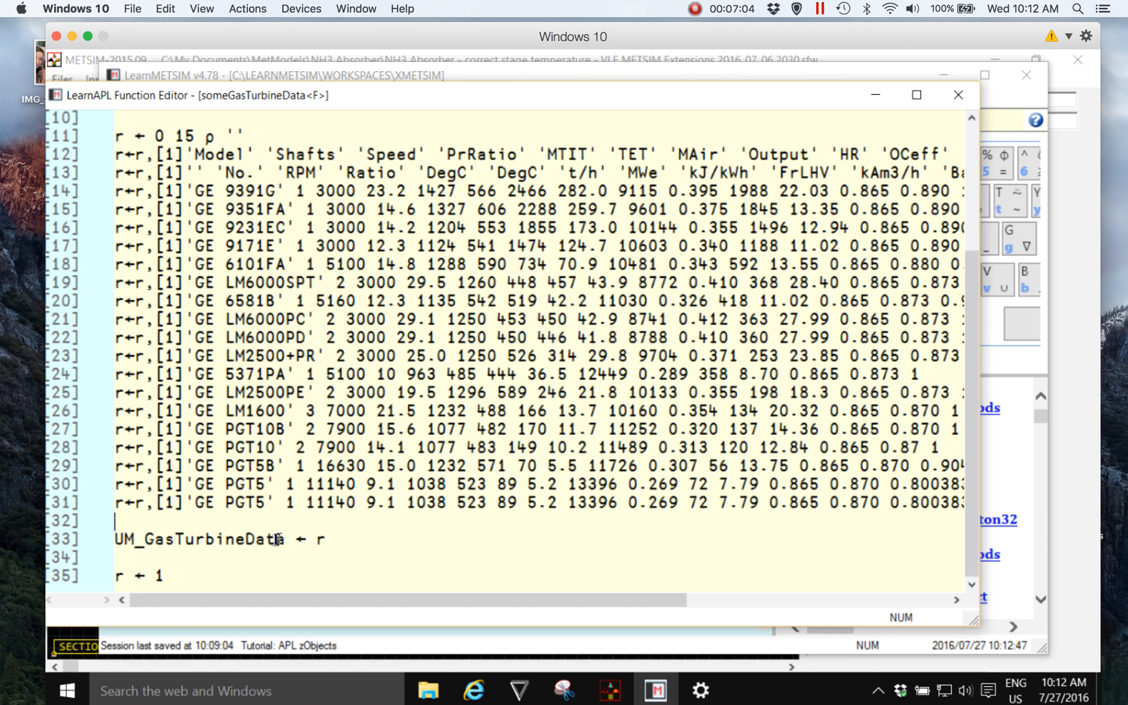
double_click(198, 541)
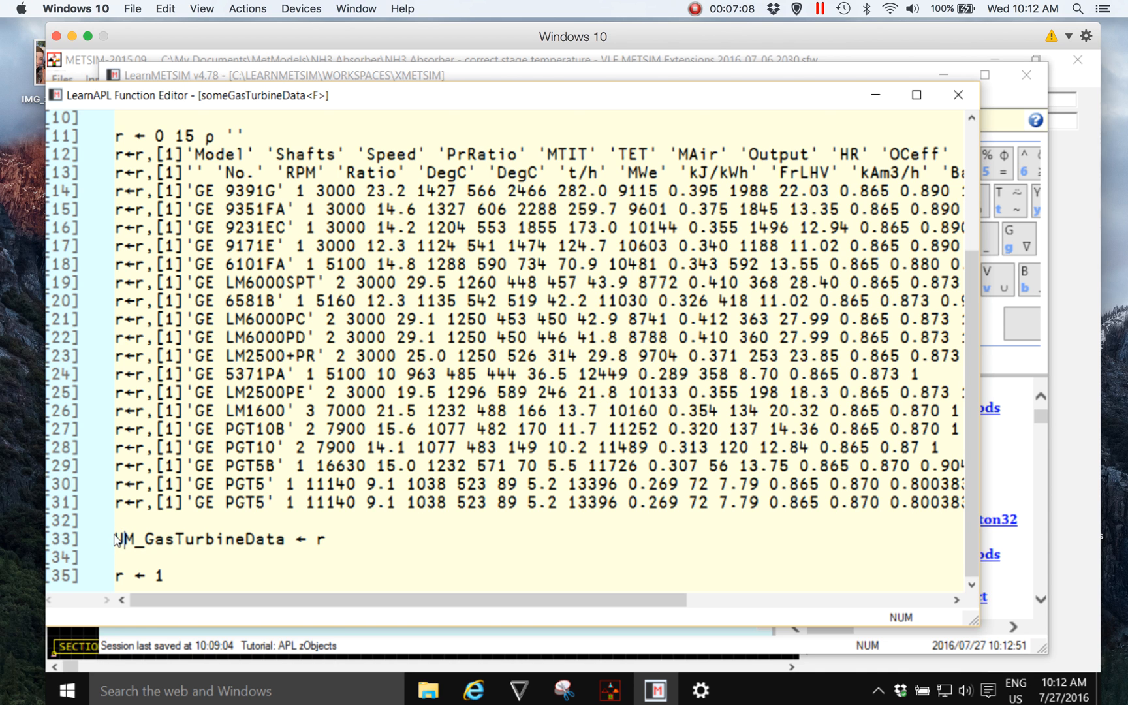
double_click(124, 539)
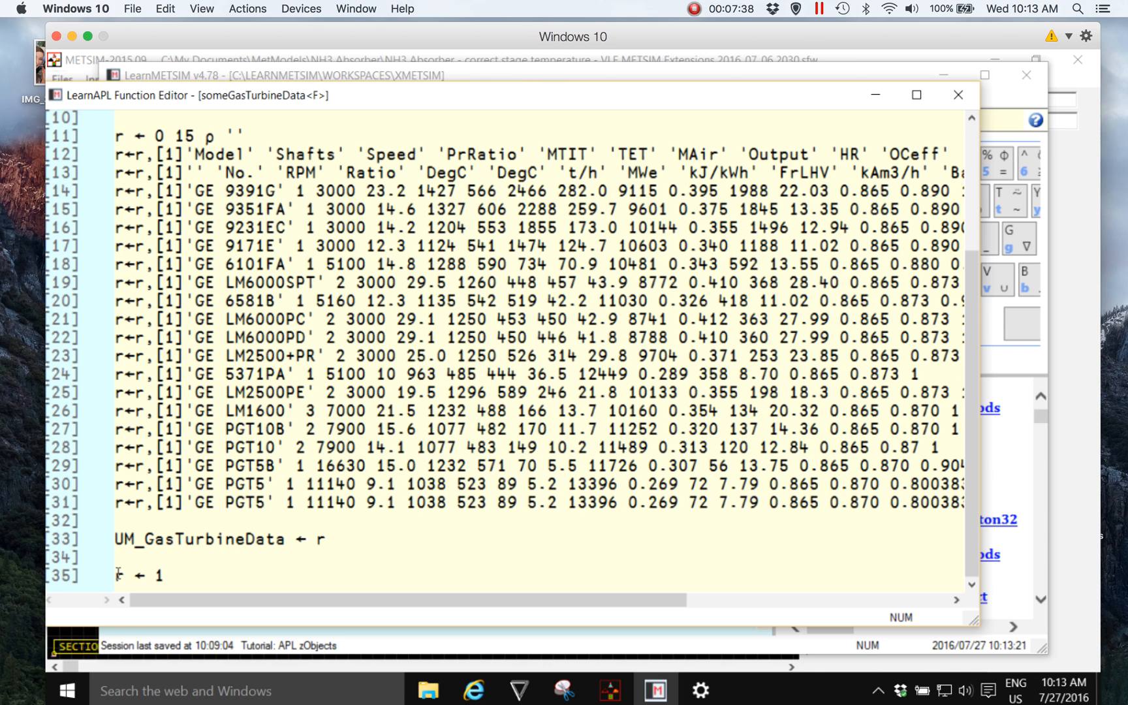
text(A)
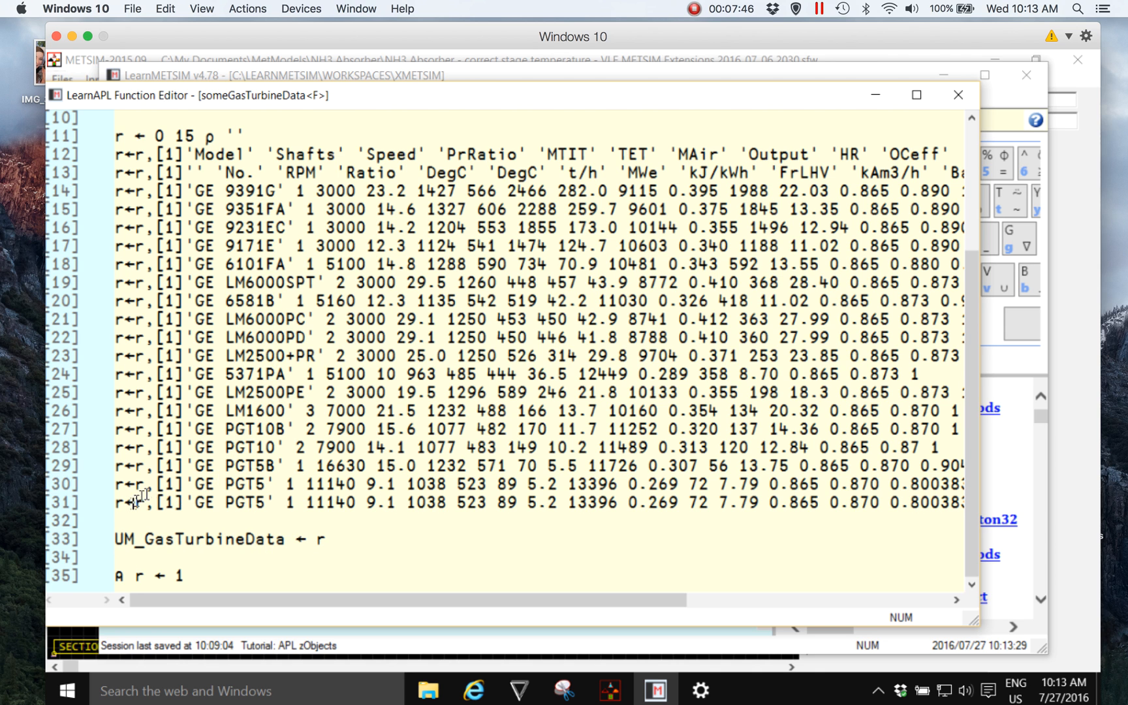
triple_click(288, 502)
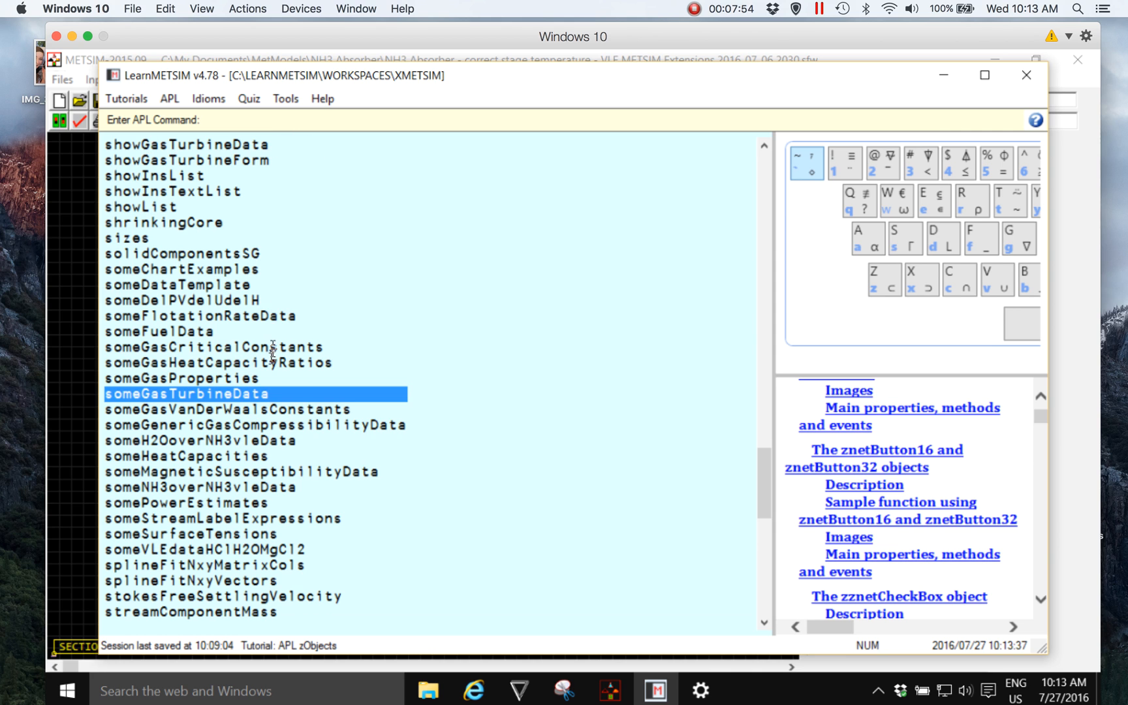
- Run someGasTurbineData so the gas turbine table prints in the session
click(273, 393)
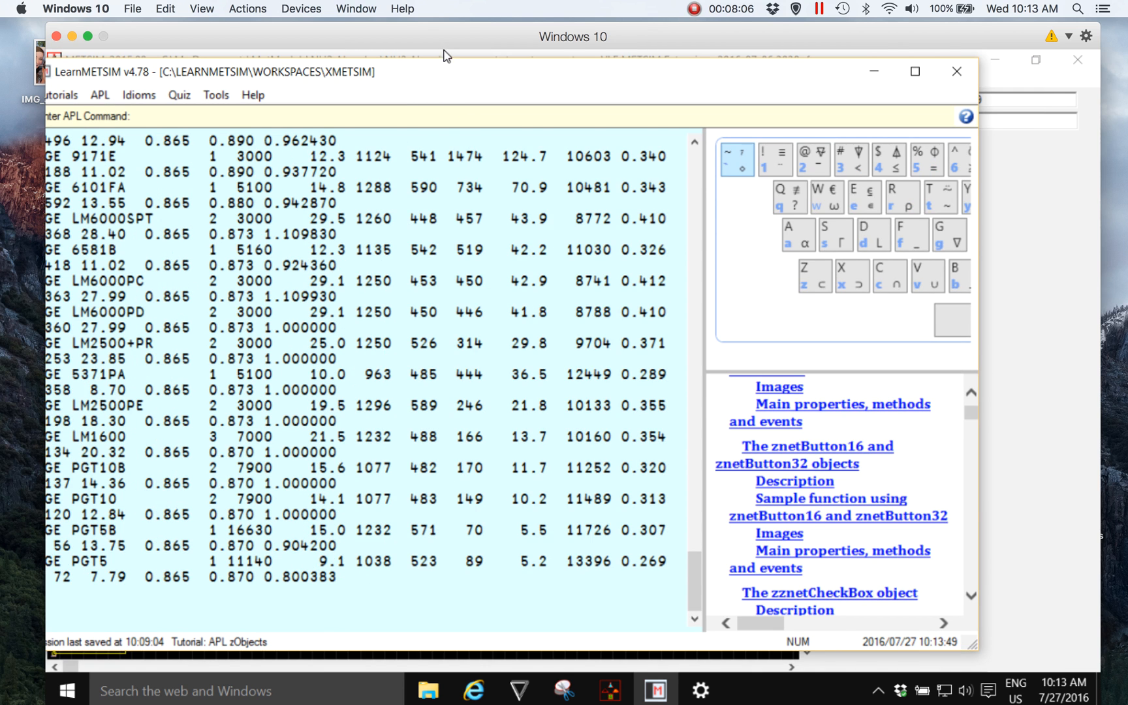
mouse_move(704, 297)
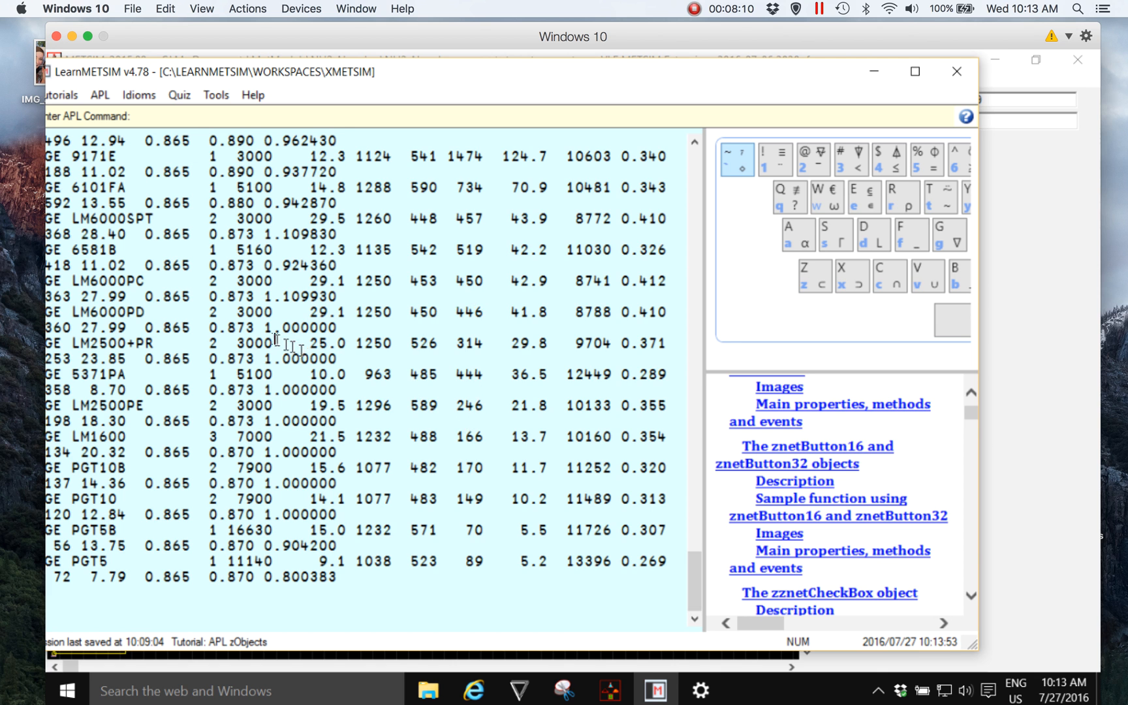
mouse_move(632, 418)
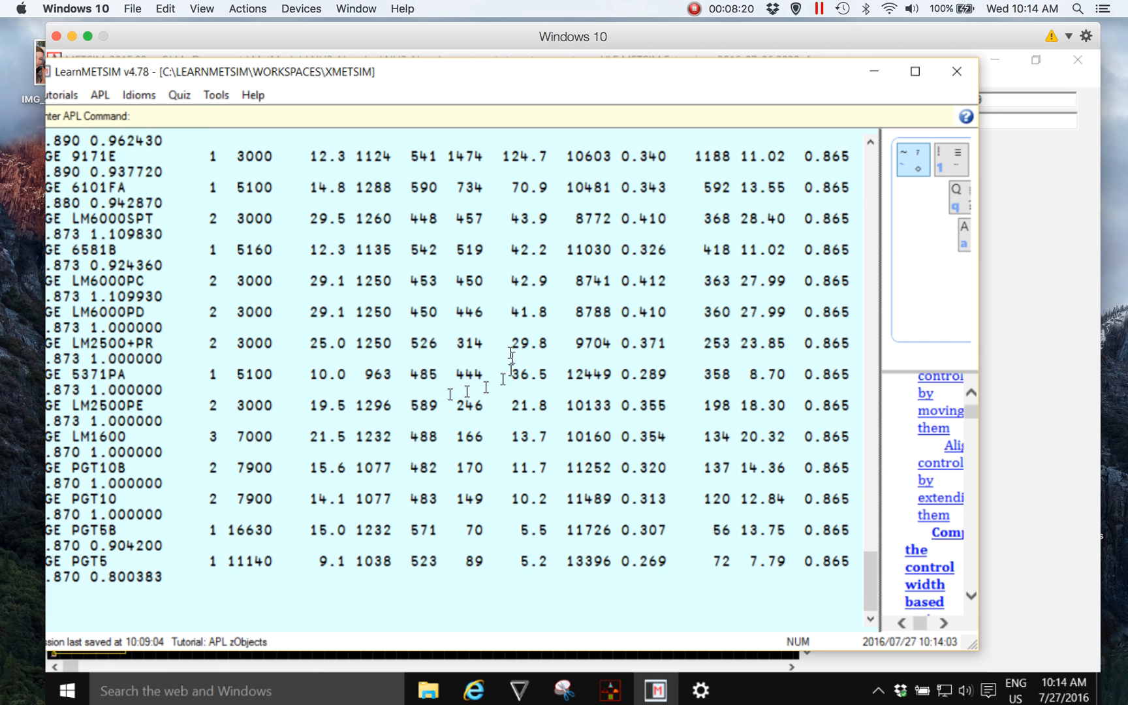
- Collapse the APL Keyboard and Tutorial panes from the Tools menu so the session fills the window
click(216, 94)
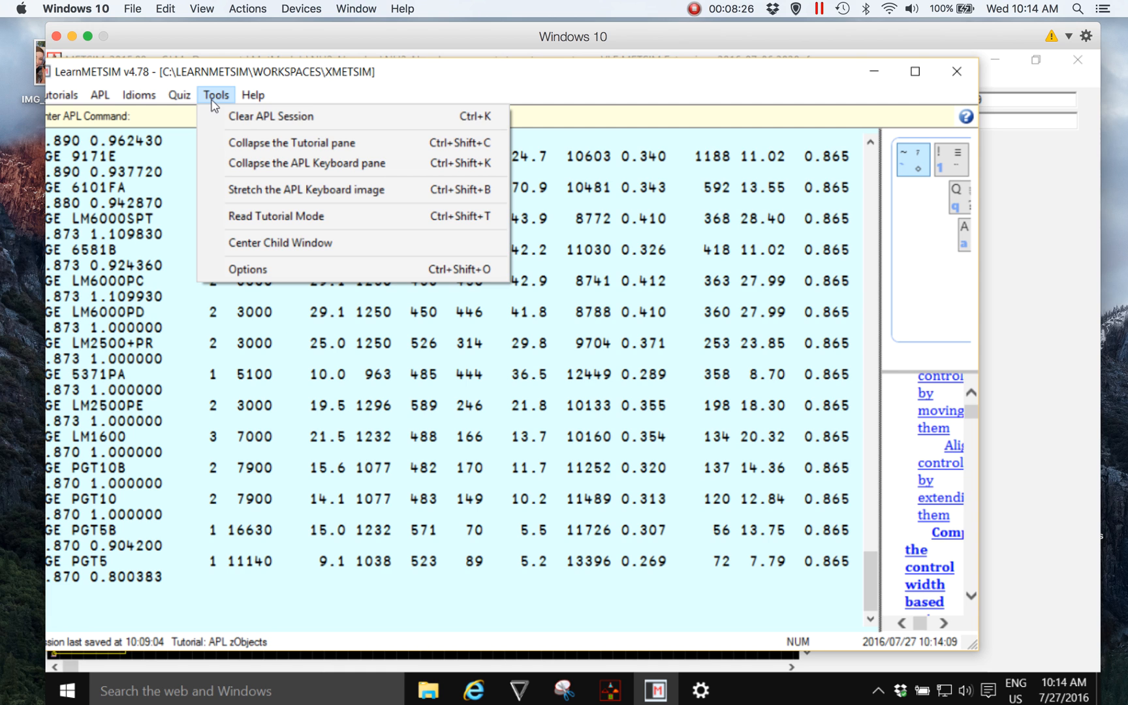
mouse_move(238, 163)
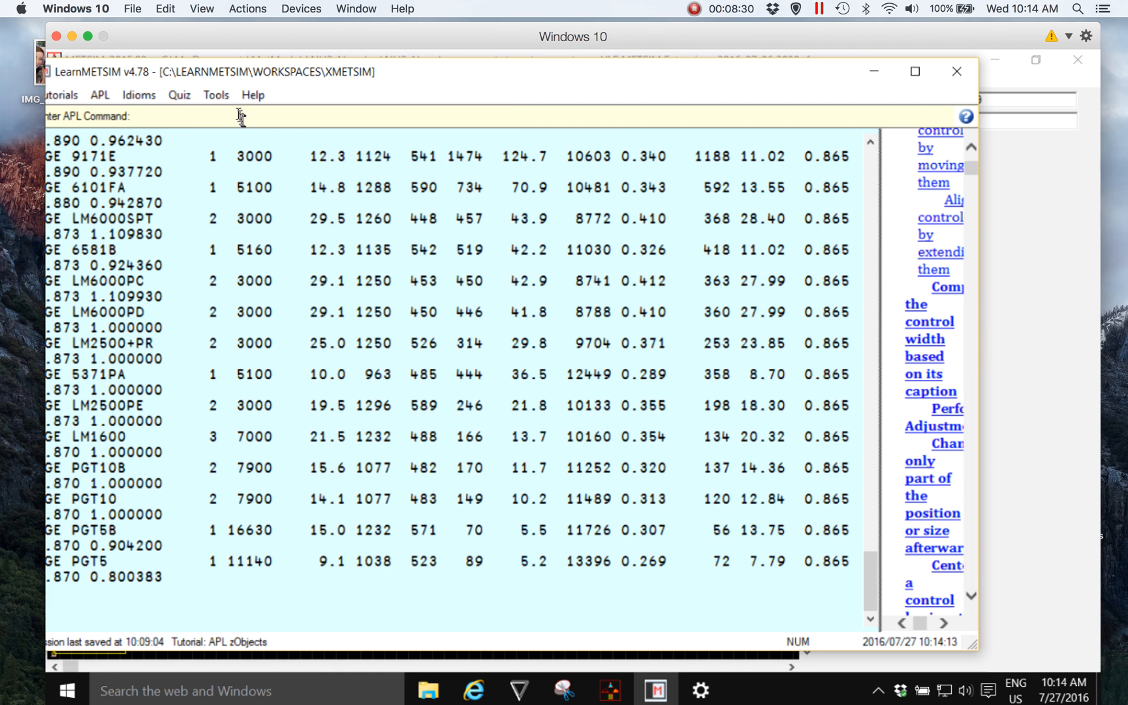
click(216, 94)
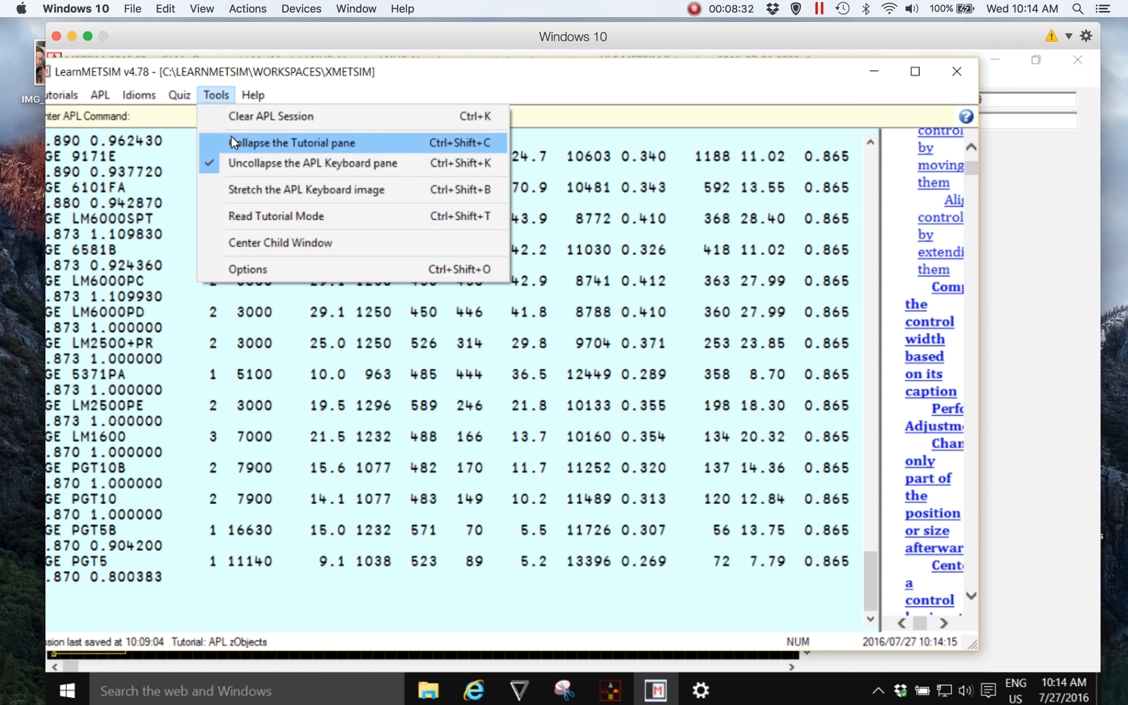
click(293, 142)
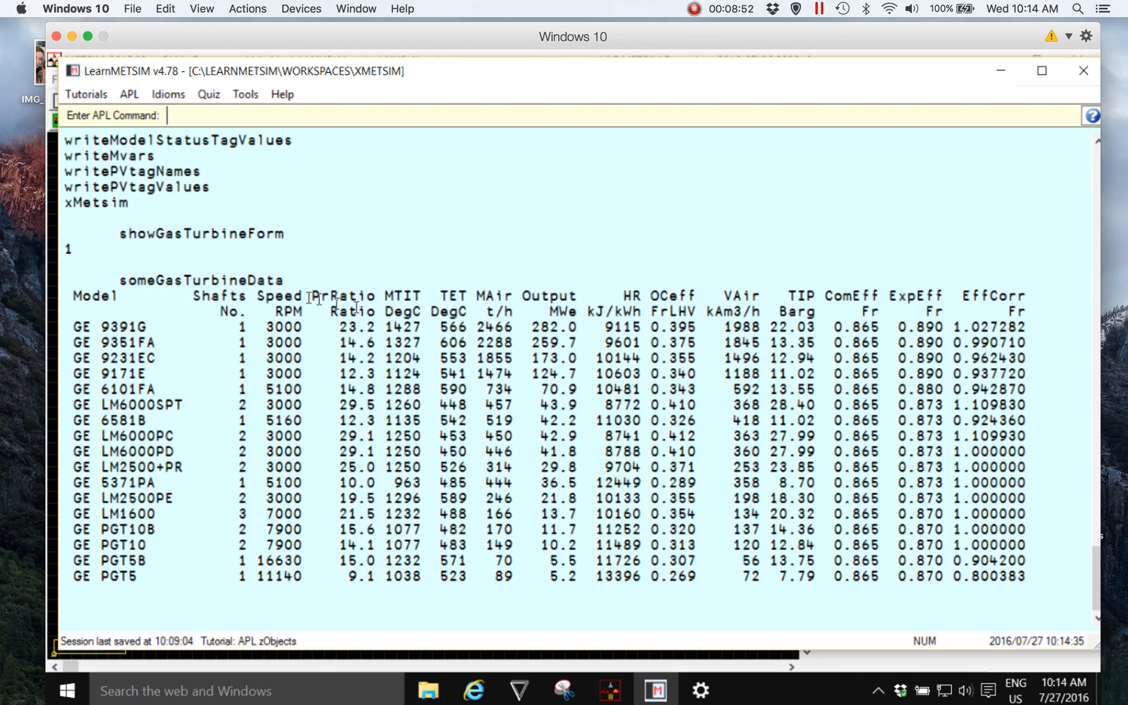
mouse_move(222, 266)
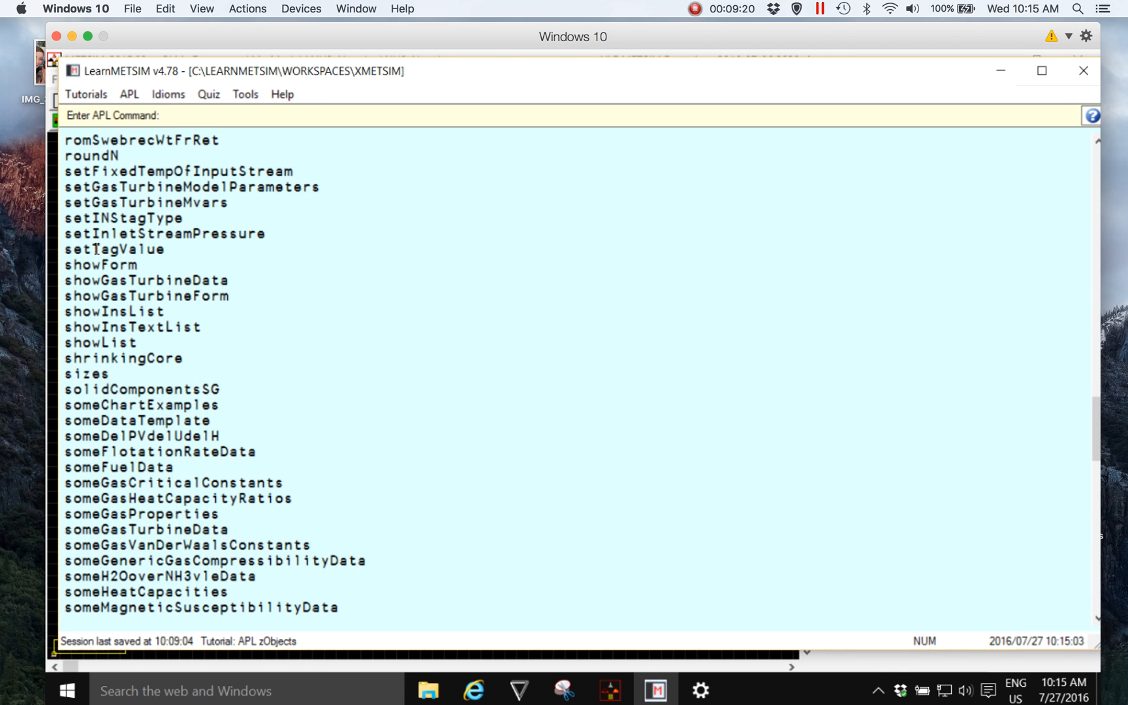
mouse_move(137, 280)
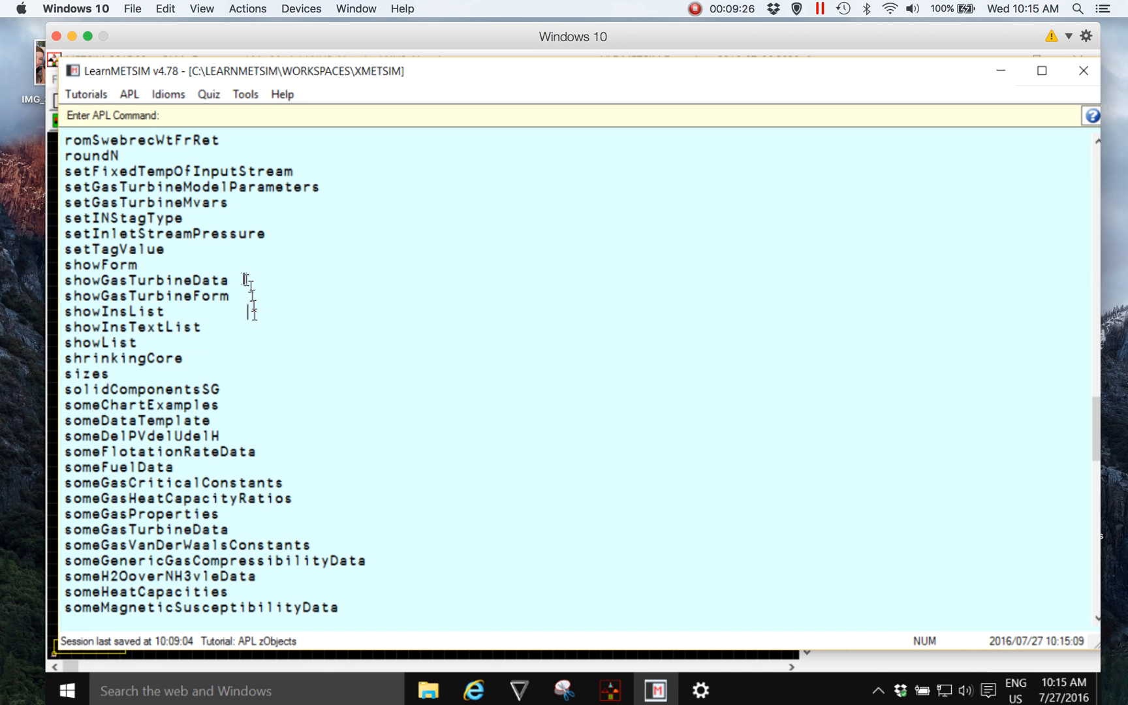
mouse_move(228, 280)
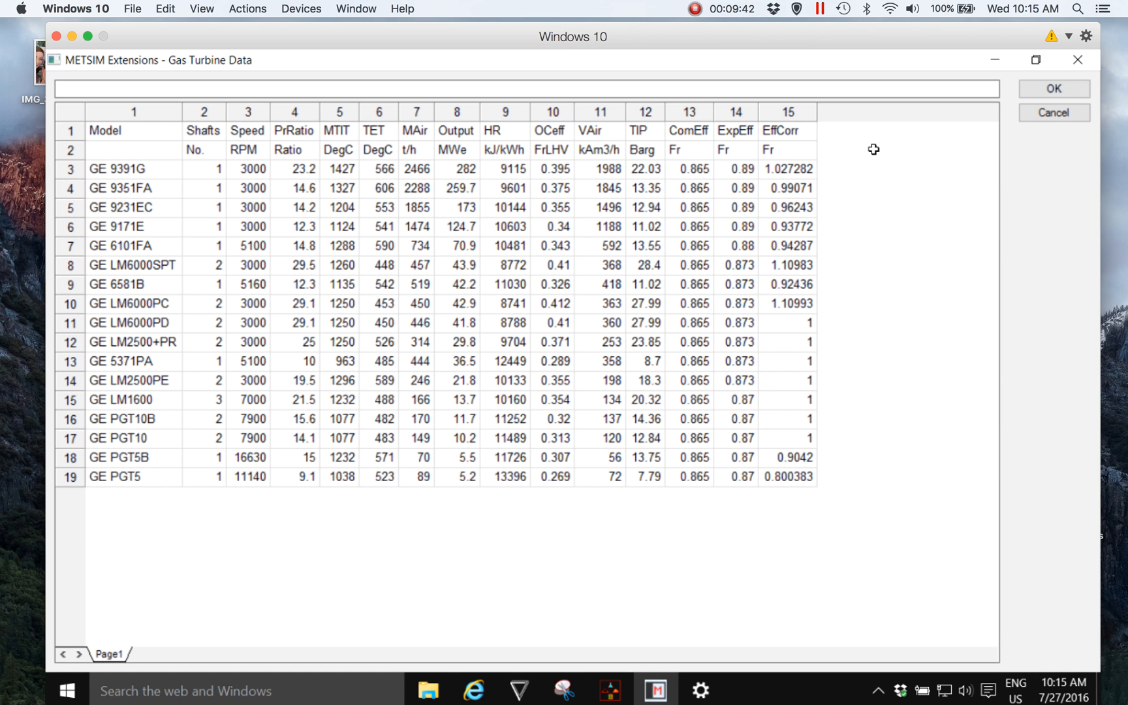
mouse_move(387, 290)
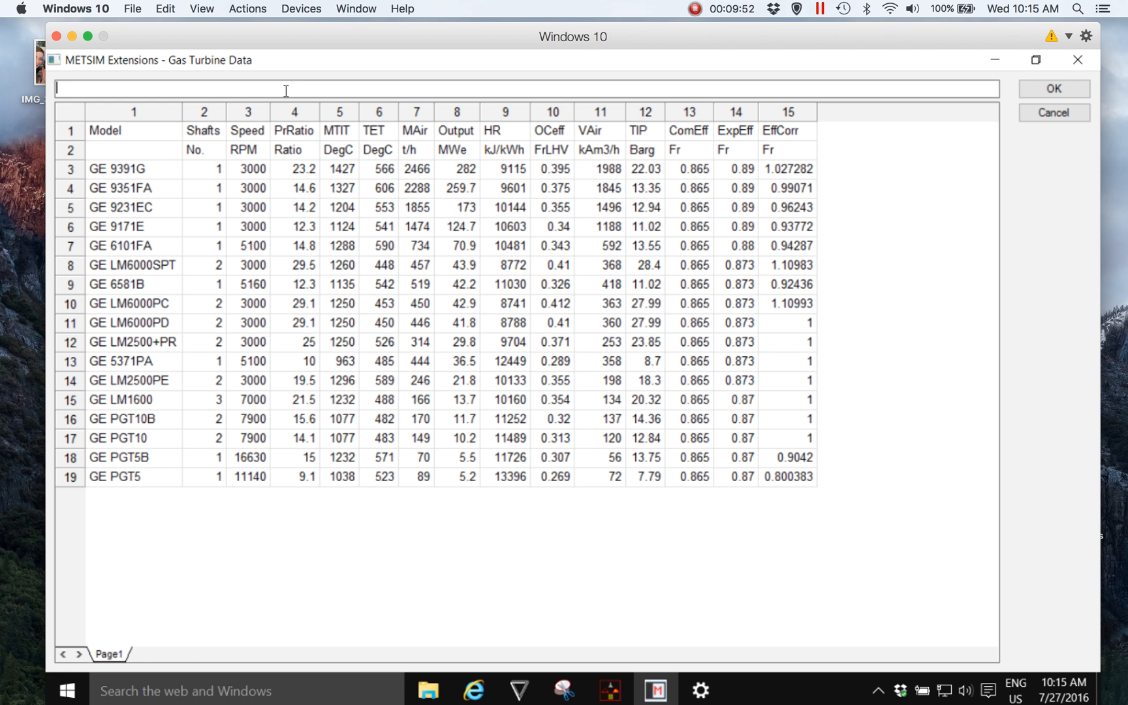
mouse_move(119, 150)
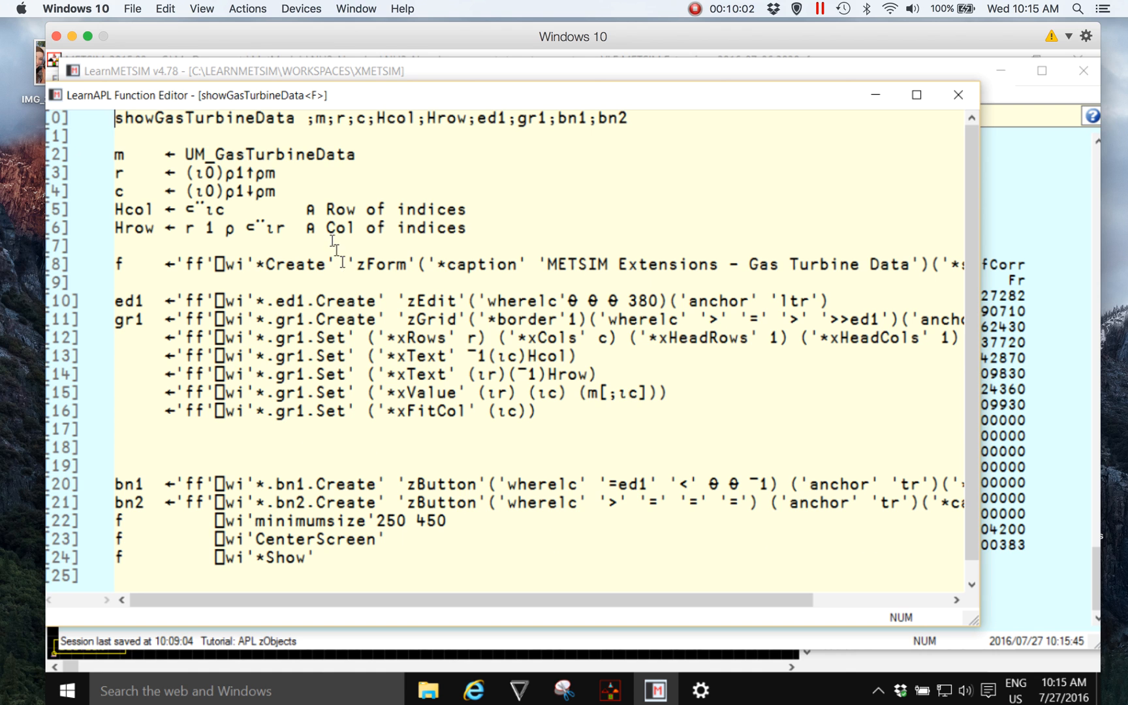
mouse_move(320, 287)
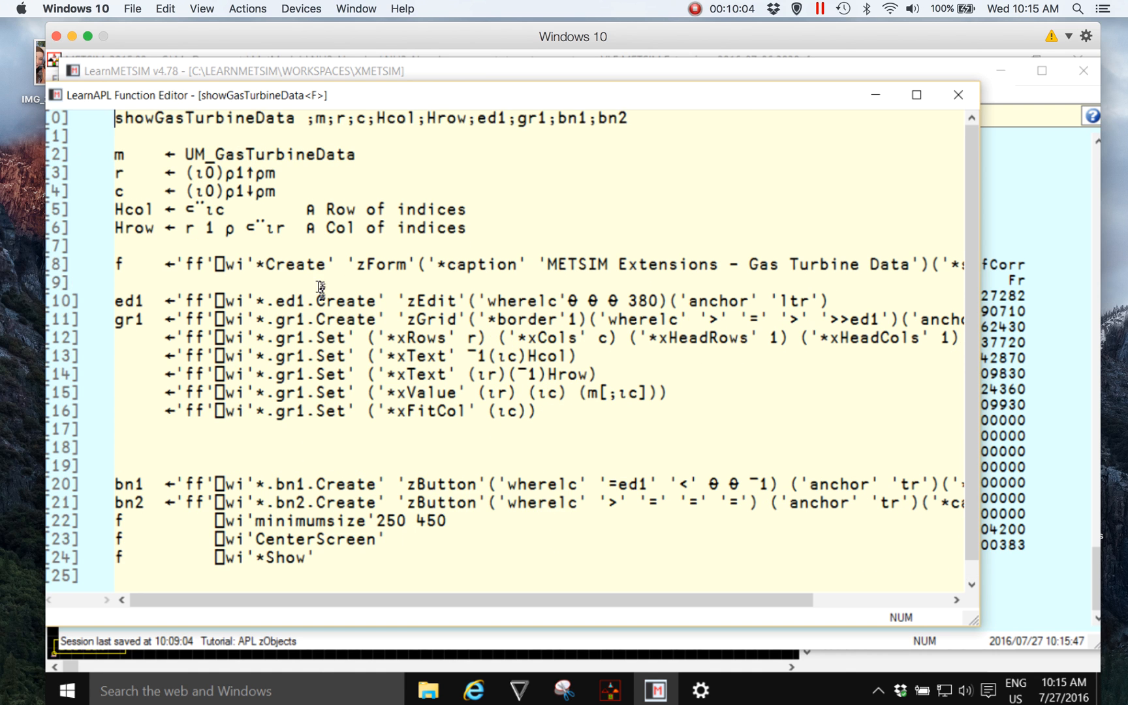
mouse_move(308, 310)
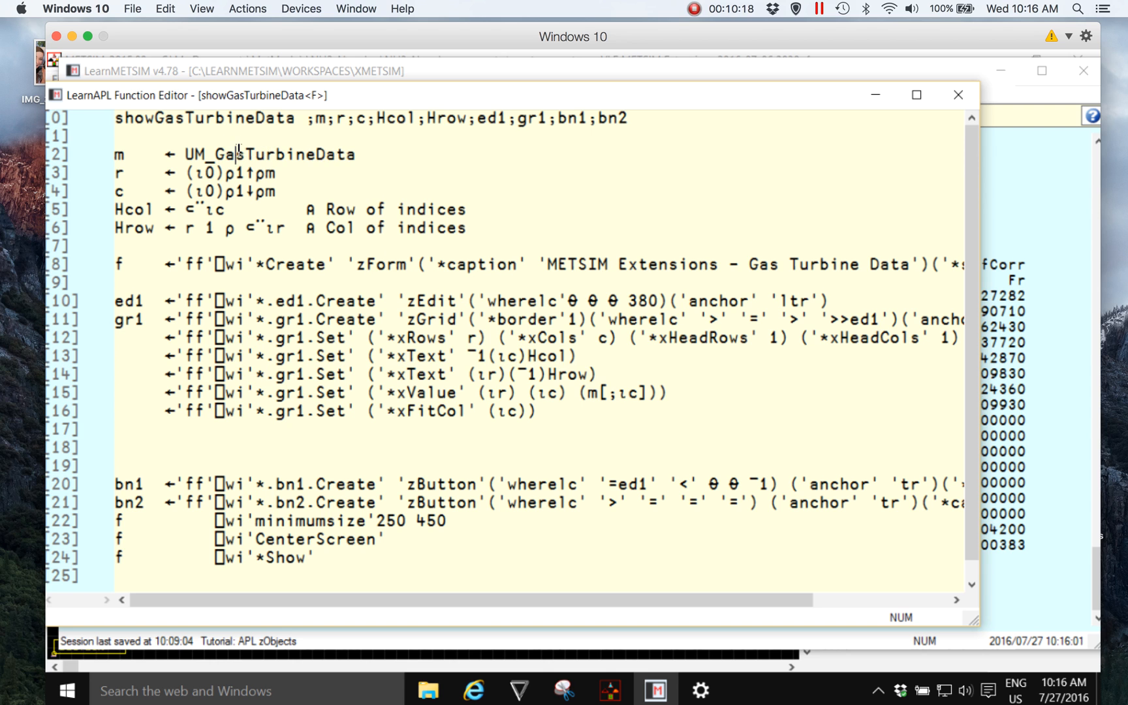
- Select the UM_GasTurbineData name inside the showGasTurbineData code
double_click(269, 154)
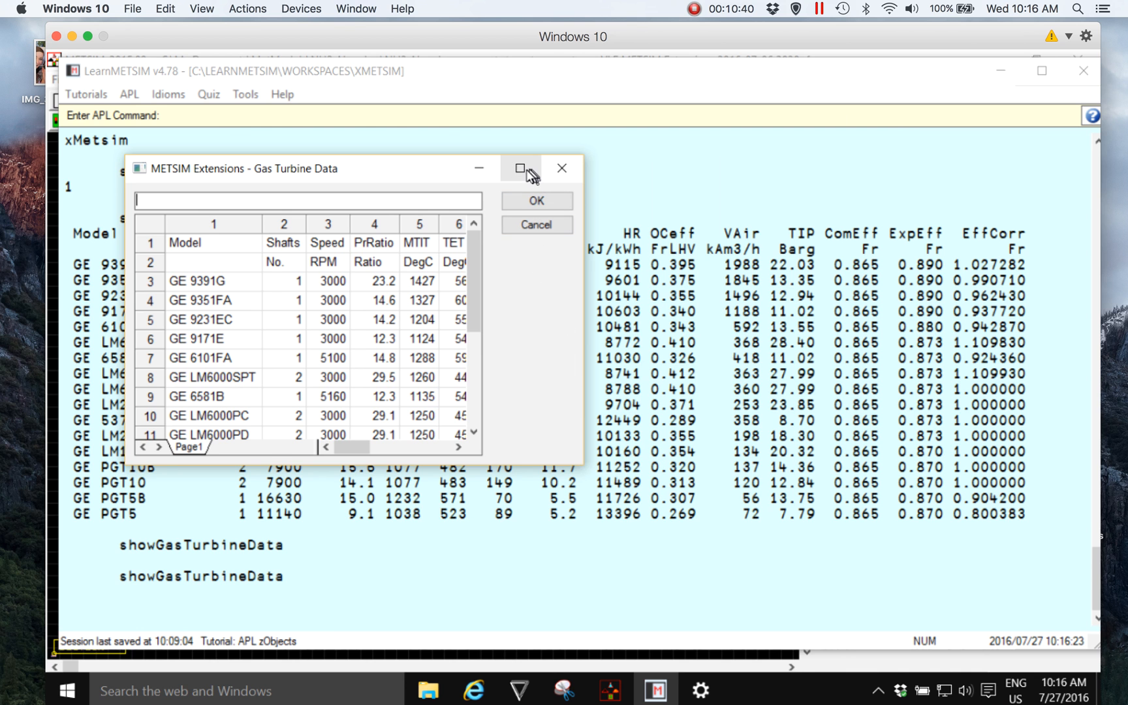
- Maximize the Gas Turbine Data form and widen the Speed and Model columns to show full values
click(520, 169)
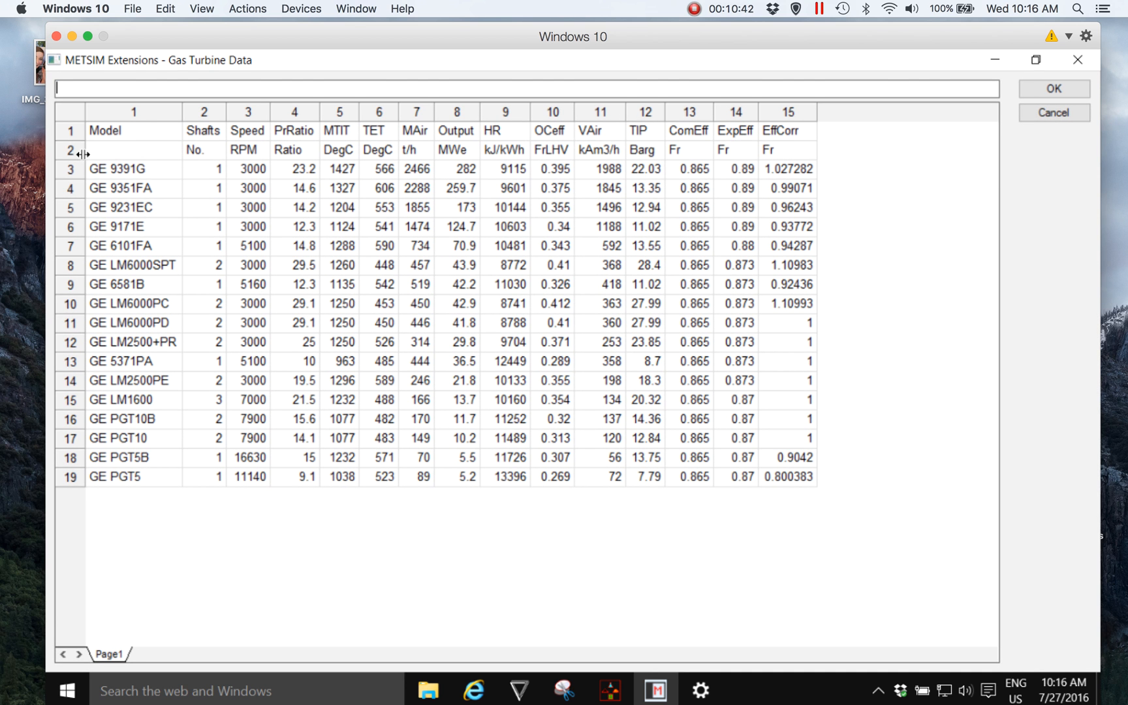
click(296, 169)
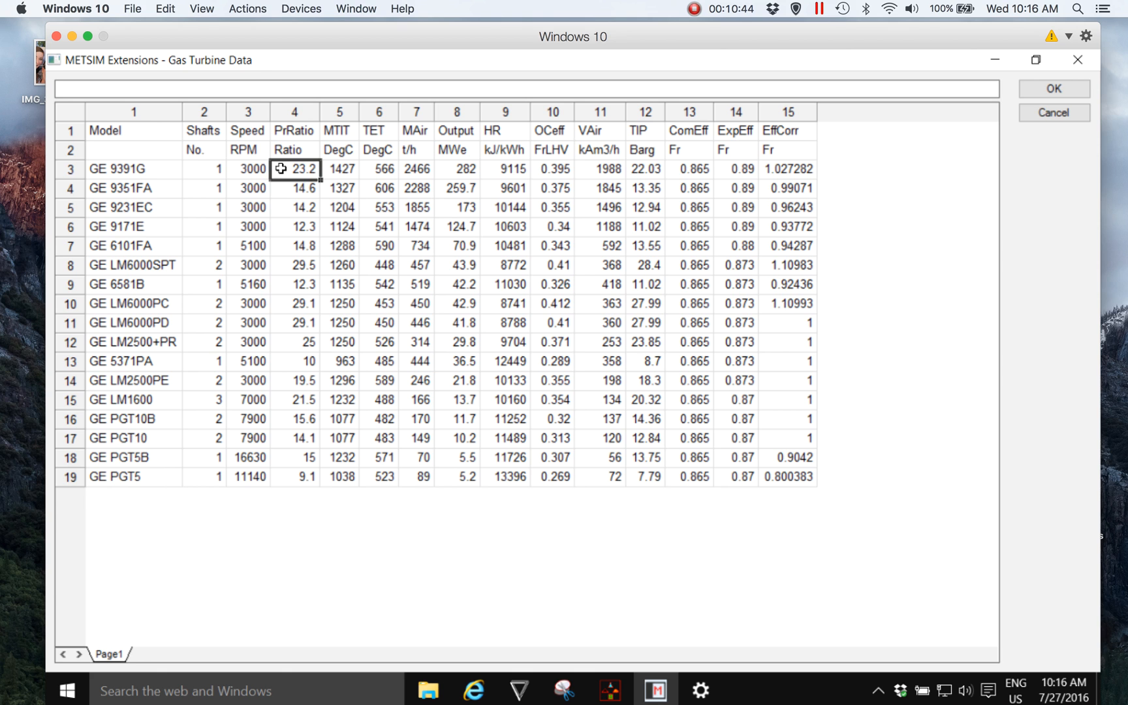
click(204, 112)
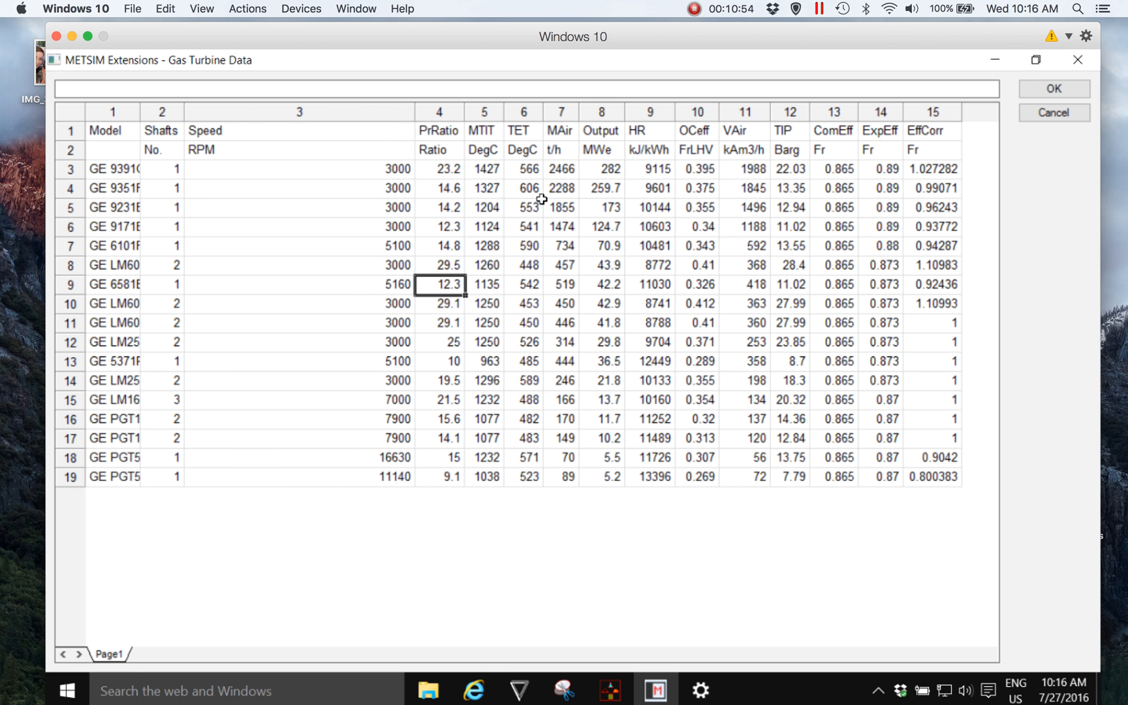
drag(439, 168, 650, 323)
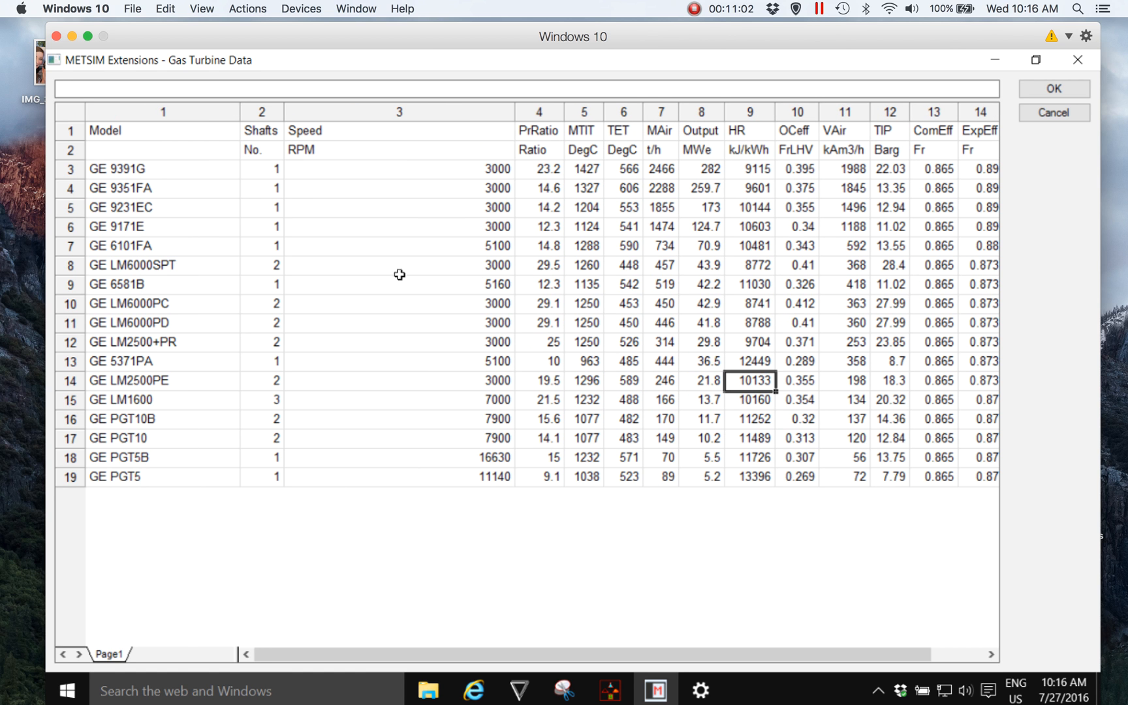
mouse_move(166, 677)
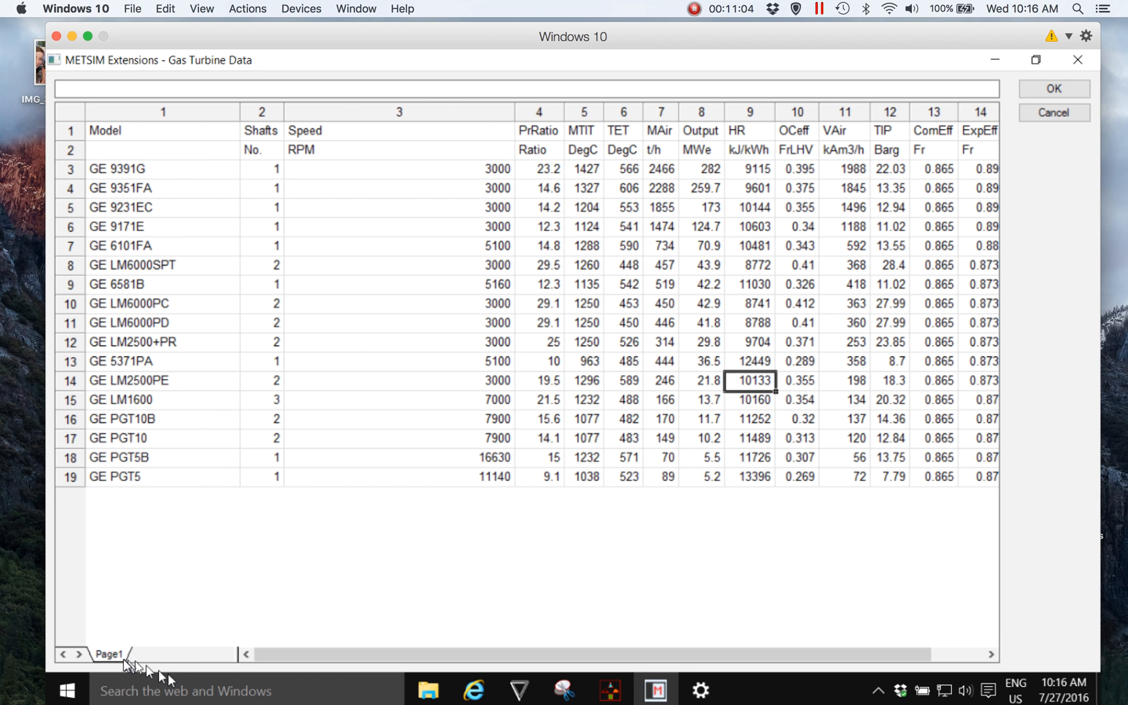
mouse_move(188, 656)
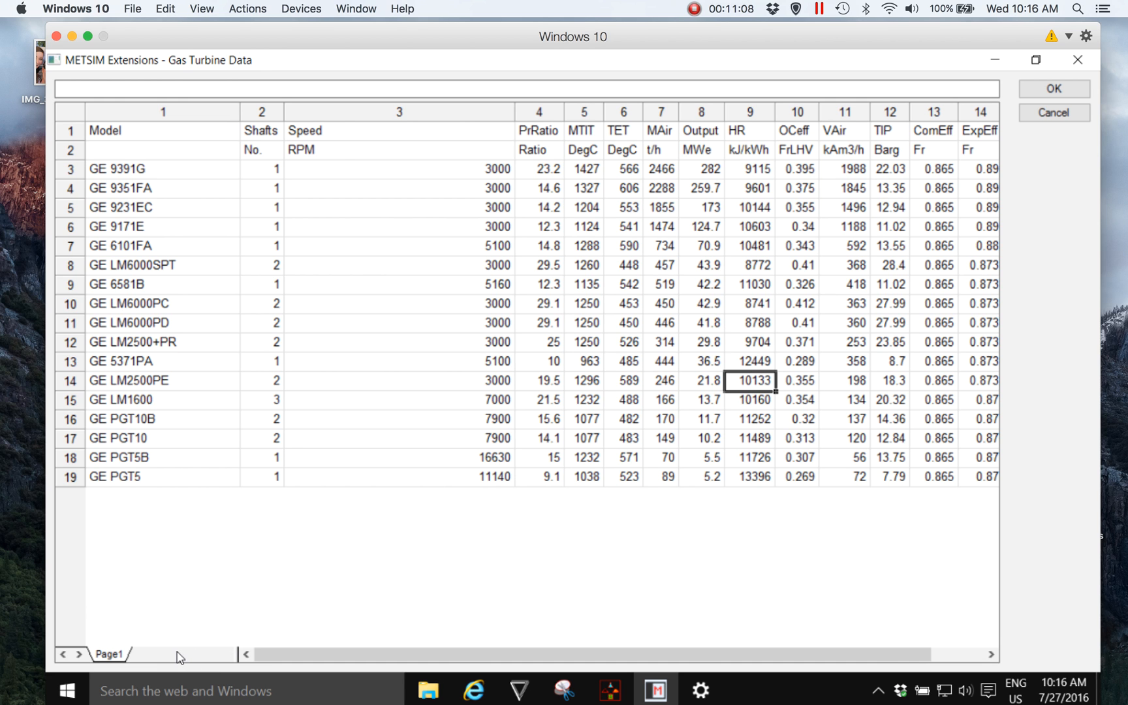
mouse_move(532, 111)
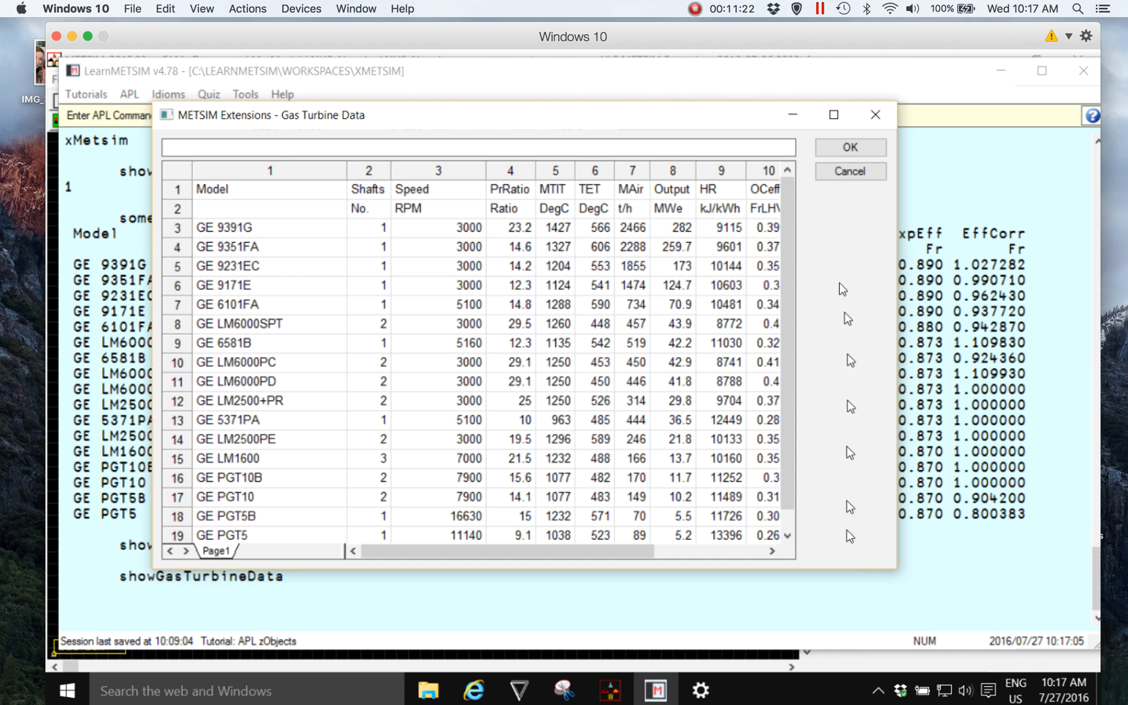
- Restore the form down and shrink it to a small window over the session
click(851, 173)
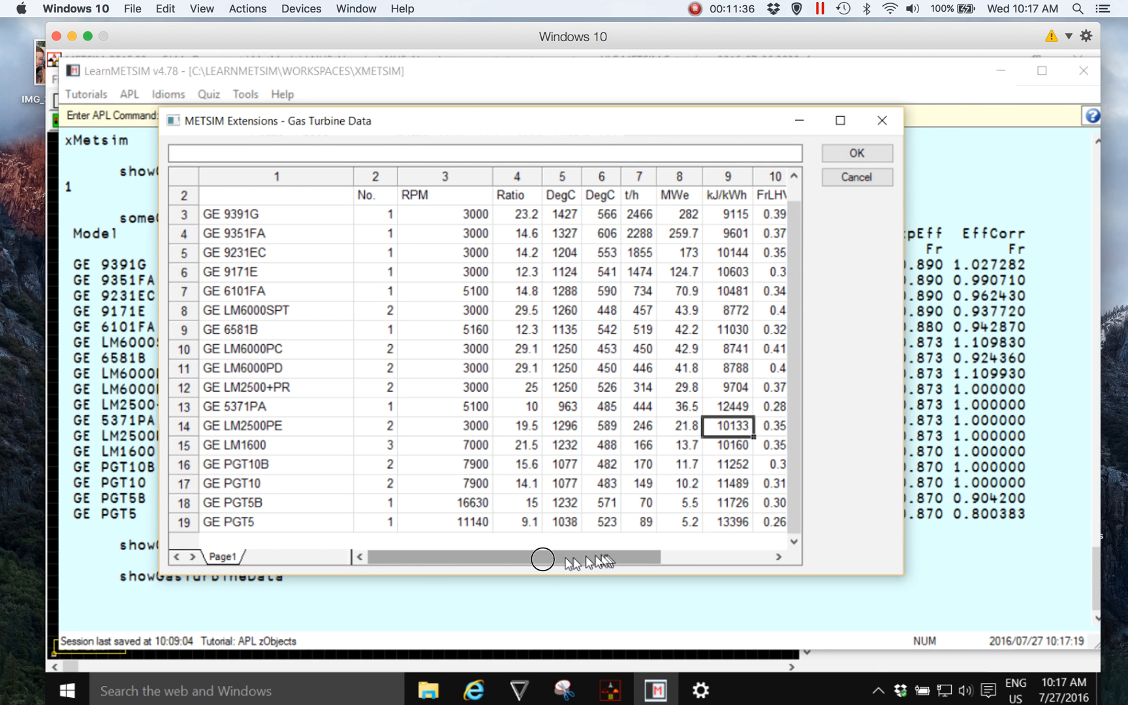
drag(543, 560, 272, 561)
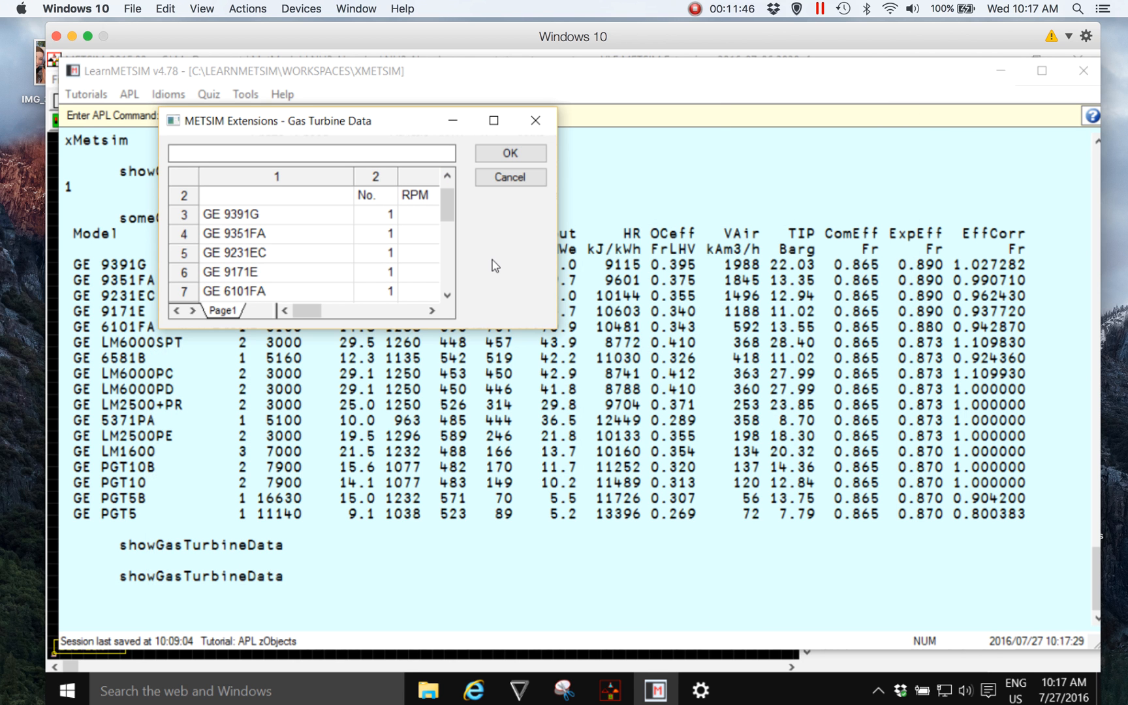
mouse_move(554, 329)
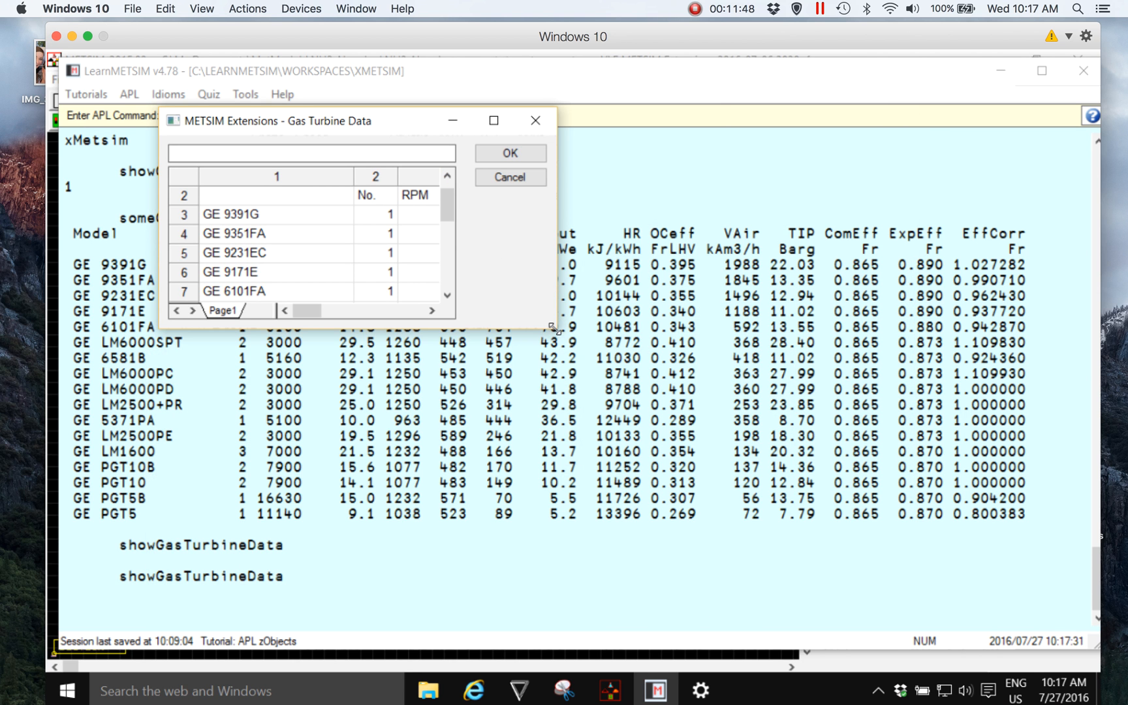